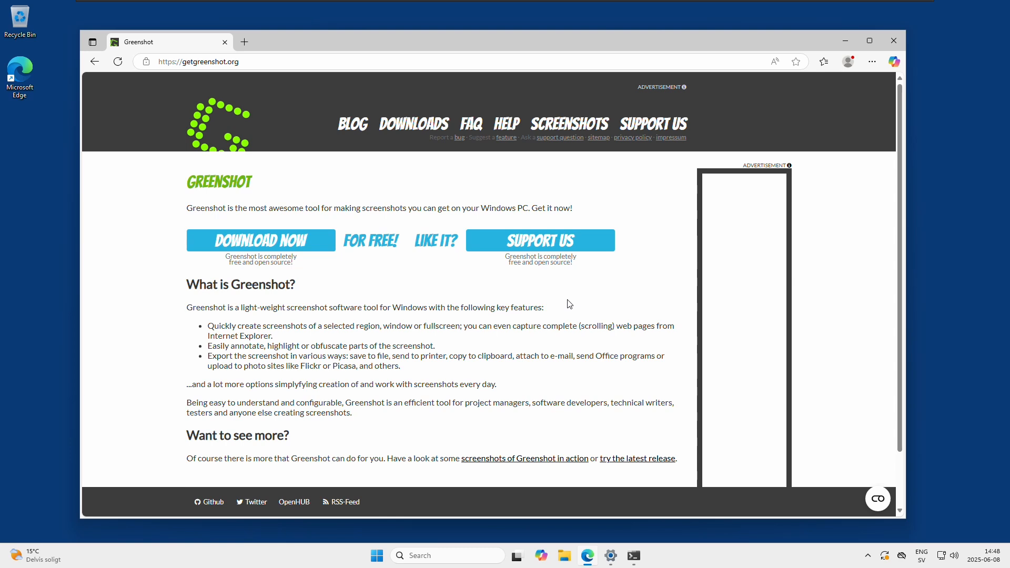
pyautogui.moveTo(302, 209)
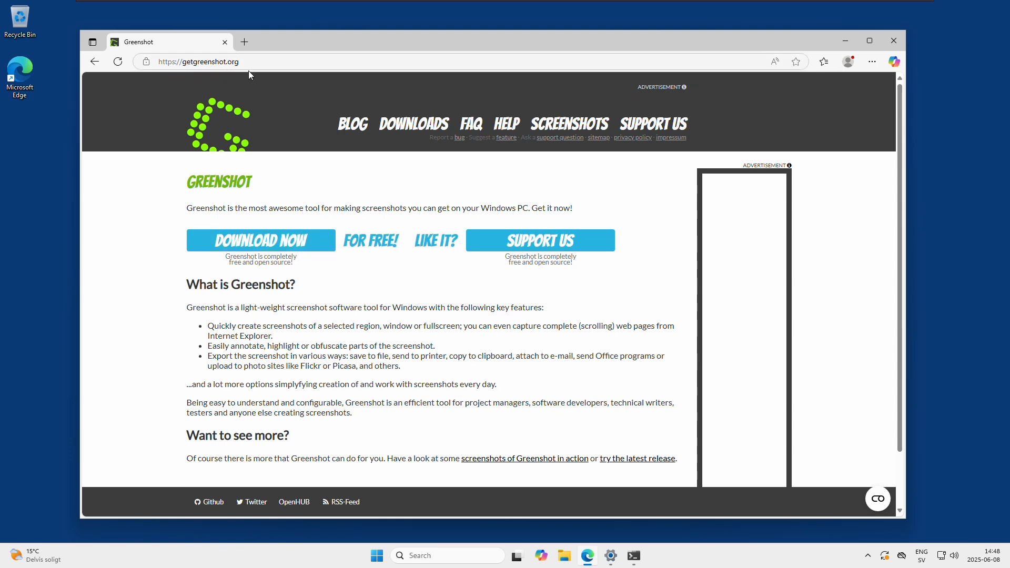
# Download the latest stable Greenshot 1.2.10.6 Windows installer in Edge and run it
pyautogui.click(413, 124)
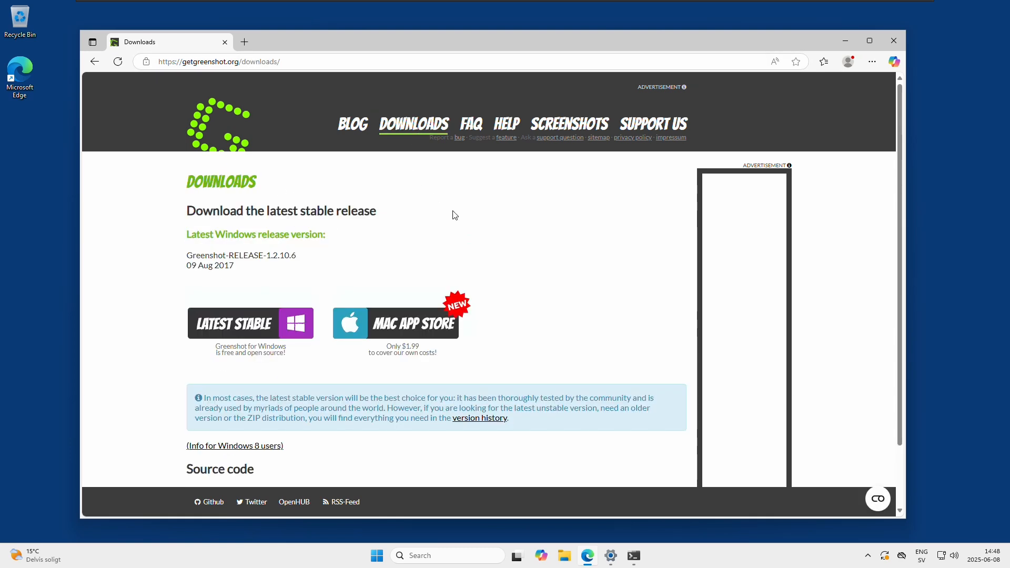
pyautogui.moveTo(452, 254)
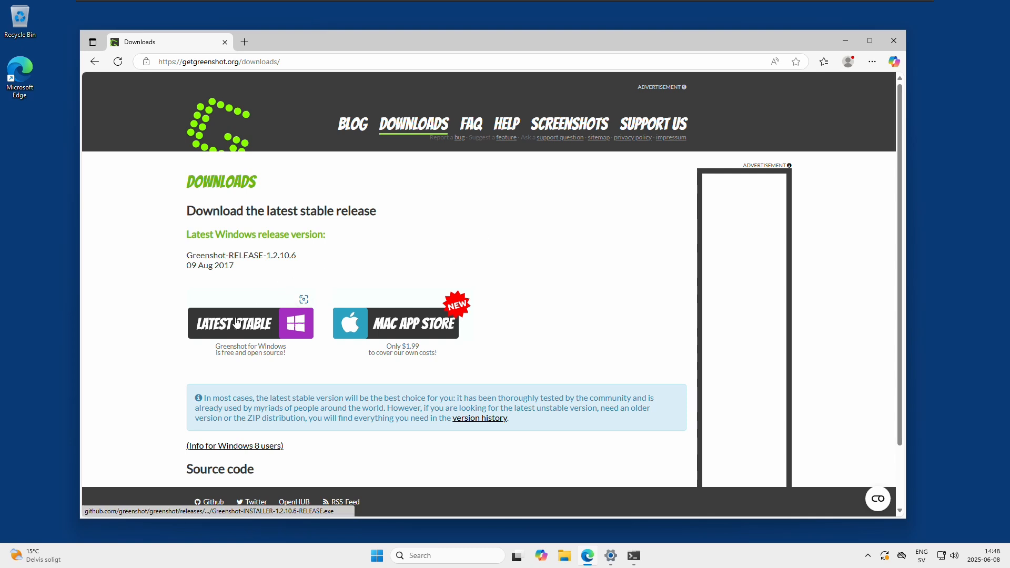
pyautogui.click(235, 322)
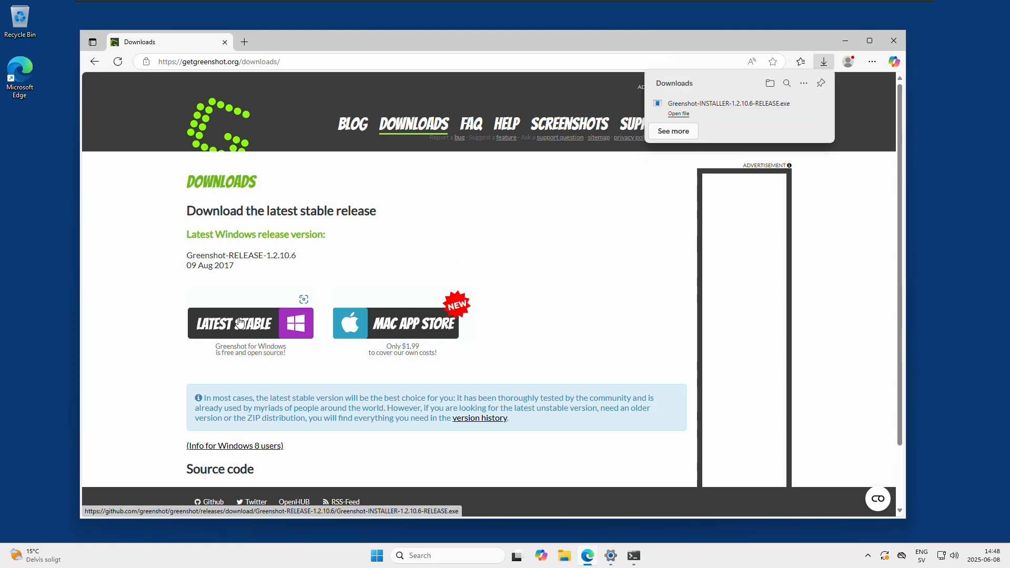
pyautogui.moveTo(615, 214)
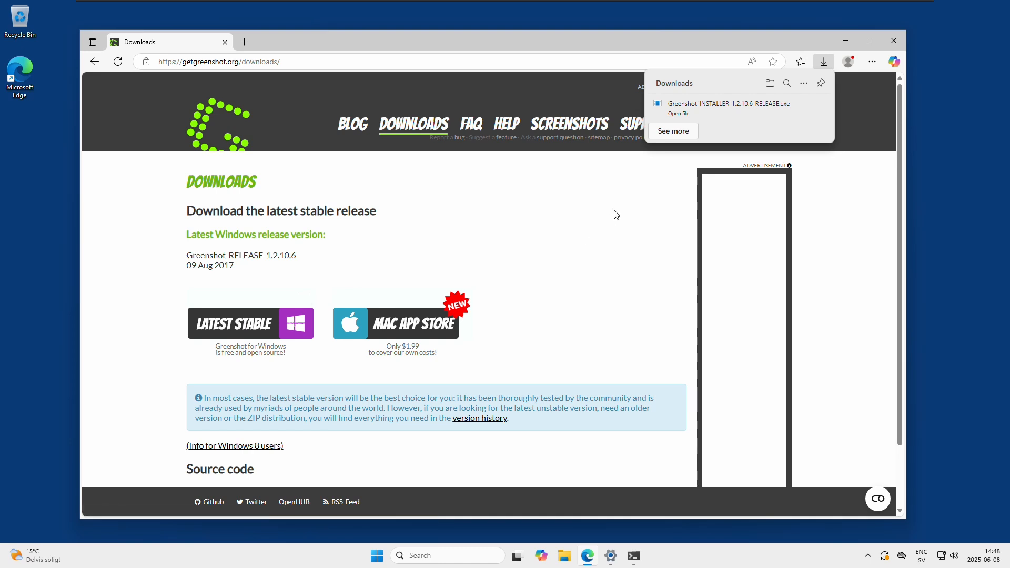
pyautogui.moveTo(771, 107)
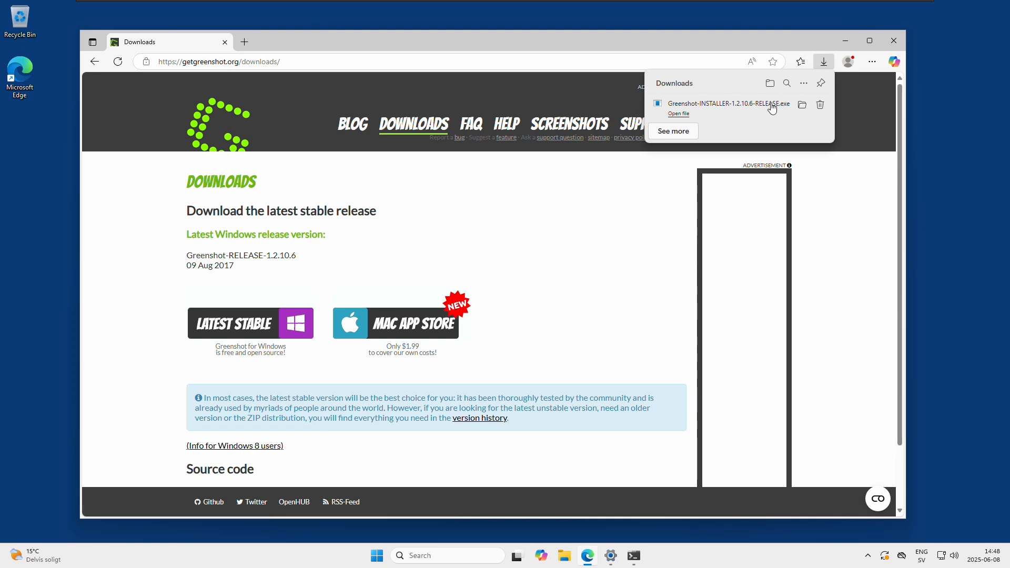
pyautogui.moveTo(743, 111)
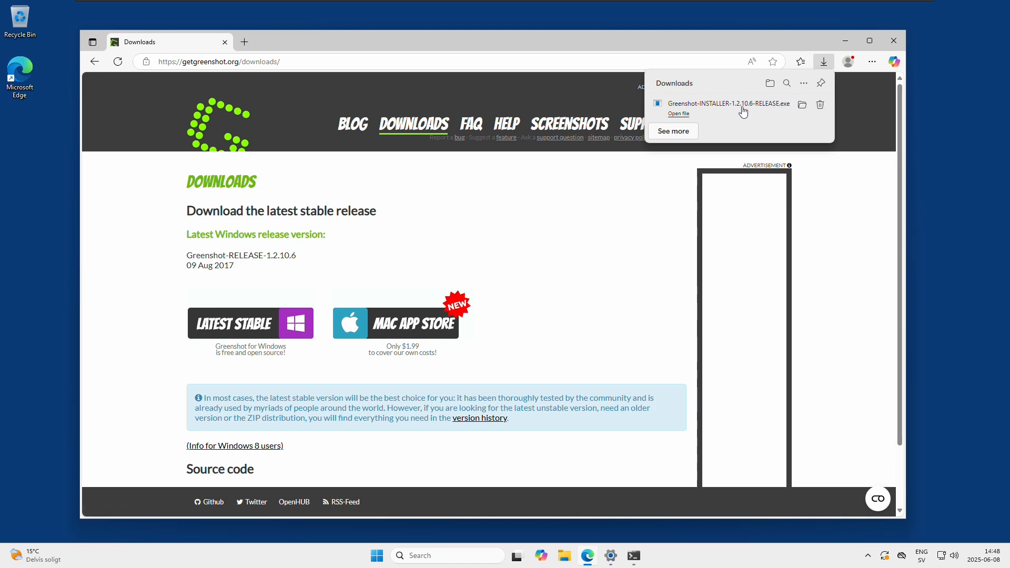
pyautogui.click(678, 113)
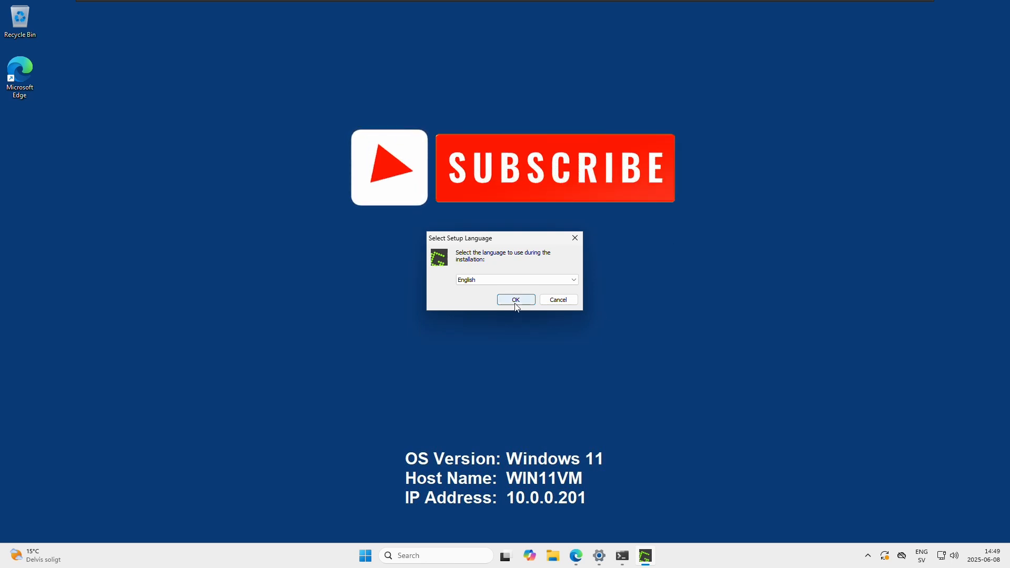
# Confirm English, accept the GPL license and continue past the release information
pyautogui.click(516, 299)
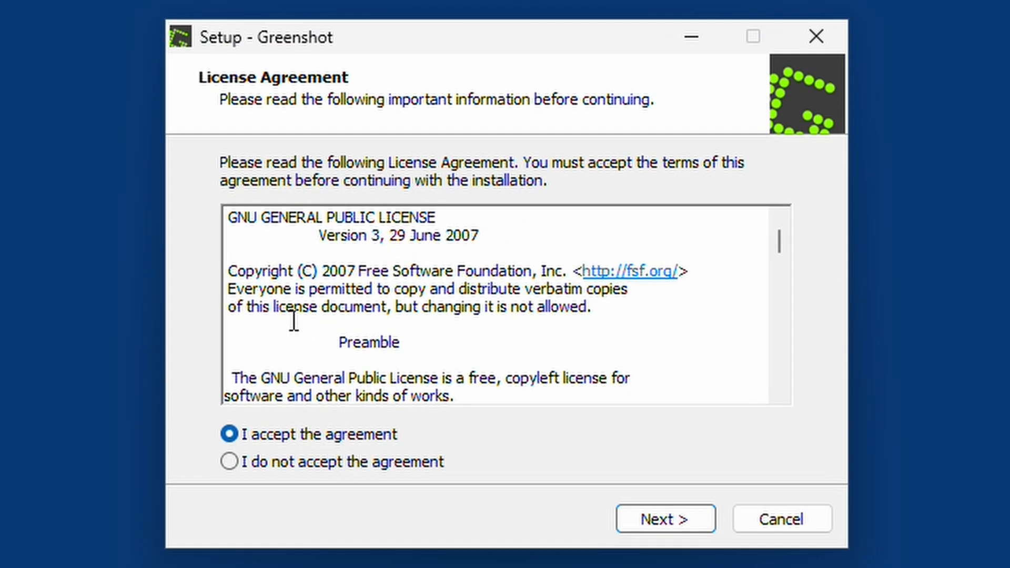
pyautogui.moveTo(247, 258)
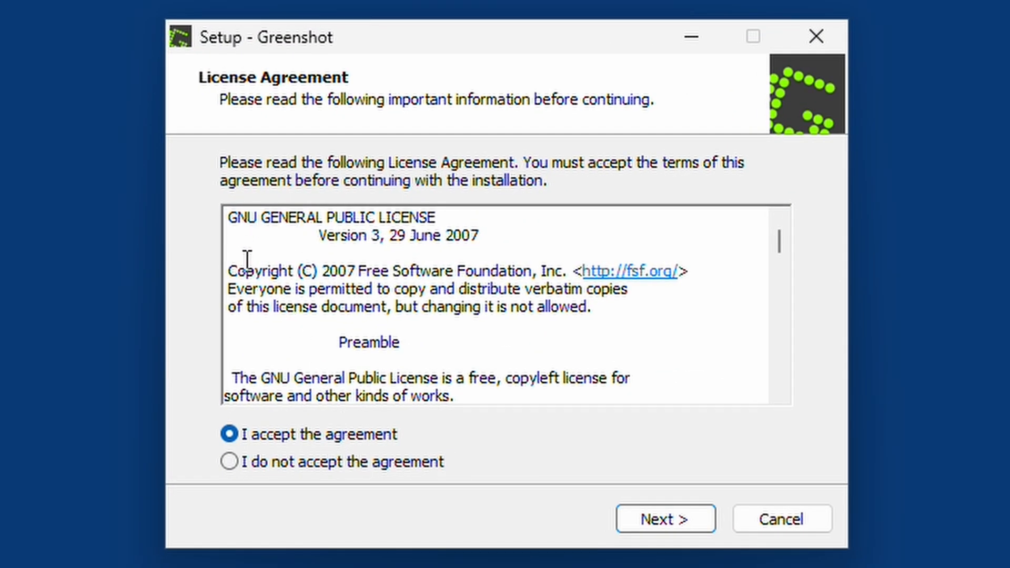
pyautogui.moveTo(469, 380)
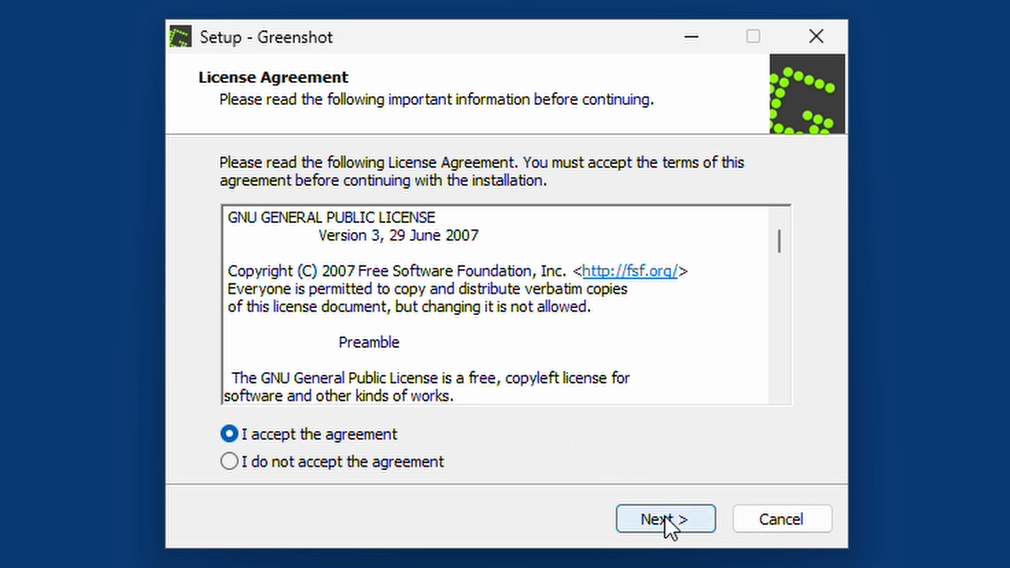
pyautogui.click(664, 518)
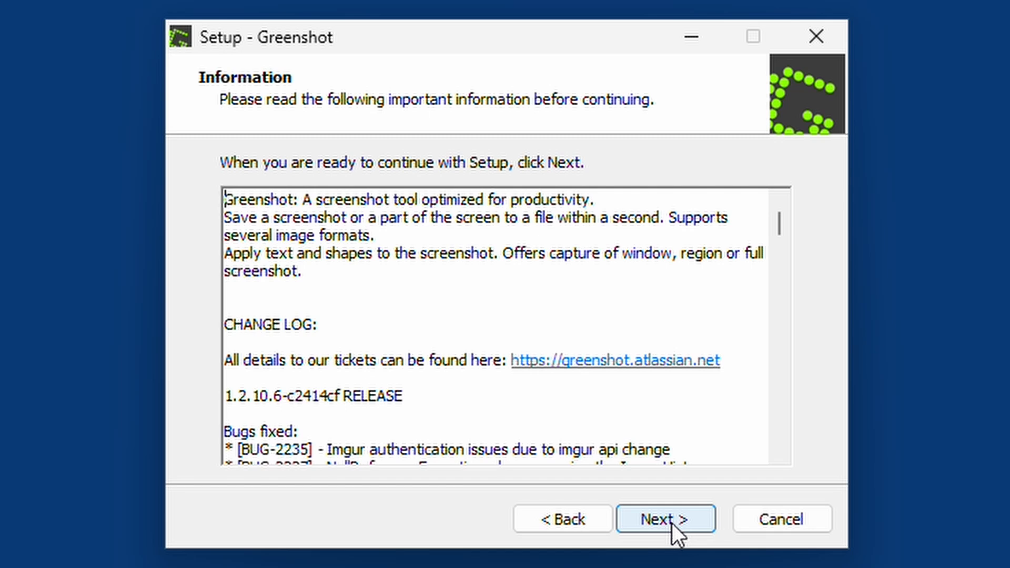
pyautogui.click(665, 519)
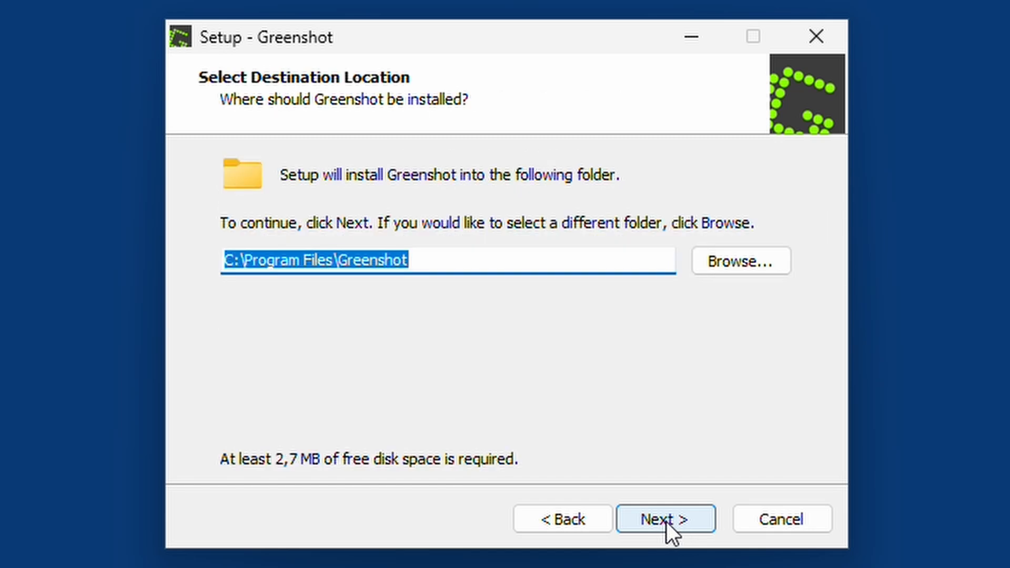
pyautogui.moveTo(655, 545)
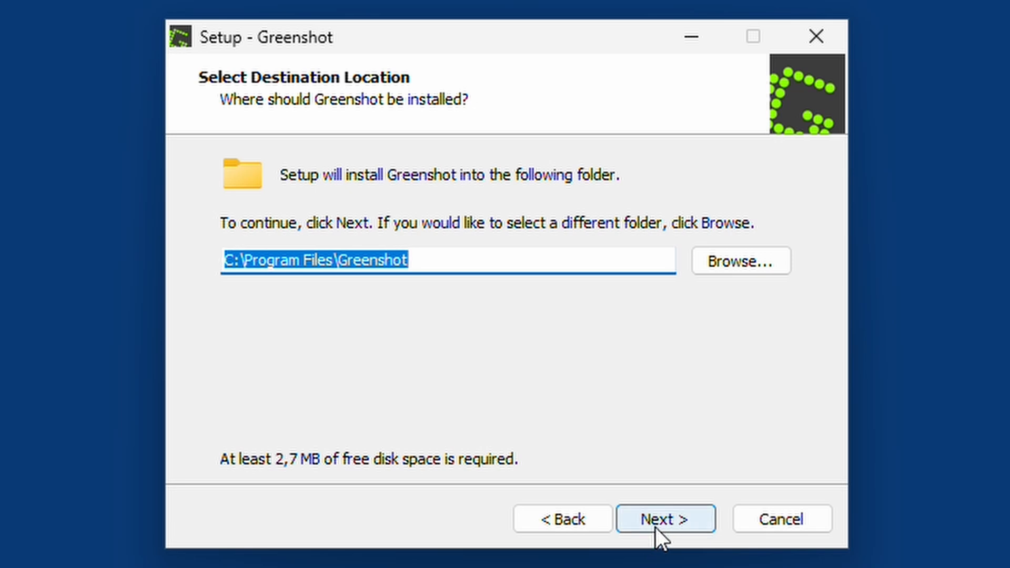
# Keep the Program Files folder and untick Office, OCR and Imgur, keeping external command
pyautogui.click(665, 518)
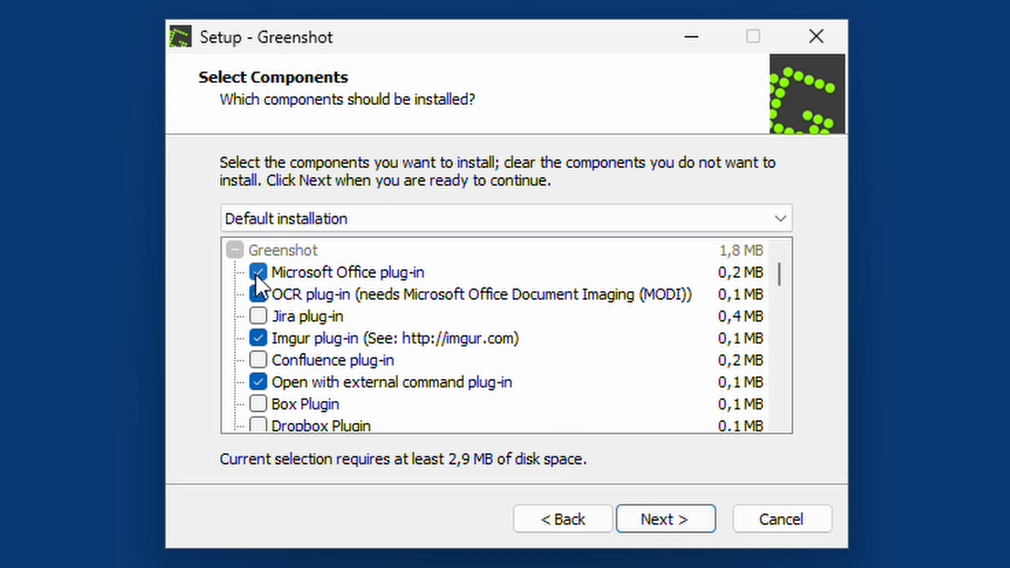
pyautogui.click(258, 272)
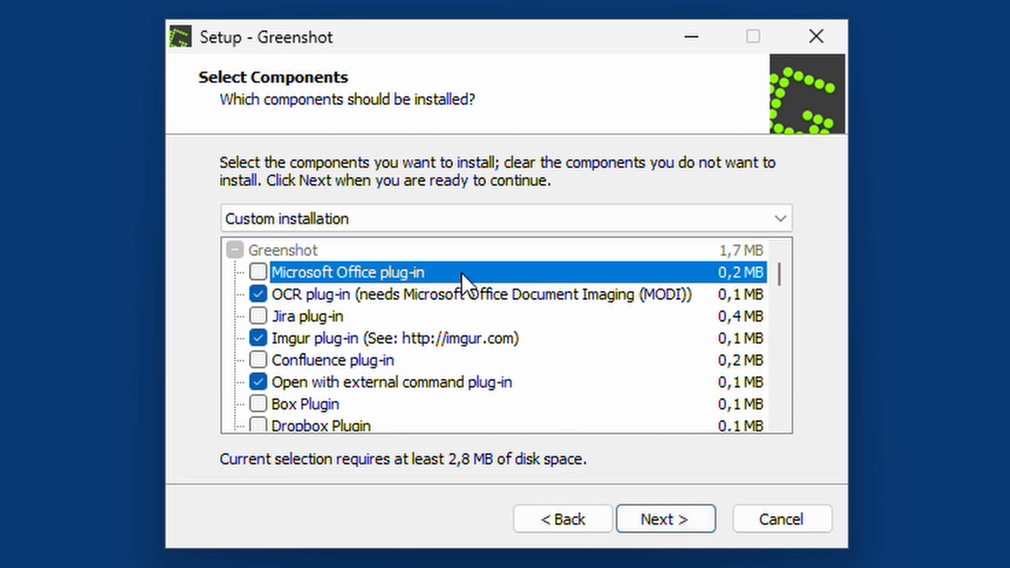
pyautogui.moveTo(282, 303)
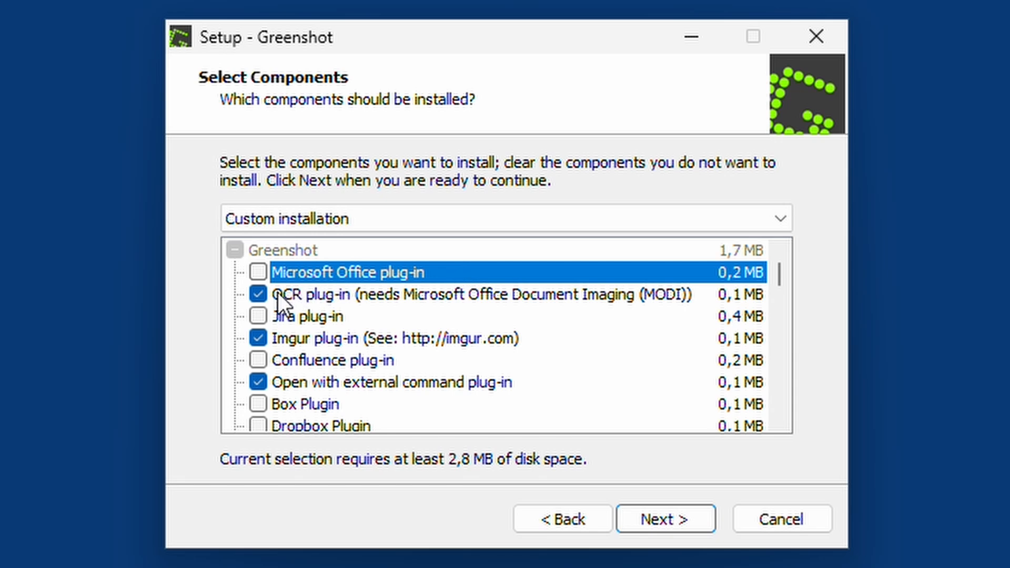
pyautogui.click(258, 295)
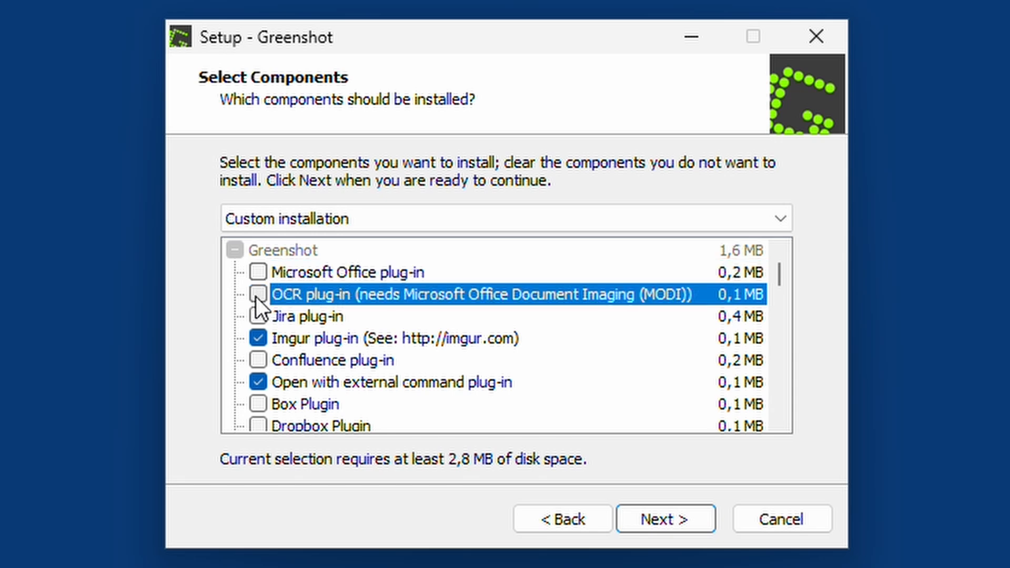
pyautogui.moveTo(283, 348)
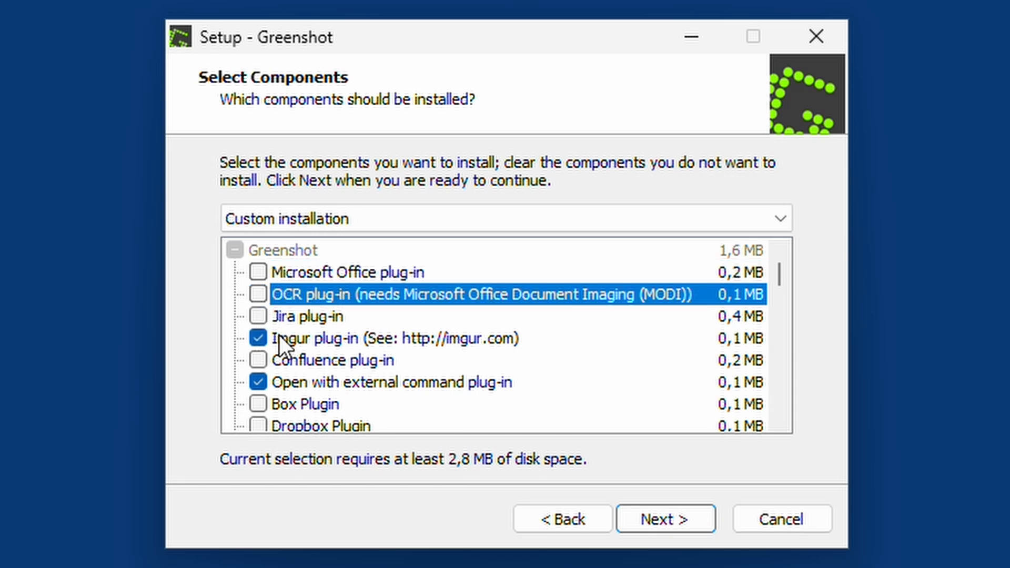
pyautogui.click(257, 339)
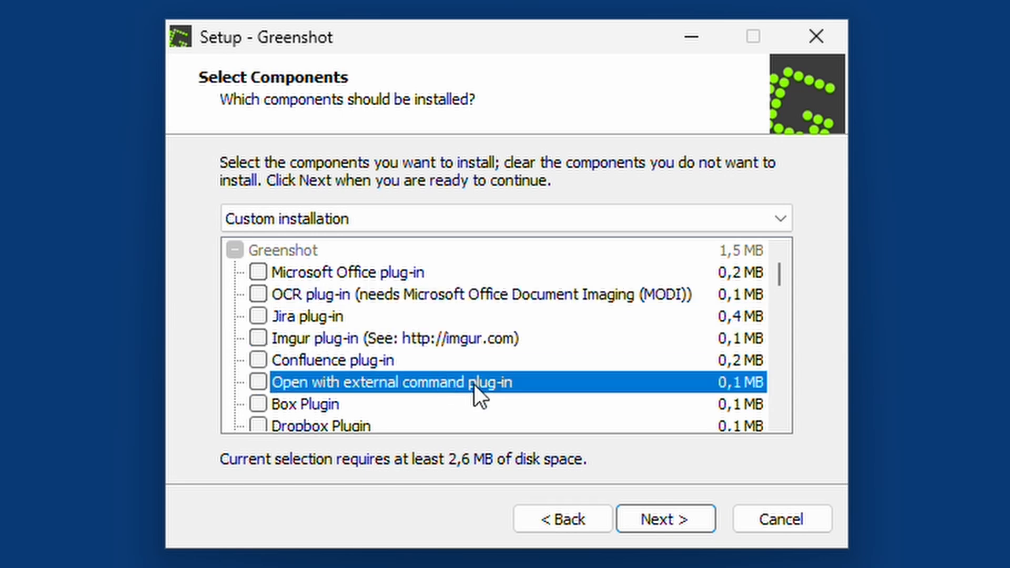
pyautogui.click(258, 382)
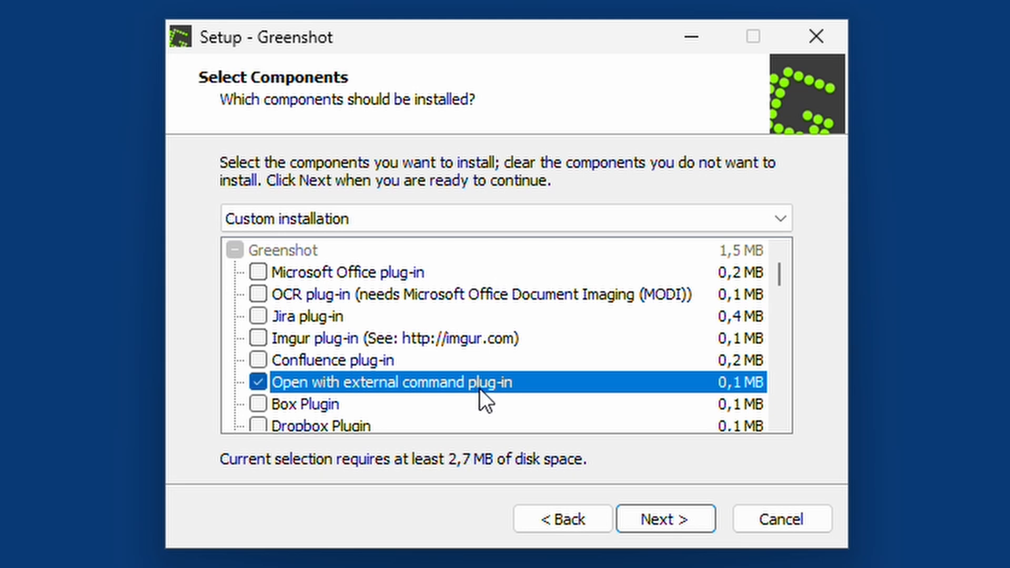
pyautogui.moveTo(528, 403)
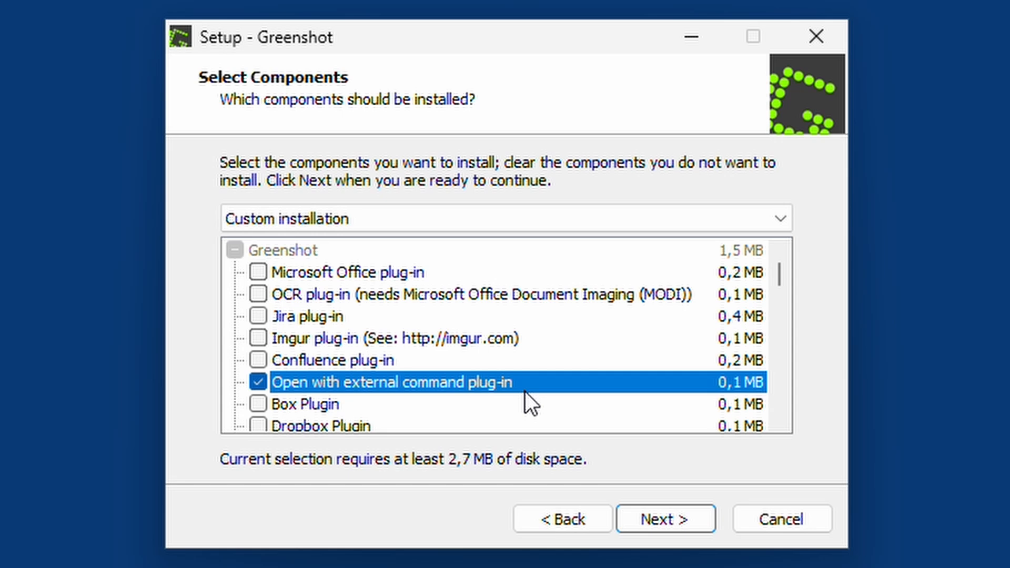
pyautogui.moveTo(702, 332)
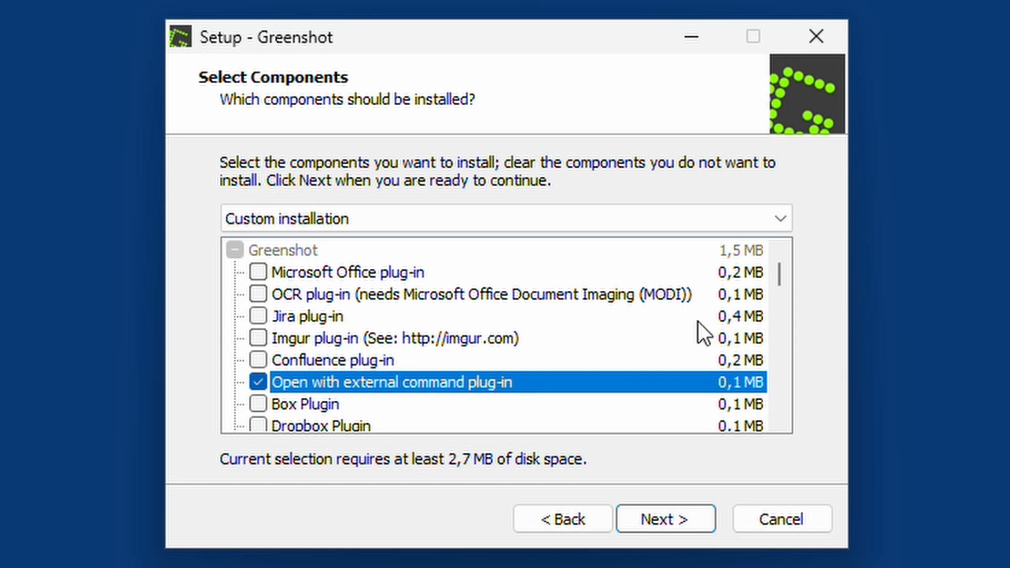
pyautogui.moveTo(765, 341)
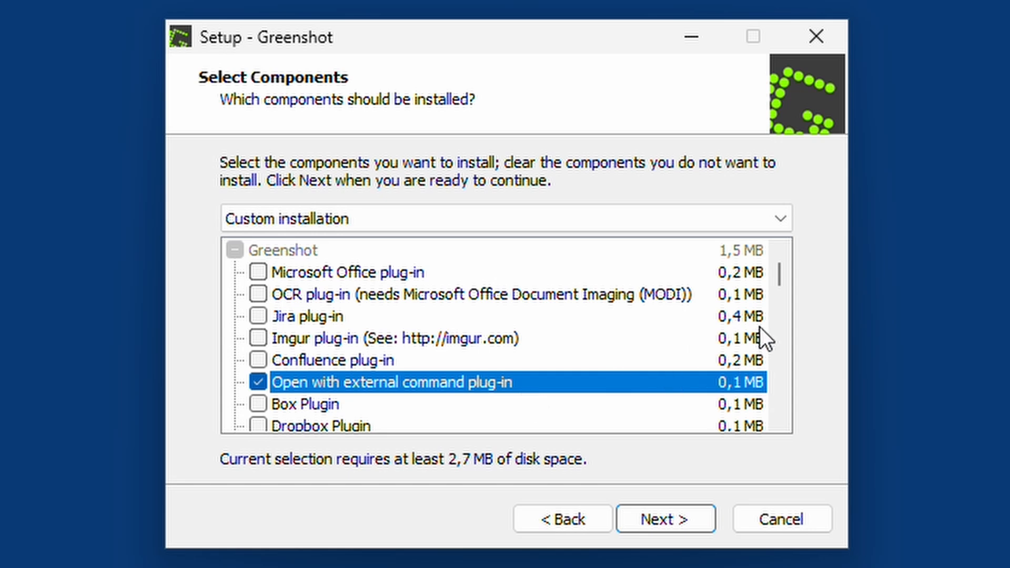
pyautogui.moveTo(745, 364)
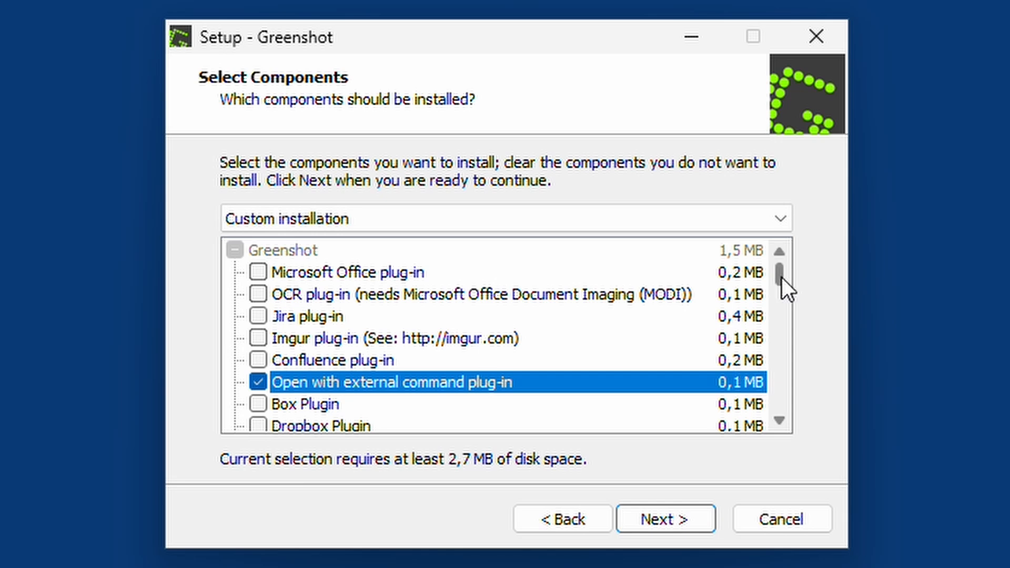
# Scroll through the language list, leaving no additional languages selected
pyautogui.scroll(-3)
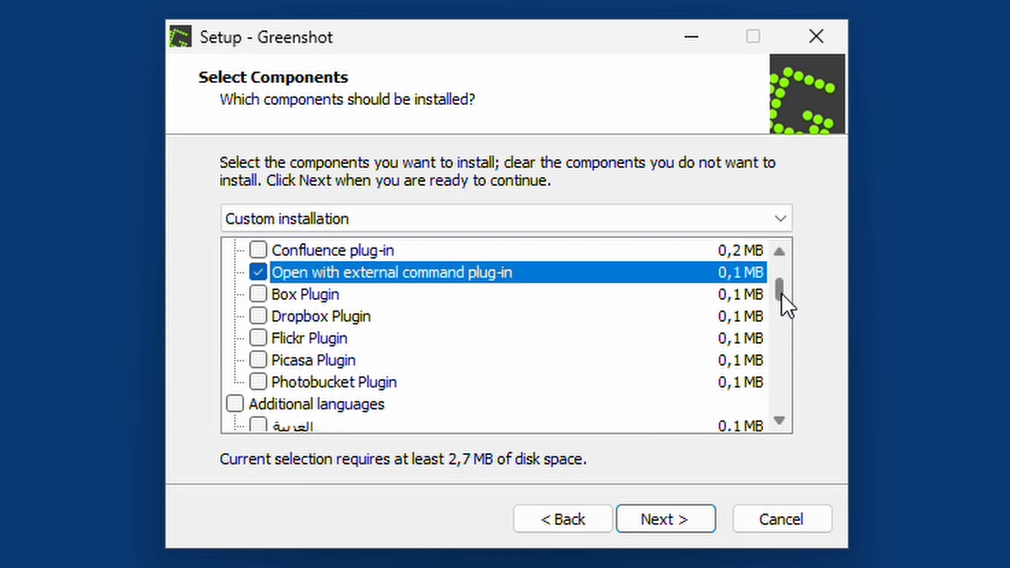
pyautogui.scroll(-3)
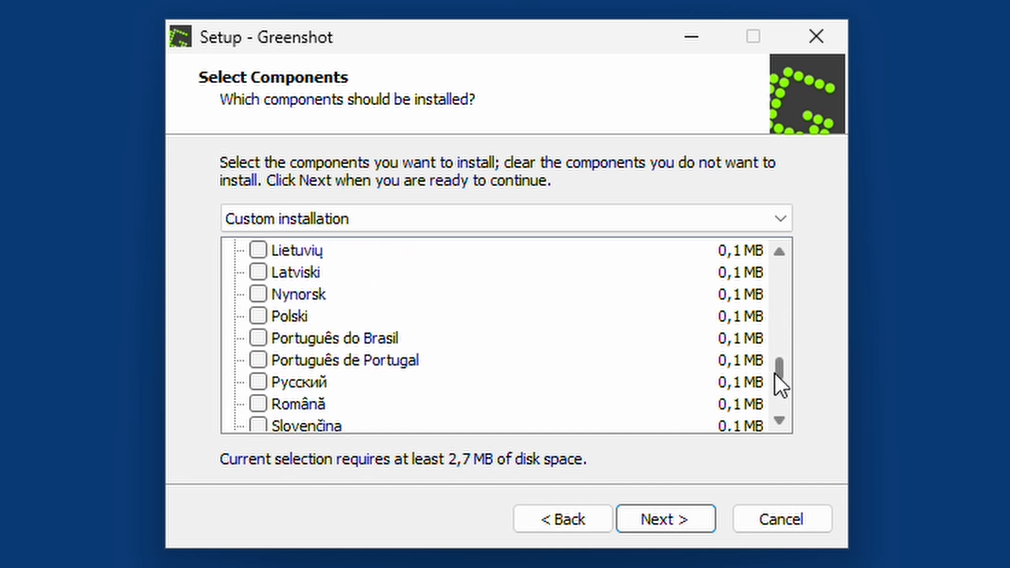
pyautogui.scroll(-3)
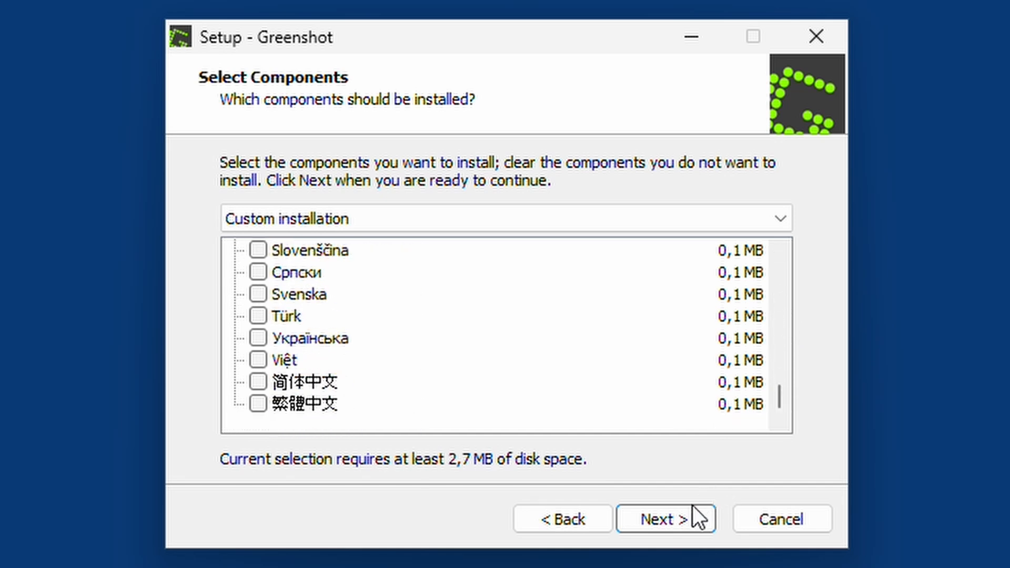
# Keep the default Start Menu folder and start-with-Windows option, then install Greenshot
pyautogui.click(665, 518)
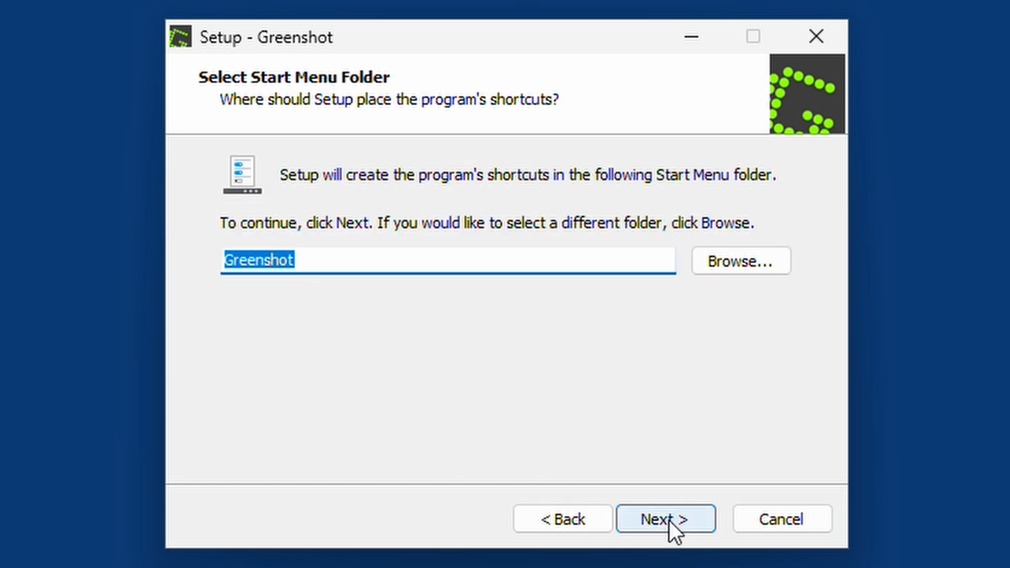
pyautogui.click(666, 519)
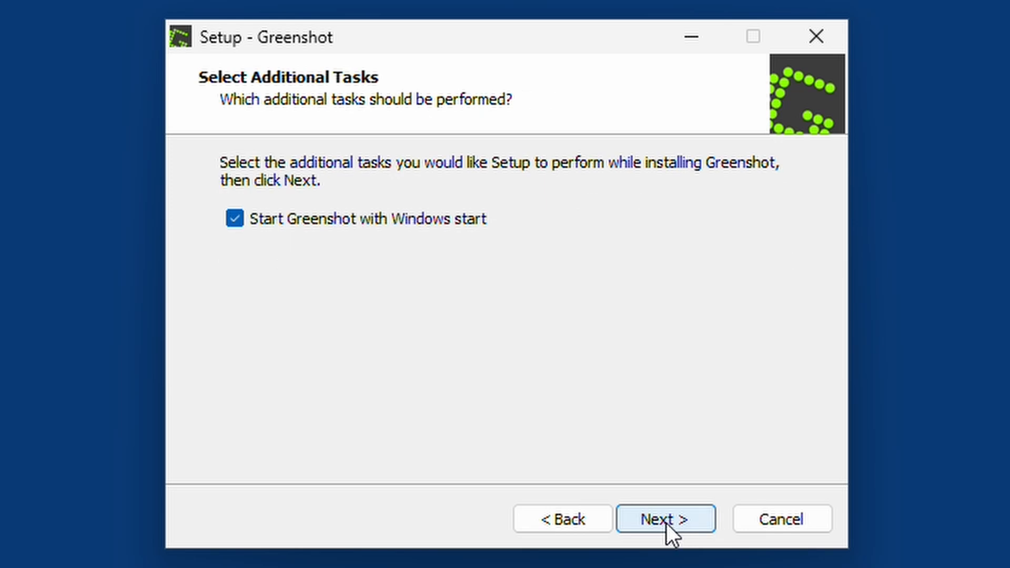
pyautogui.click(665, 518)
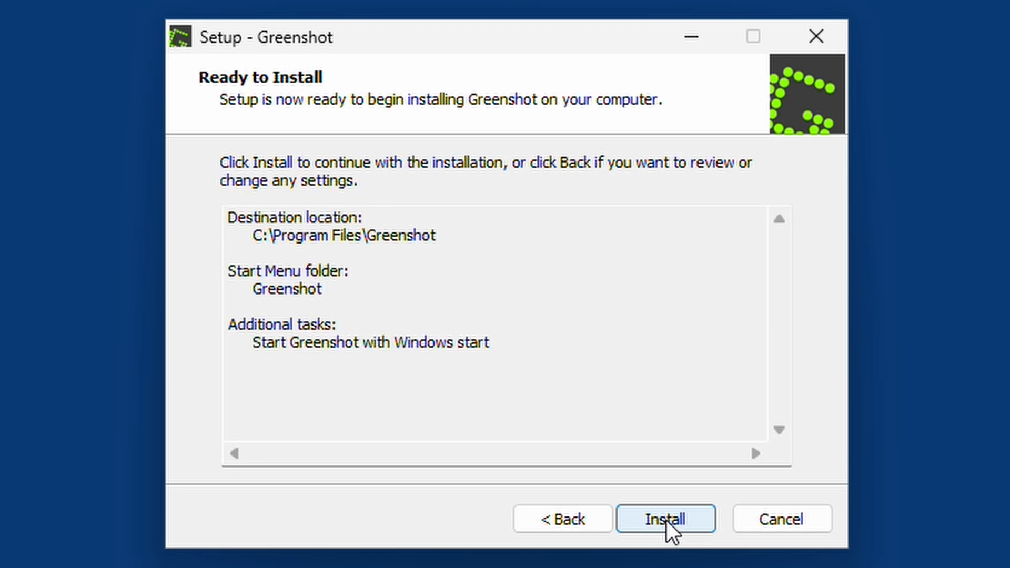
pyautogui.click(665, 519)
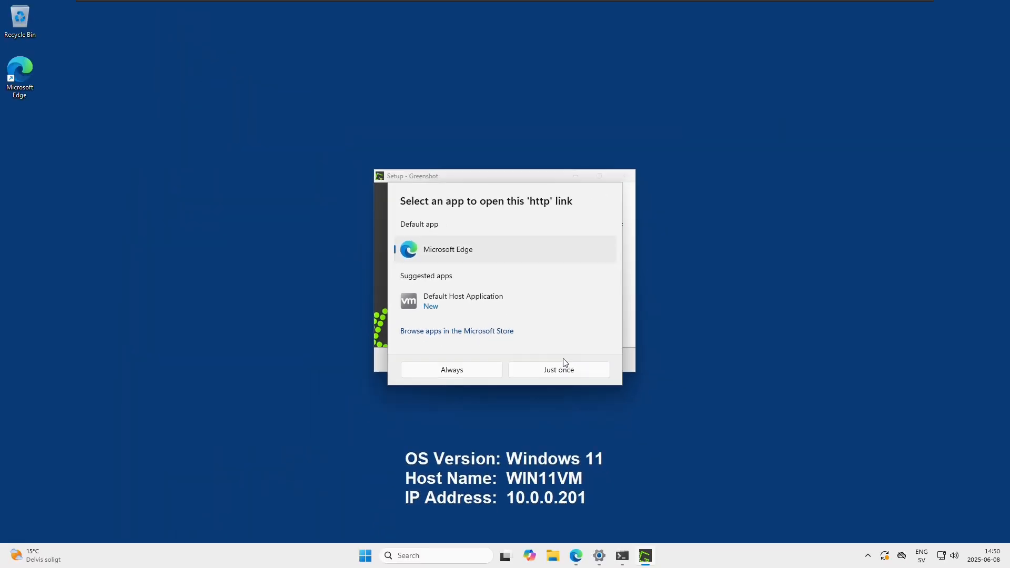
pyautogui.moveTo(570, 219)
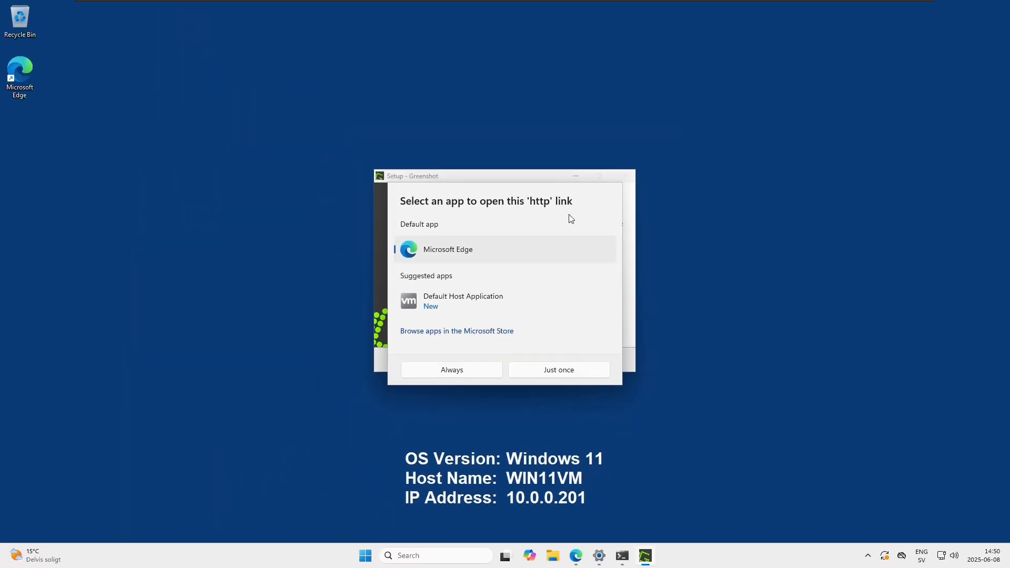
# Open the getgreenshot.org thank-you link in Edge just once and scroll to the donations
pyautogui.click(557, 370)
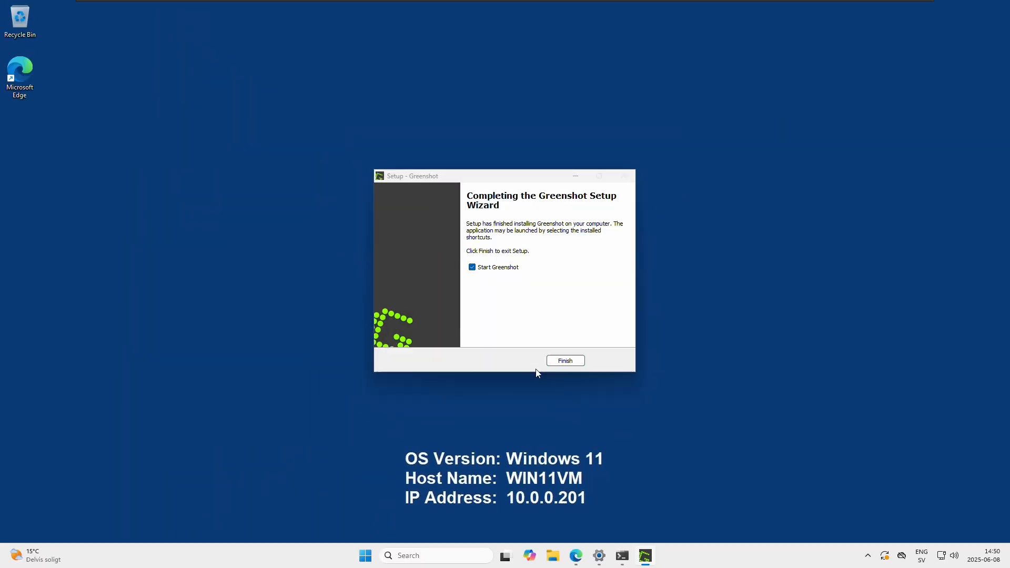
pyautogui.click(564, 360)
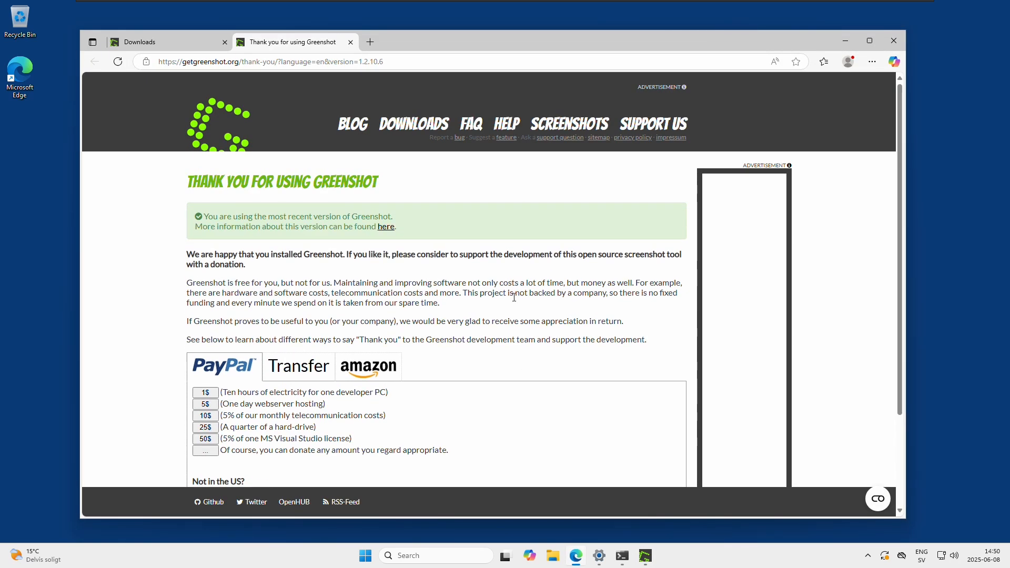
pyautogui.scroll(-3)
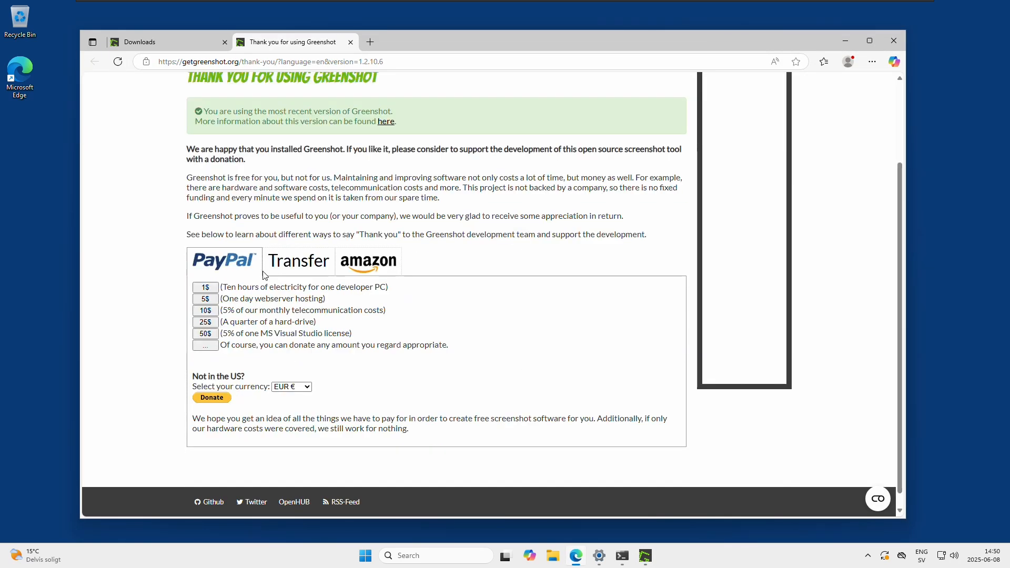
pyautogui.moveTo(372, 340)
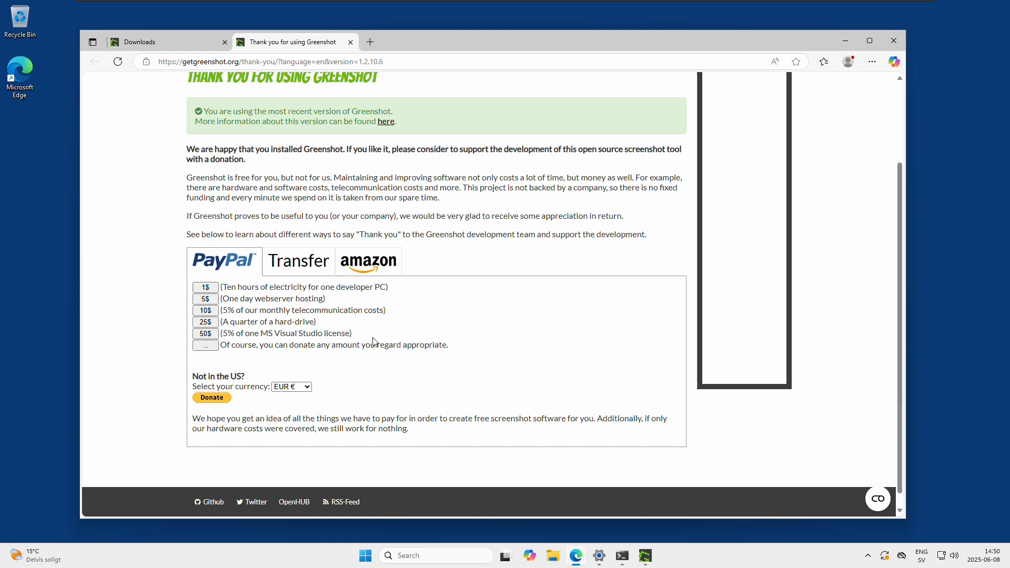
pyautogui.moveTo(375, 337)
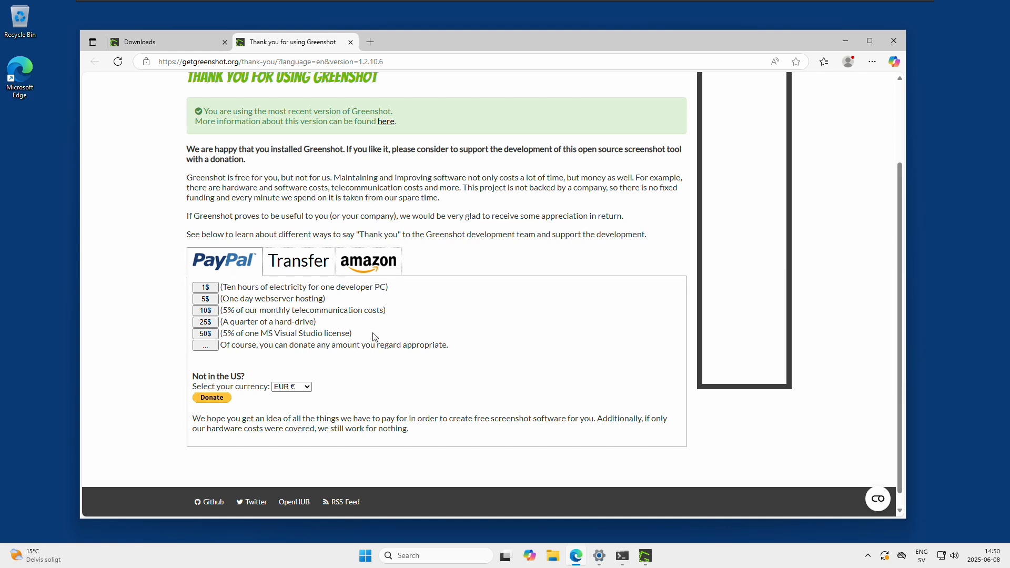
pyautogui.moveTo(387, 224)
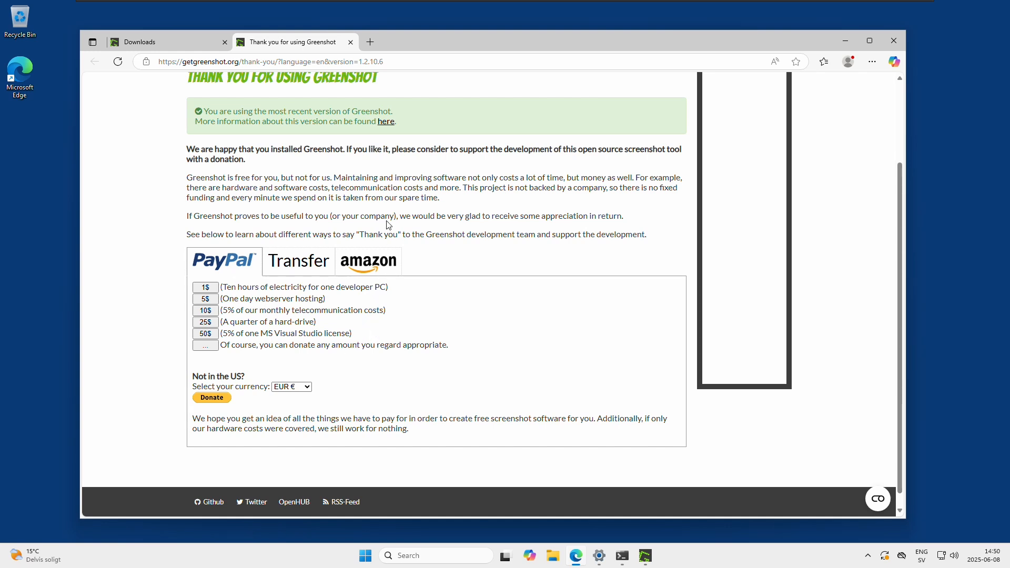
pyautogui.moveTo(693, 103)
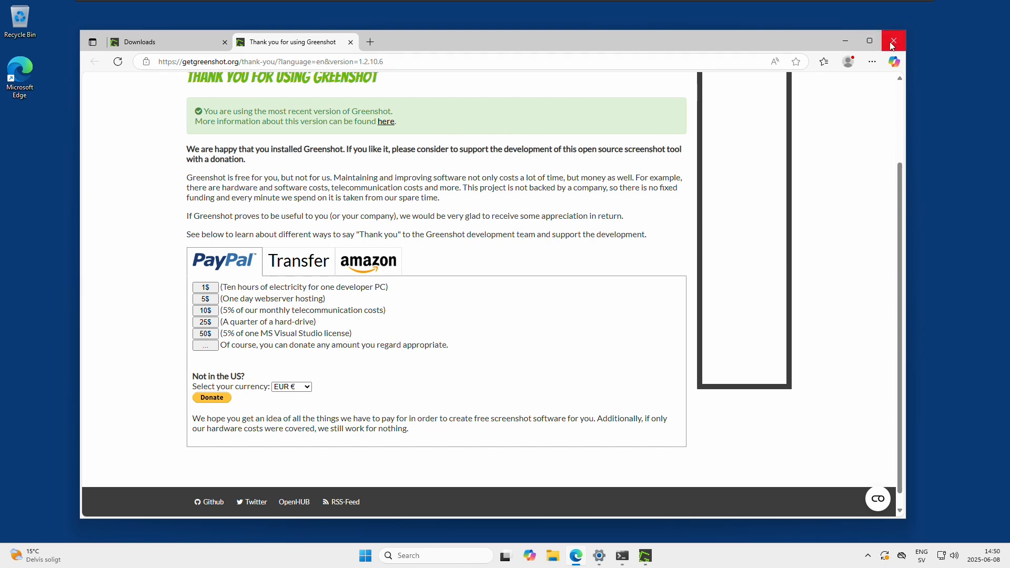
# Close Edge, finish setup with Greenshot launching, and dismiss its startup notification
pyautogui.click(893, 41)
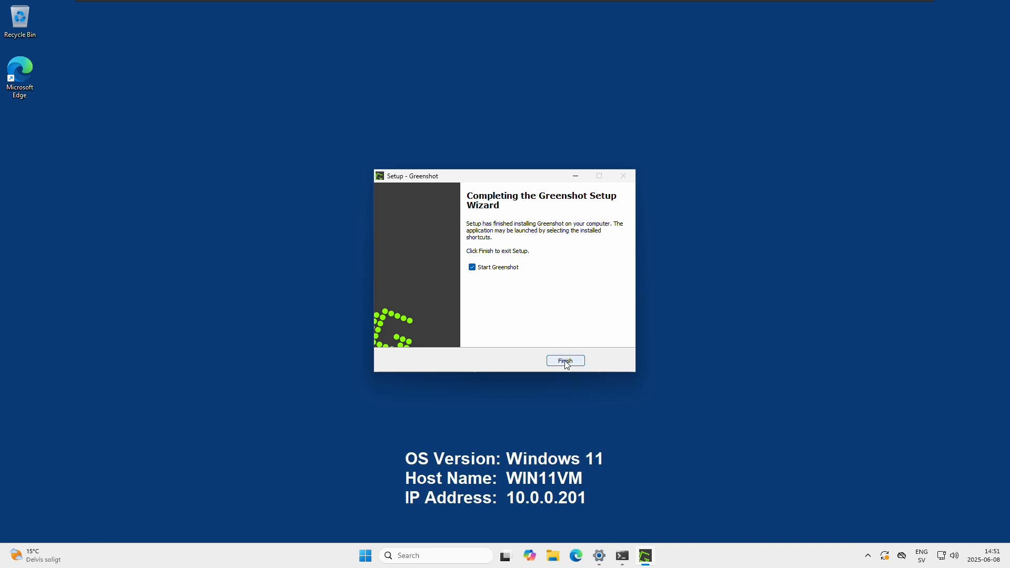
pyautogui.click(564, 360)
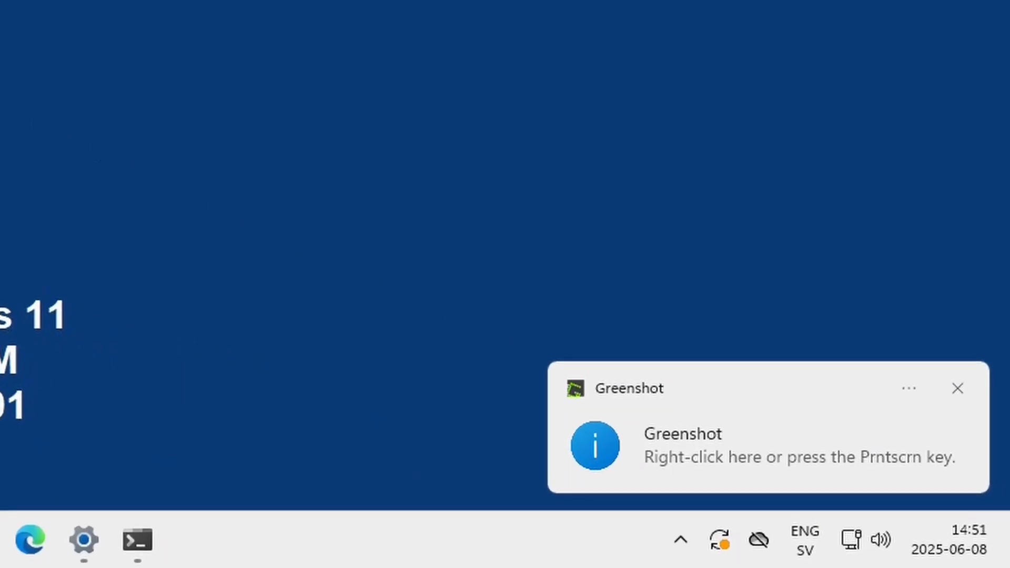
pyautogui.moveTo(431, 340)
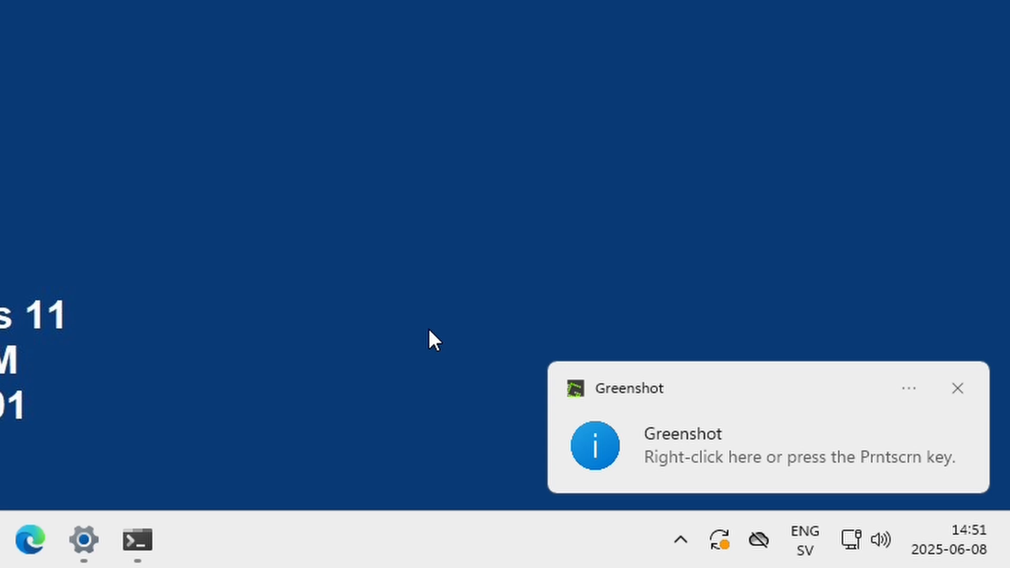
pyautogui.click(956, 388)
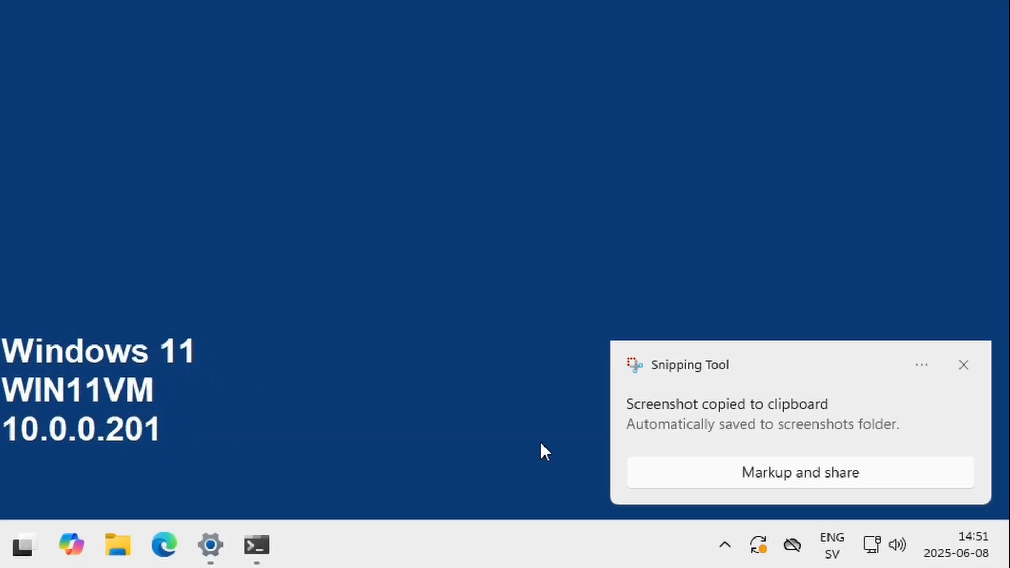
# Dismiss the Snipping Tool screenshot toast and reveal the hidden tray icons
pyautogui.click(963, 364)
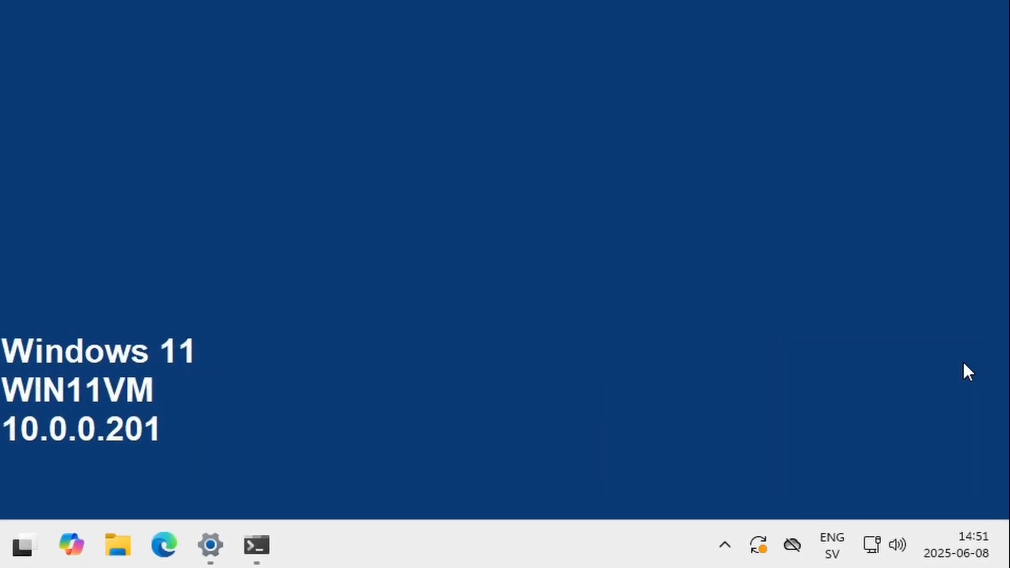
pyautogui.click(724, 544)
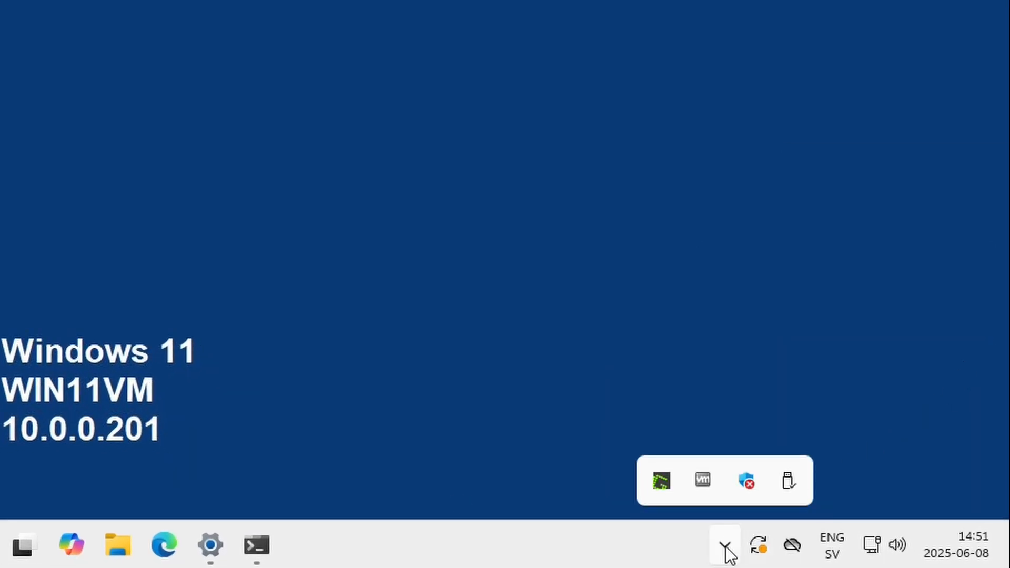
pyautogui.moveTo(659, 480)
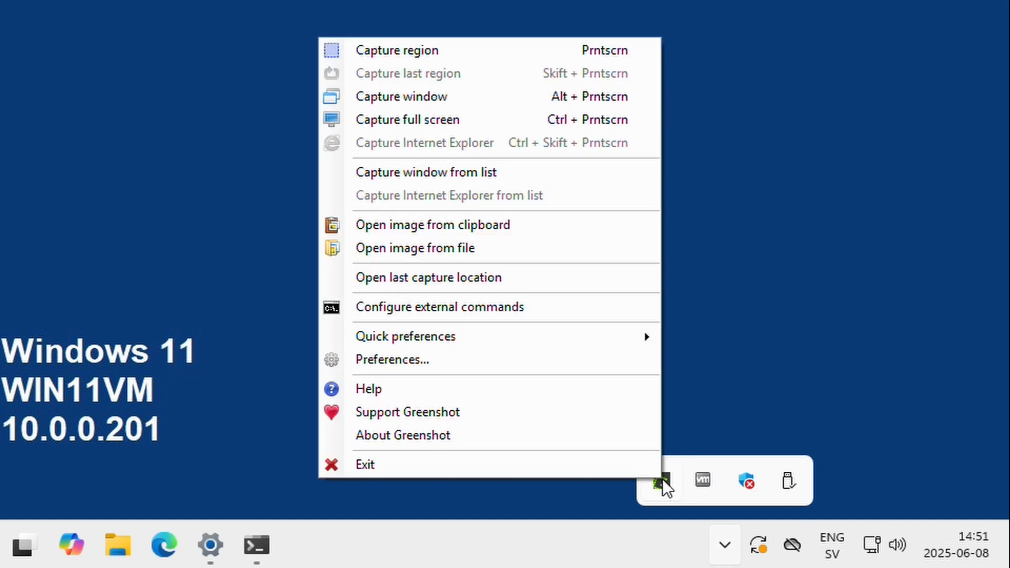
pyautogui.moveTo(503, 58)
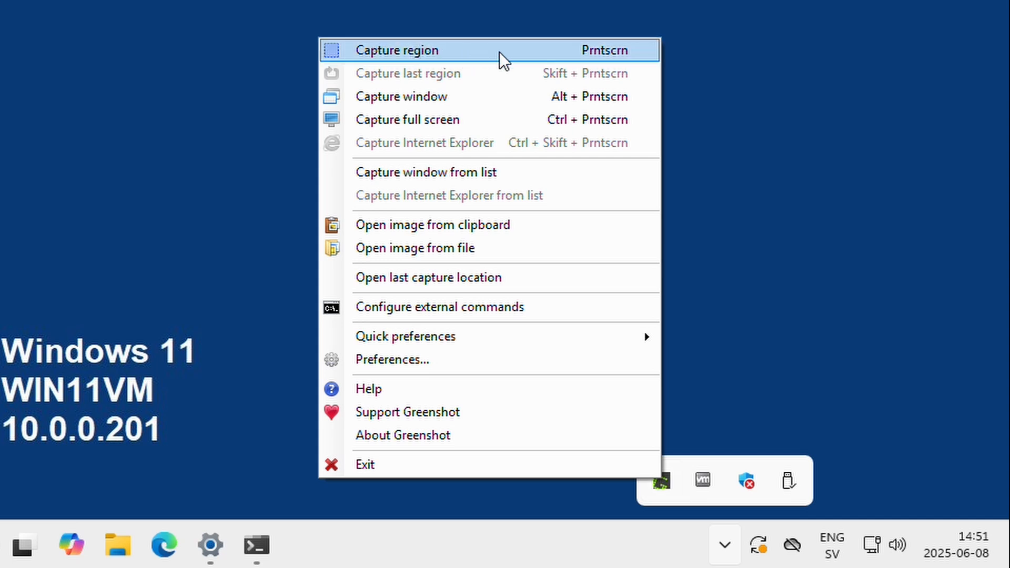
pyautogui.moveTo(626, 61)
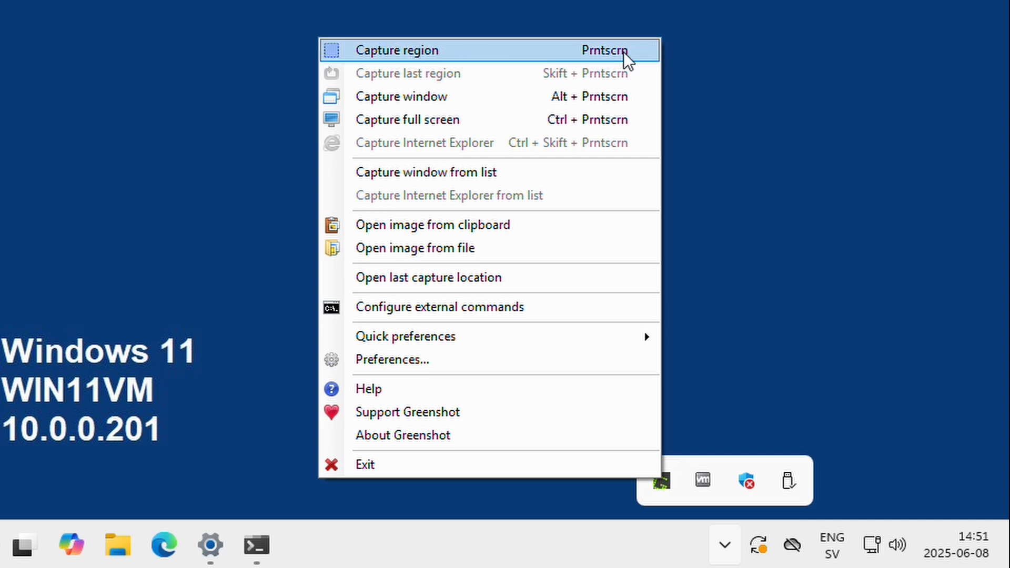
pyautogui.moveTo(509, 62)
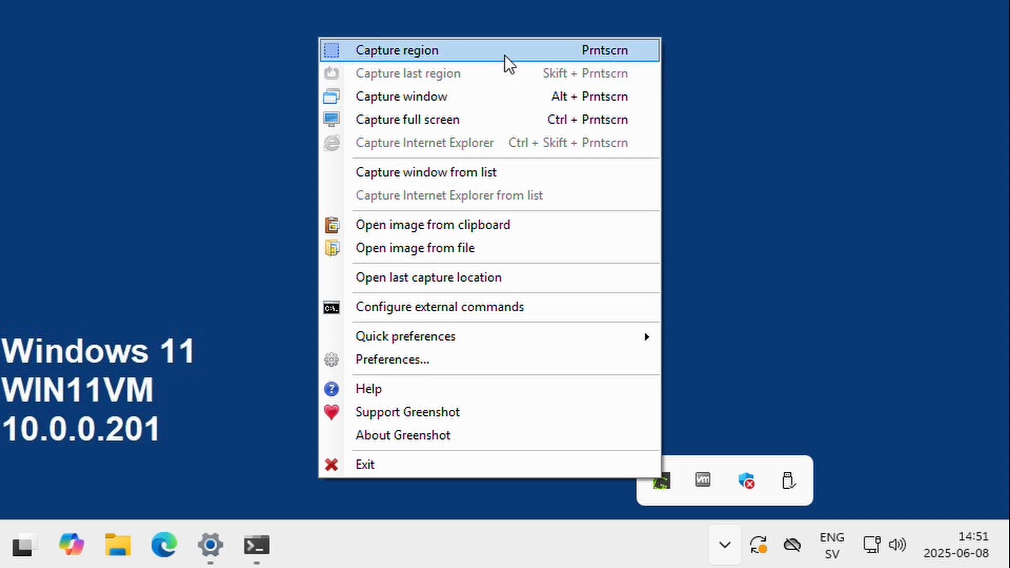
pyautogui.moveTo(490, 60)
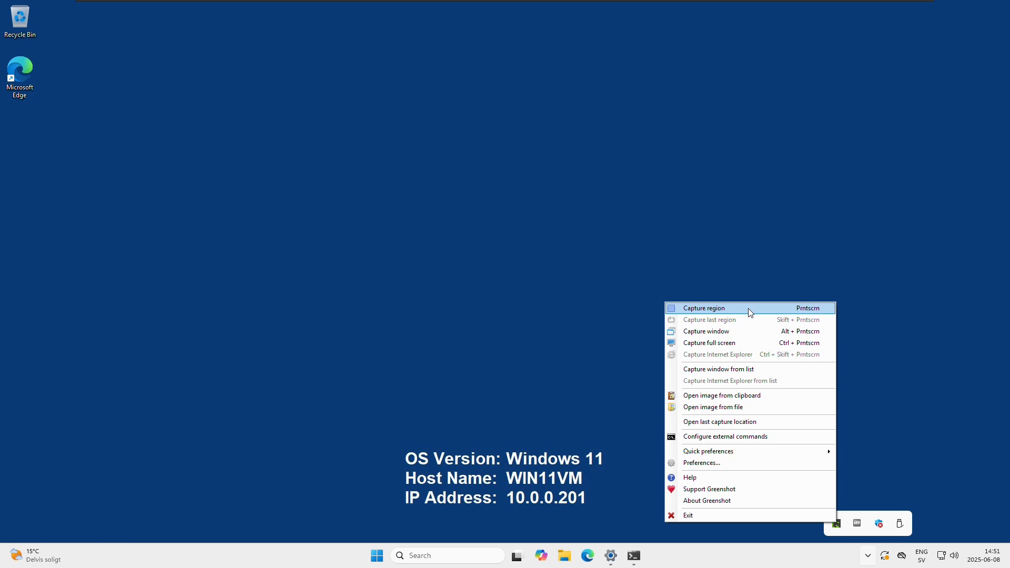
# Start a Greenshot region capture around the OS information text
pyautogui.click(703, 307)
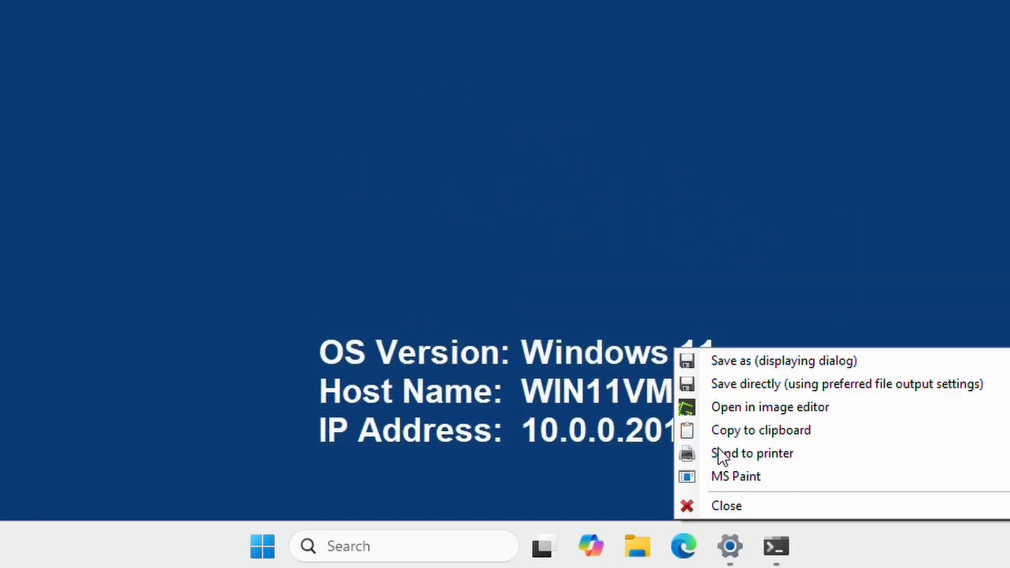
pyautogui.moveTo(752, 452)
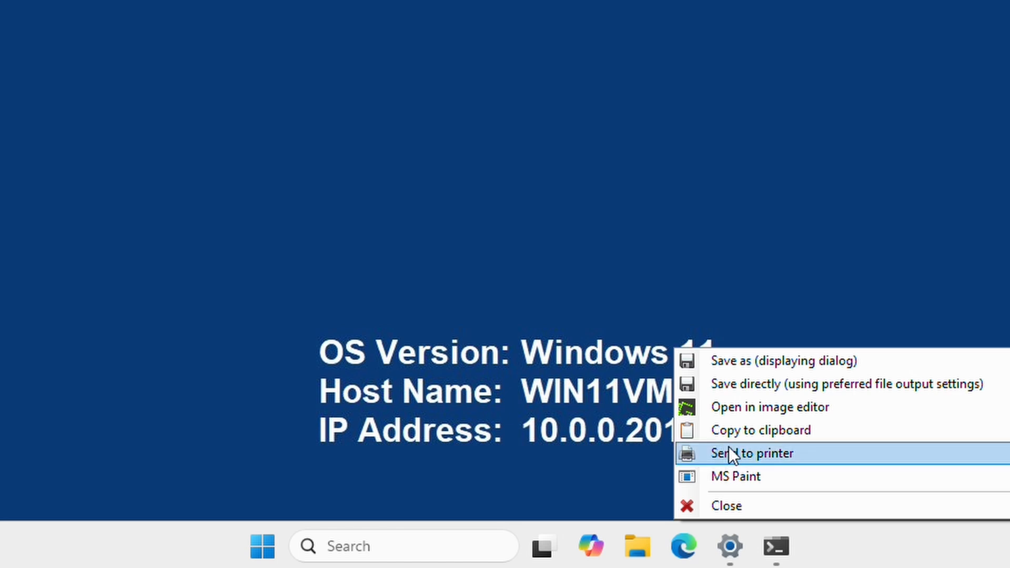
pyautogui.moveTo(743, 384)
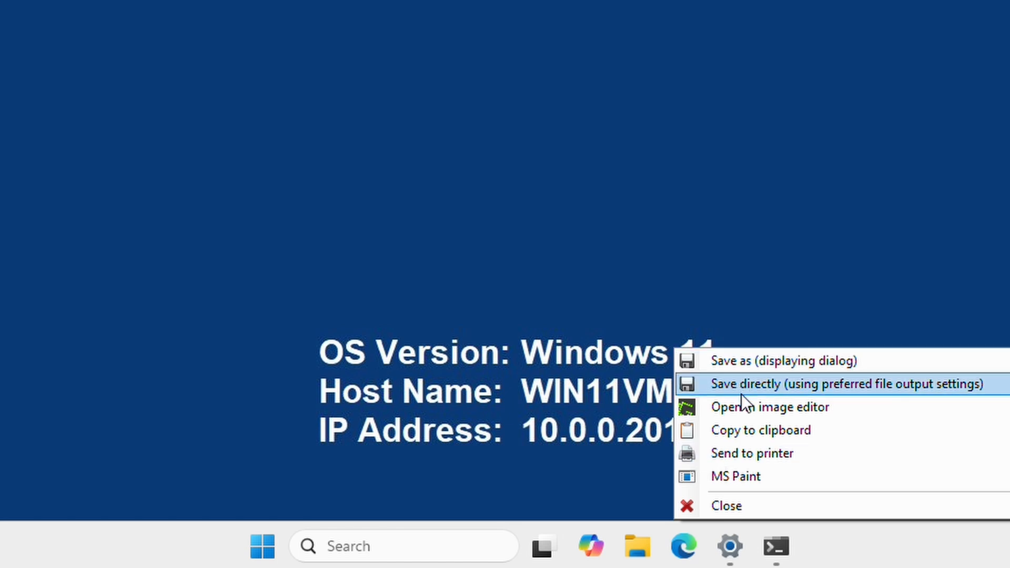
pyautogui.moveTo(764, 418)
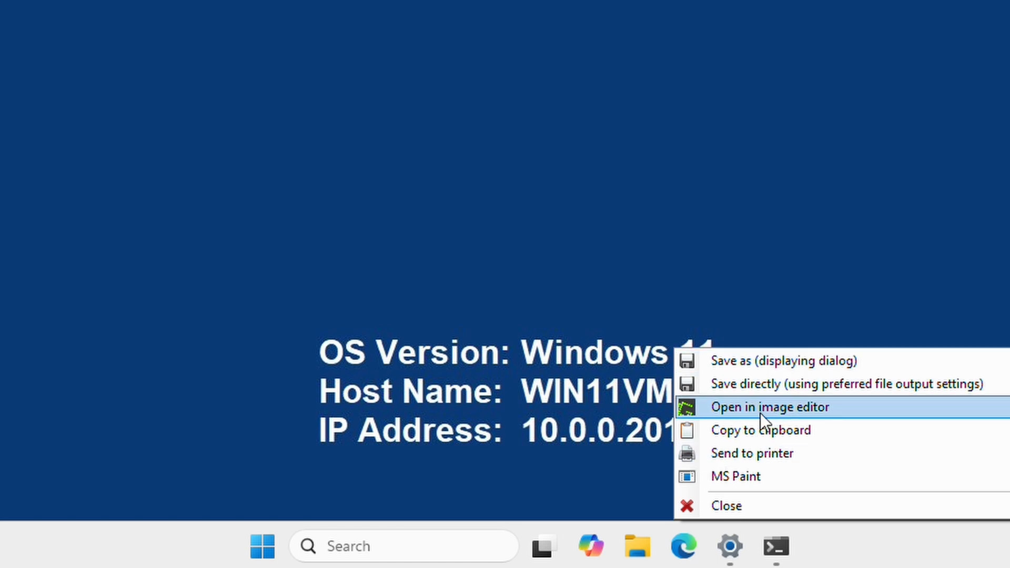
pyautogui.moveTo(860, 417)
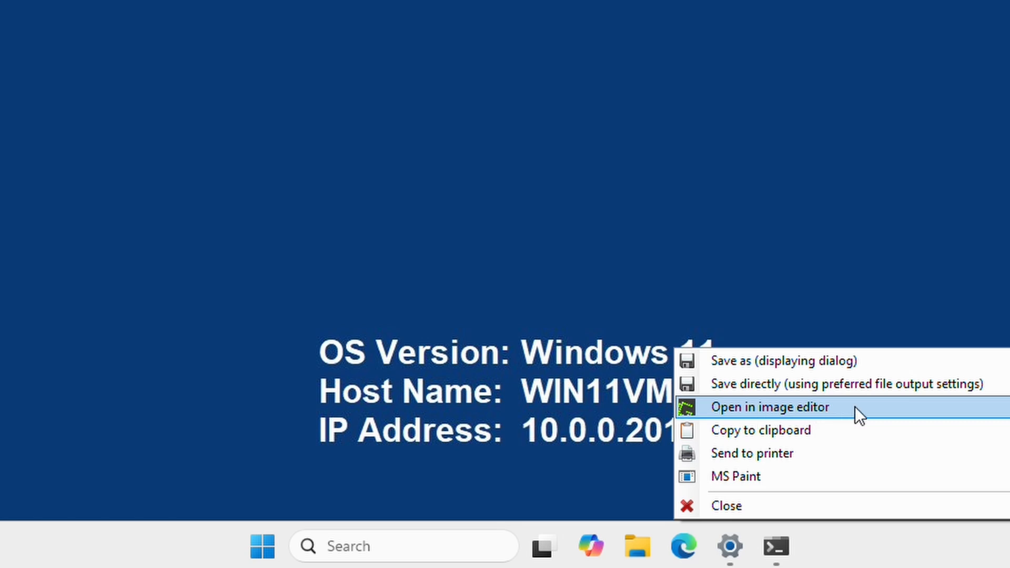
pyautogui.click(768, 406)
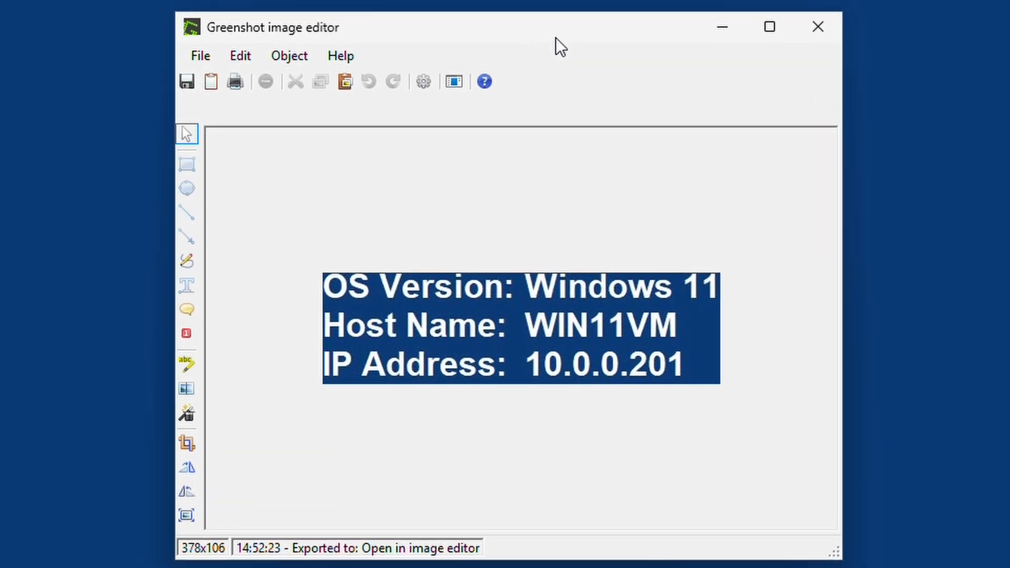
pyautogui.moveTo(391, 200)
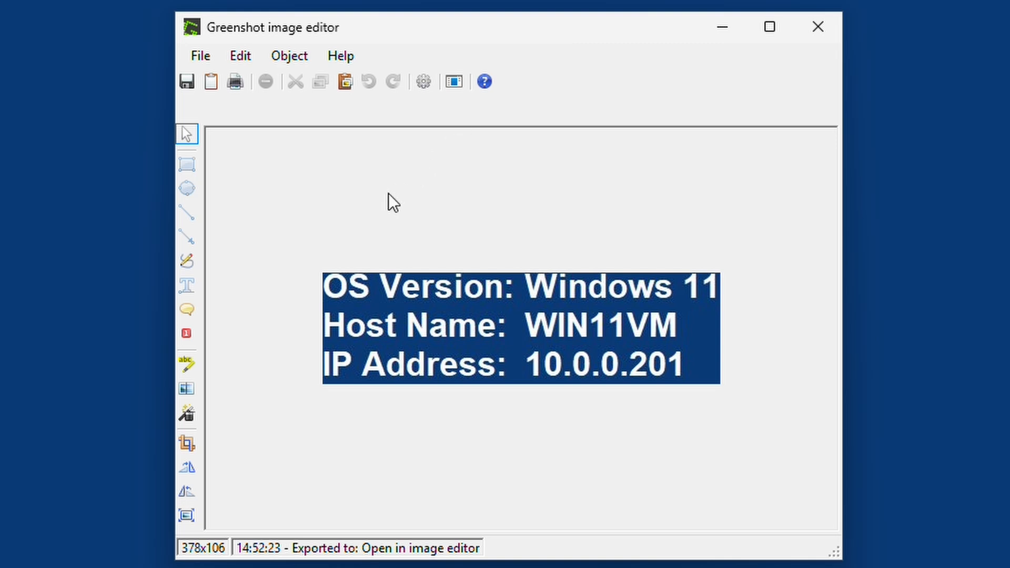
pyautogui.moveTo(294, 210)
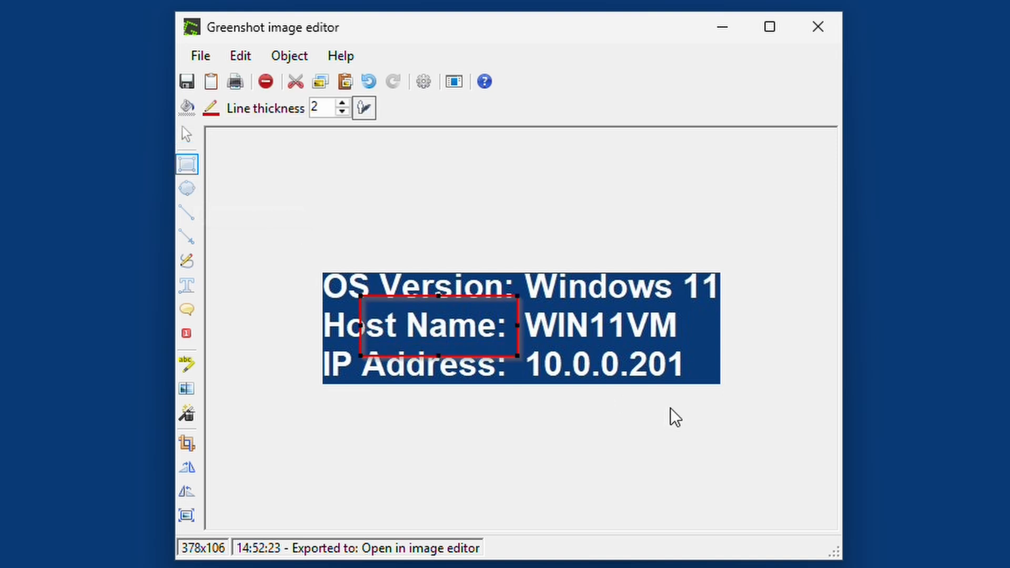
pyautogui.moveTo(364, 107)
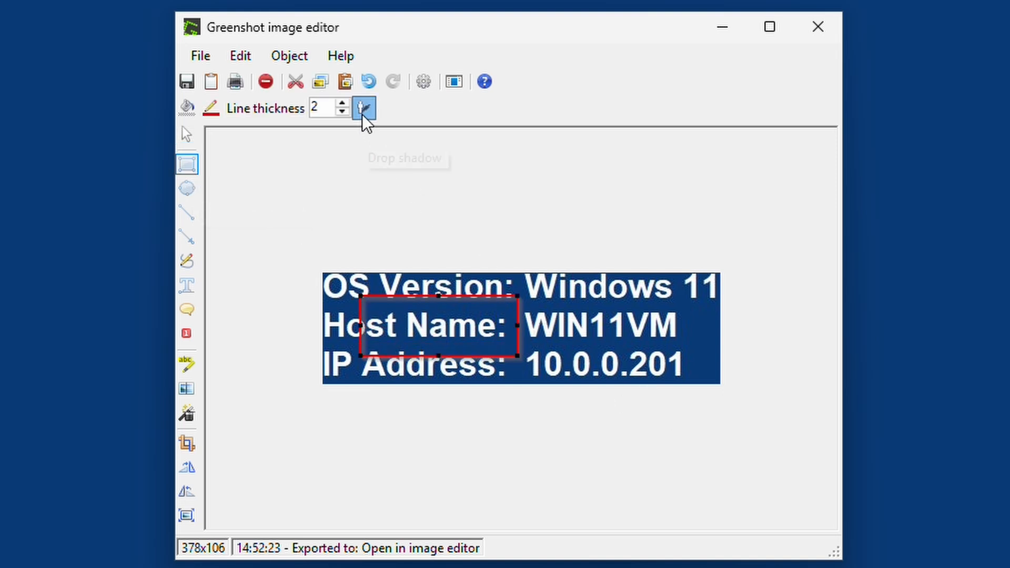
pyautogui.moveTo(364, 107)
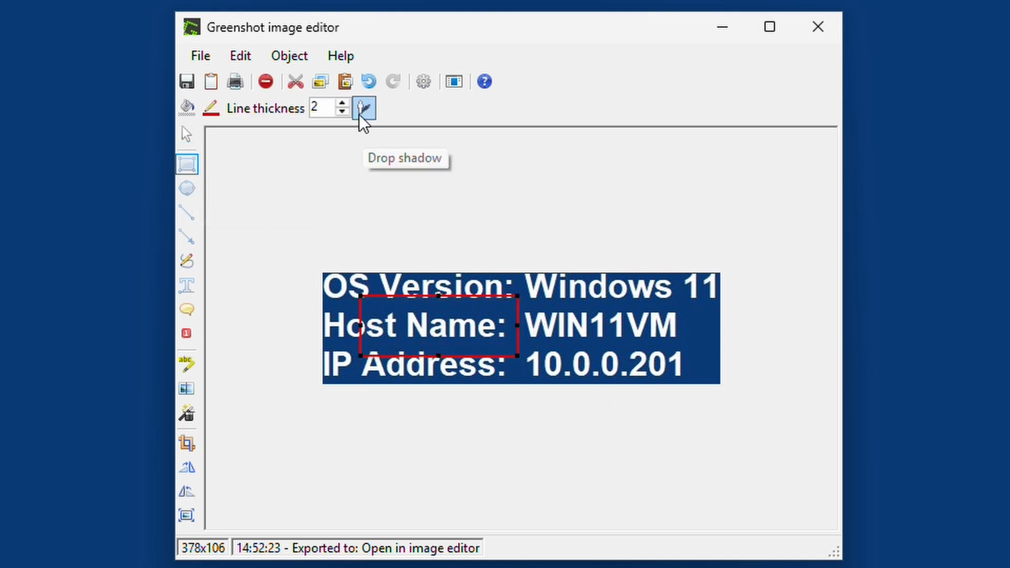
pyautogui.click(186, 132)
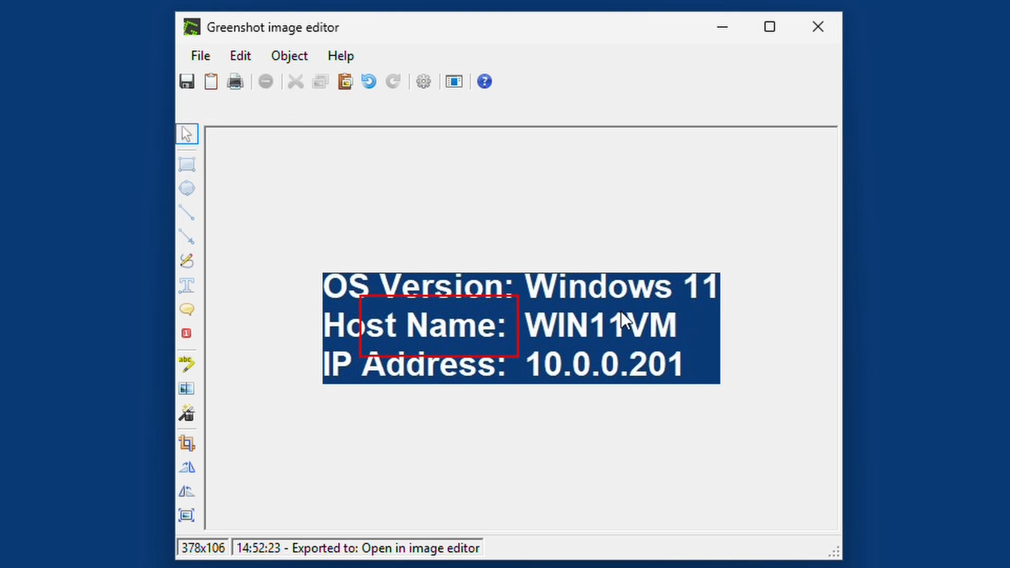
pyautogui.moveTo(240, 187)
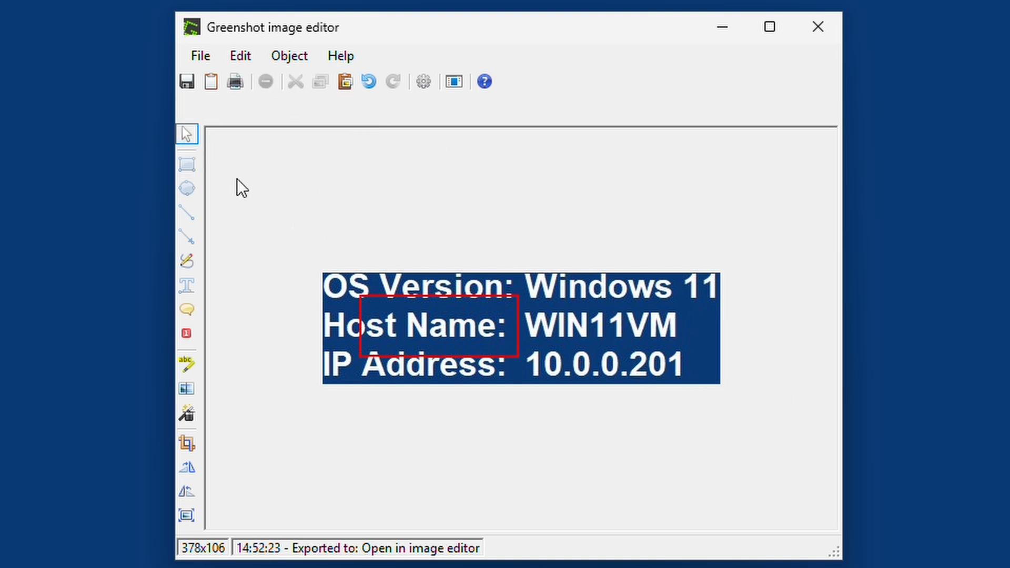
pyautogui.moveTo(187, 133)
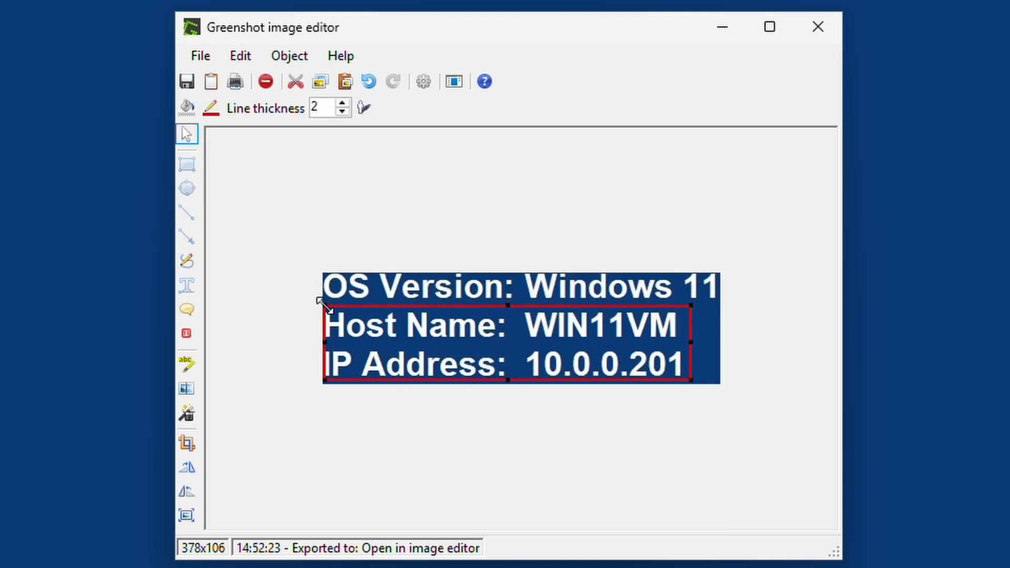
pyautogui.moveTo(407, 312)
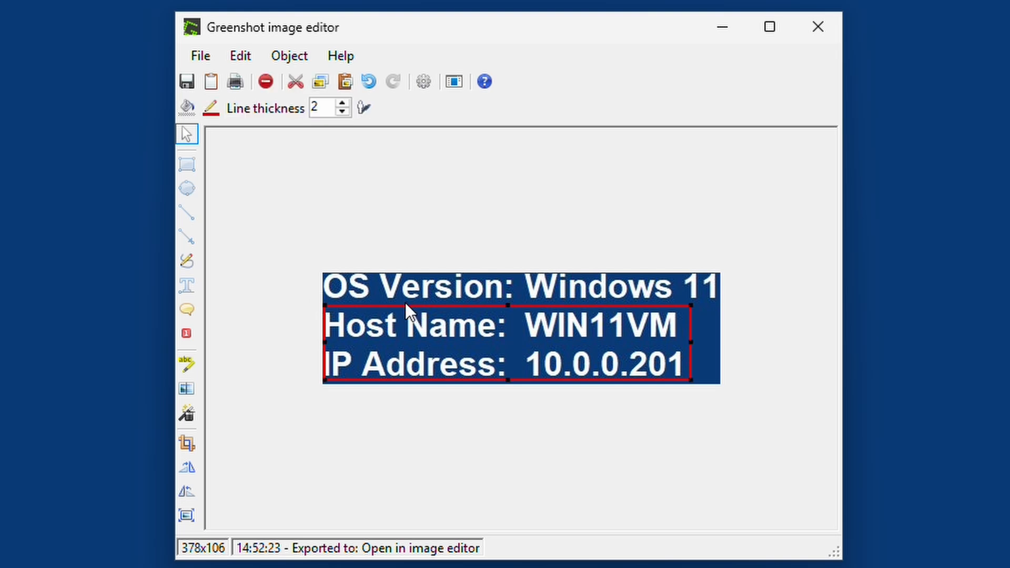
pyautogui.moveTo(430, 298)
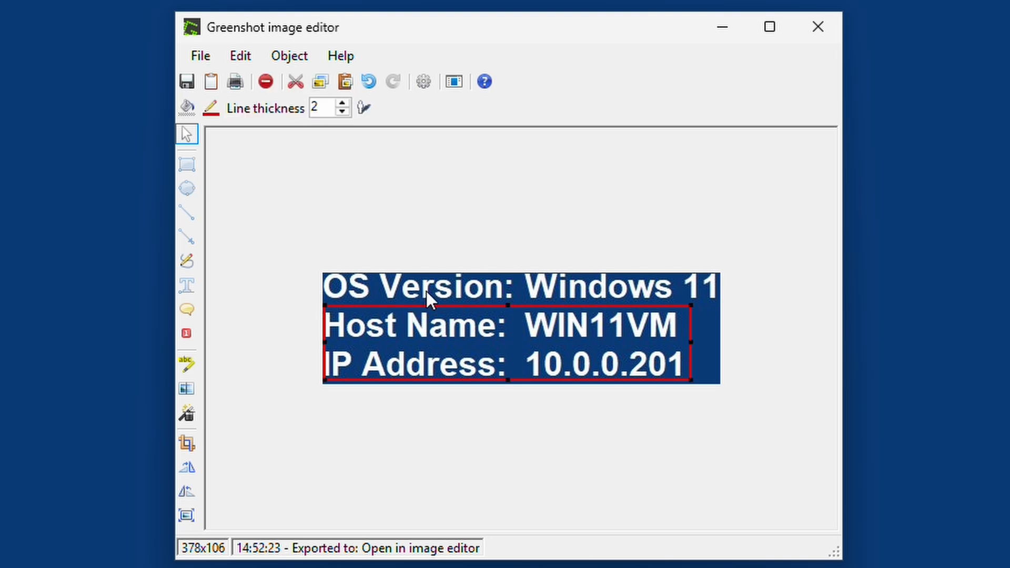
pyautogui.click(230, 206)
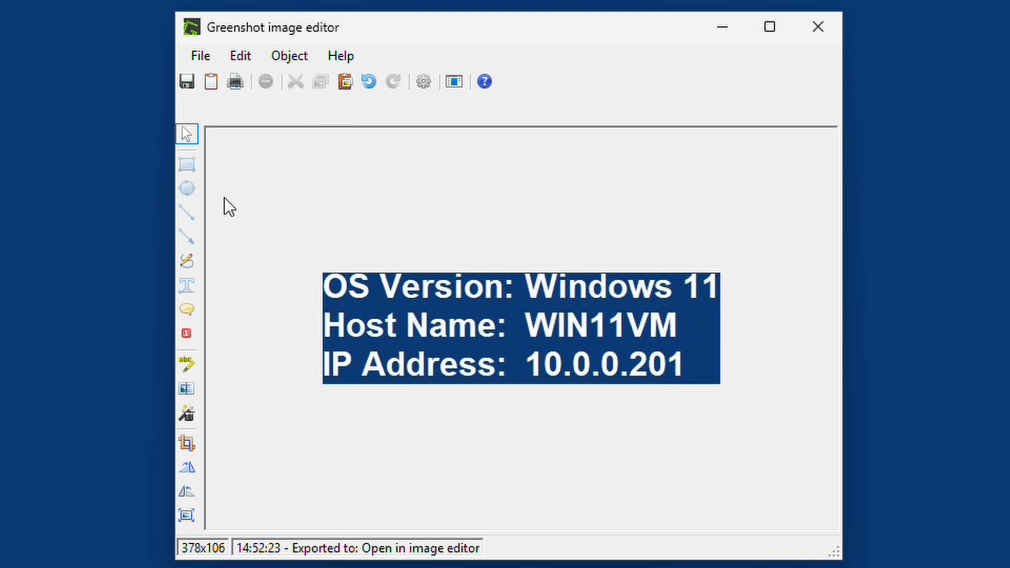
pyautogui.click(186, 188)
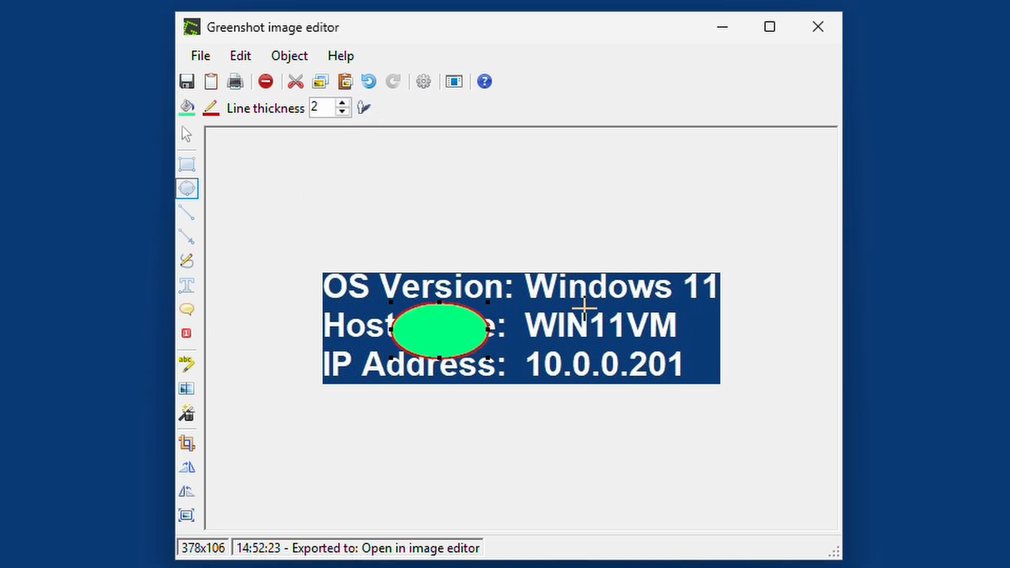
pyautogui.click(186, 132)
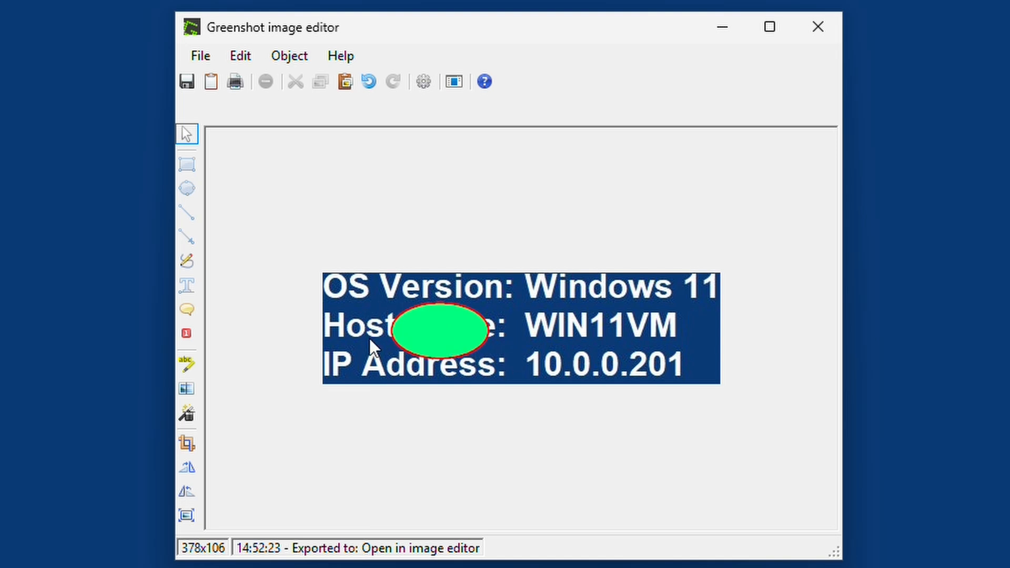
pyautogui.moveTo(528, 387)
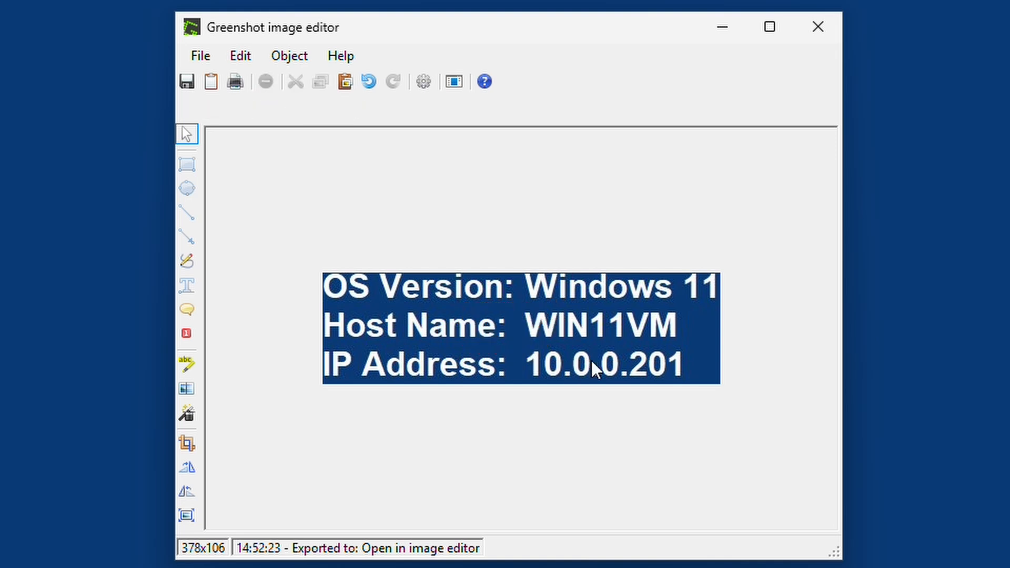
pyautogui.moveTo(188, 212)
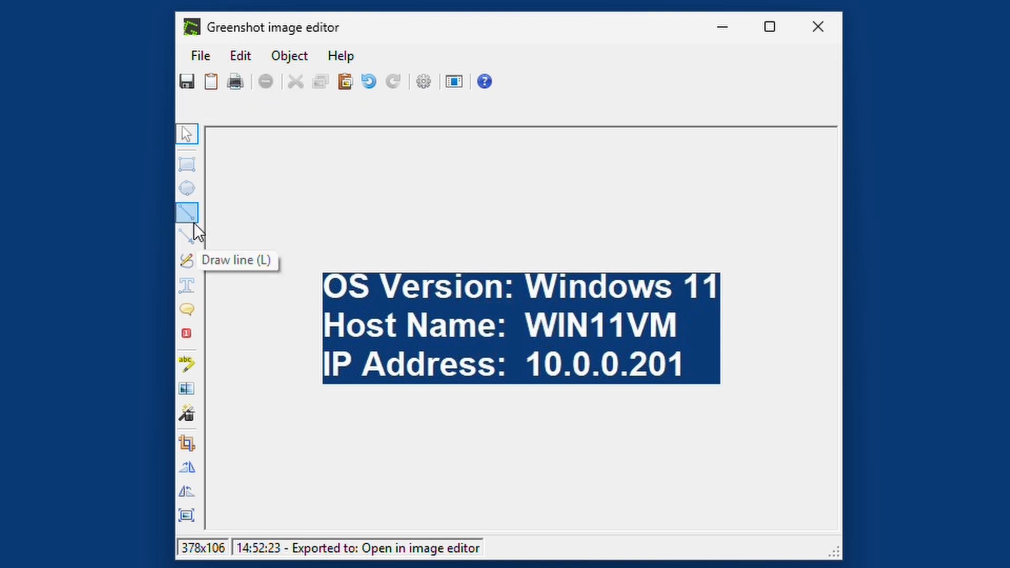
pyautogui.click(187, 212)
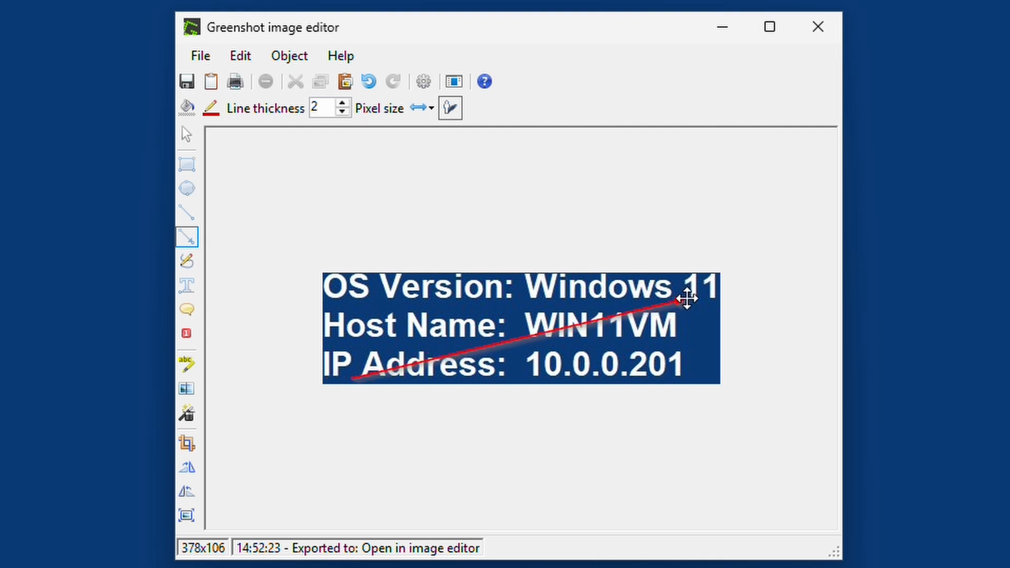
pyautogui.click(186, 133)
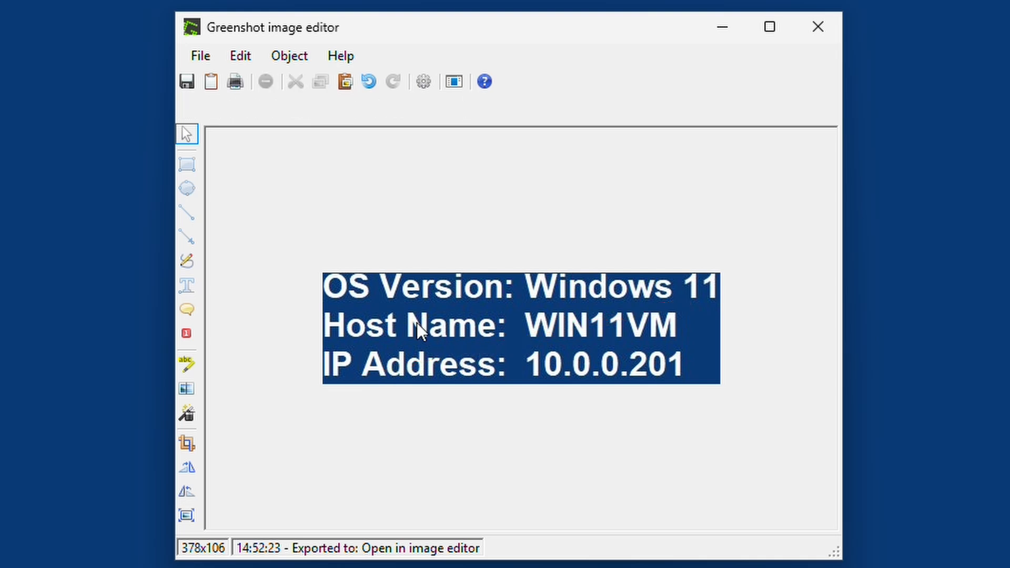
pyautogui.moveTo(213, 338)
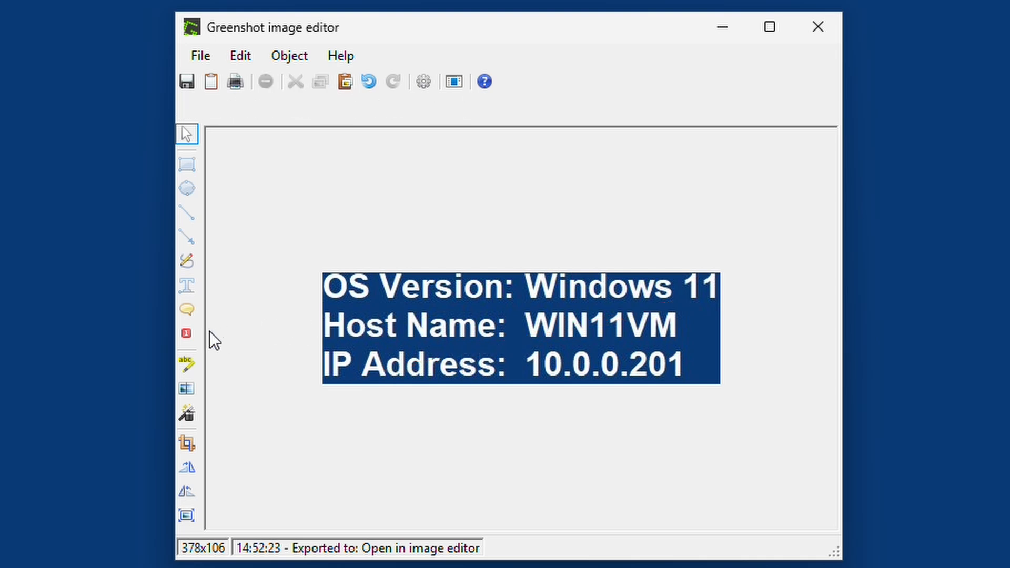
pyautogui.moveTo(188, 333)
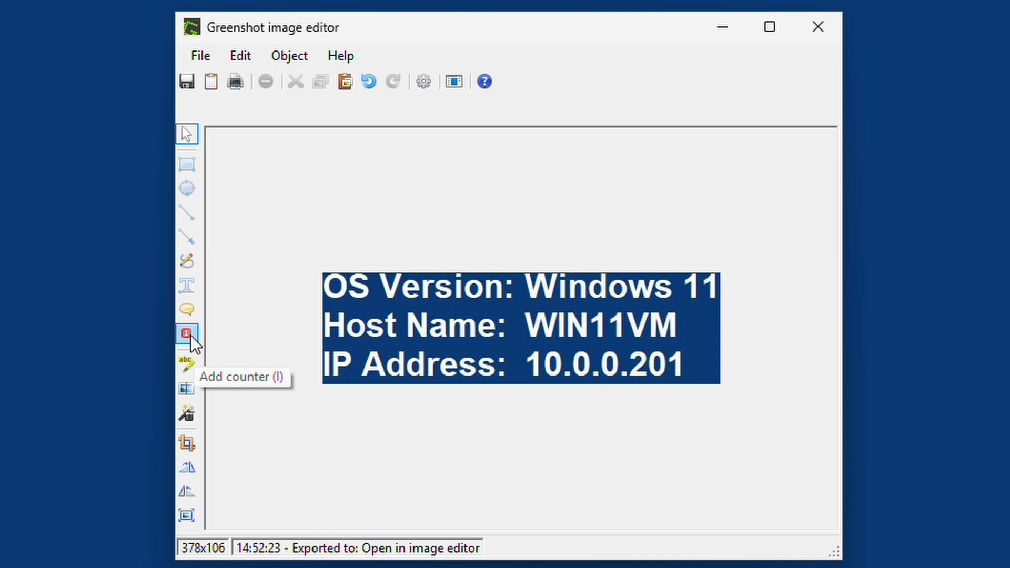
pyautogui.moveTo(192, 343)
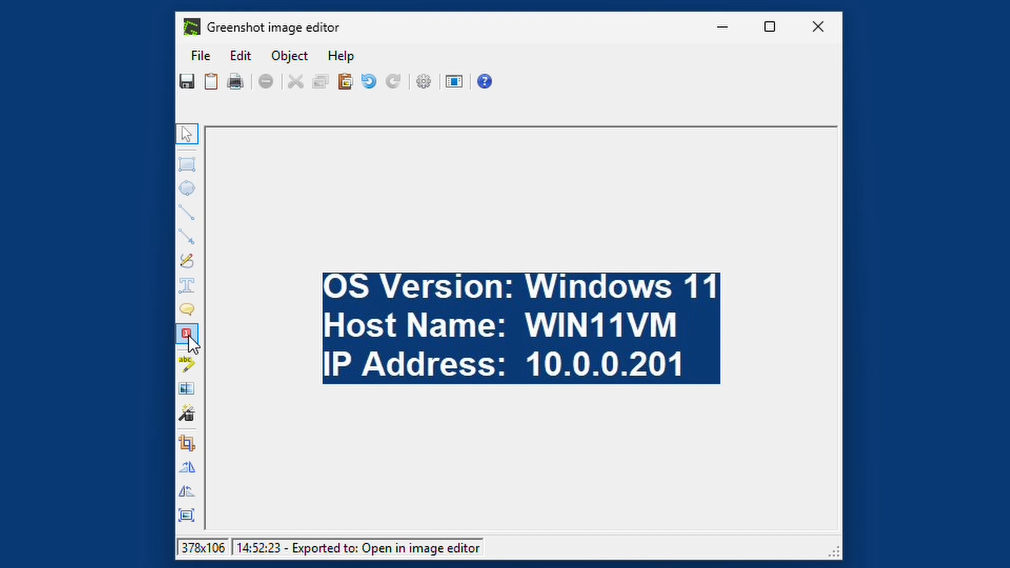
pyautogui.click(187, 333)
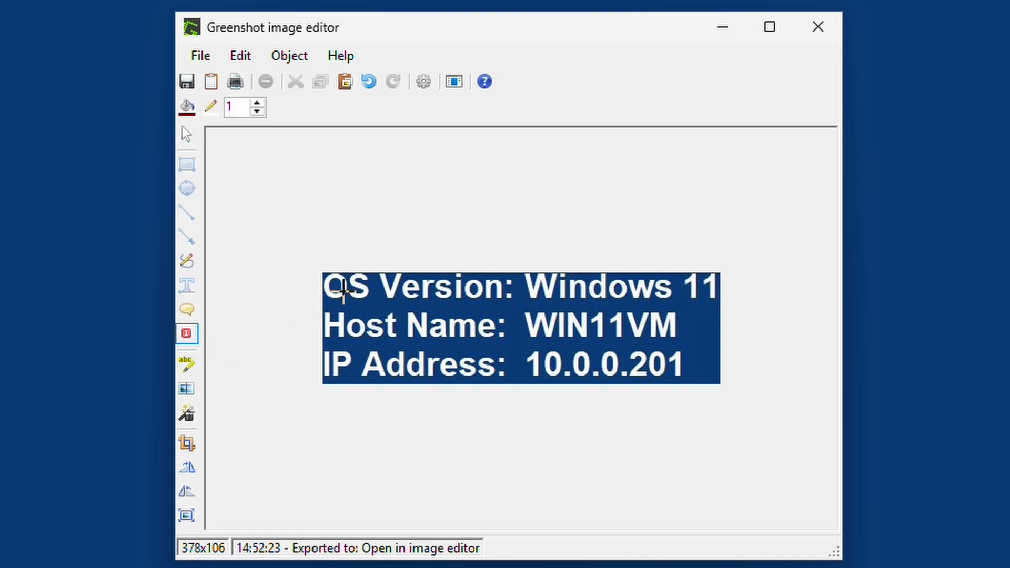
pyautogui.click(343, 293)
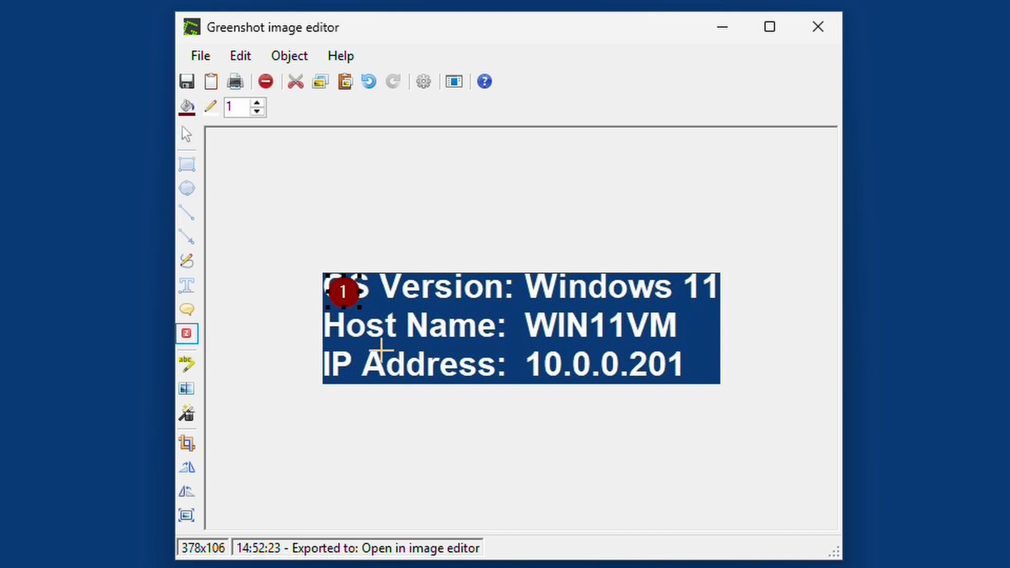
pyautogui.click(464, 315)
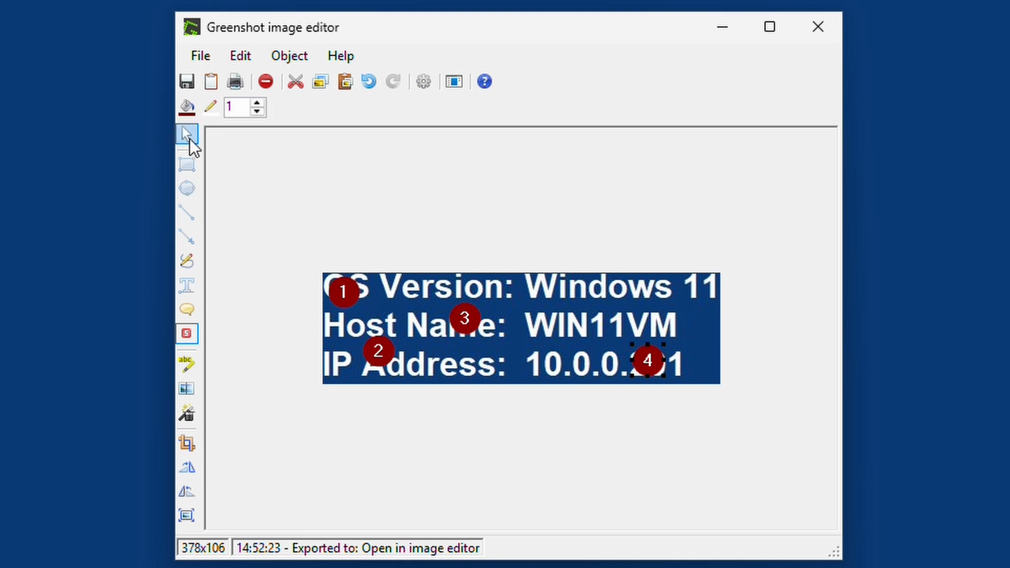
pyautogui.click(187, 132)
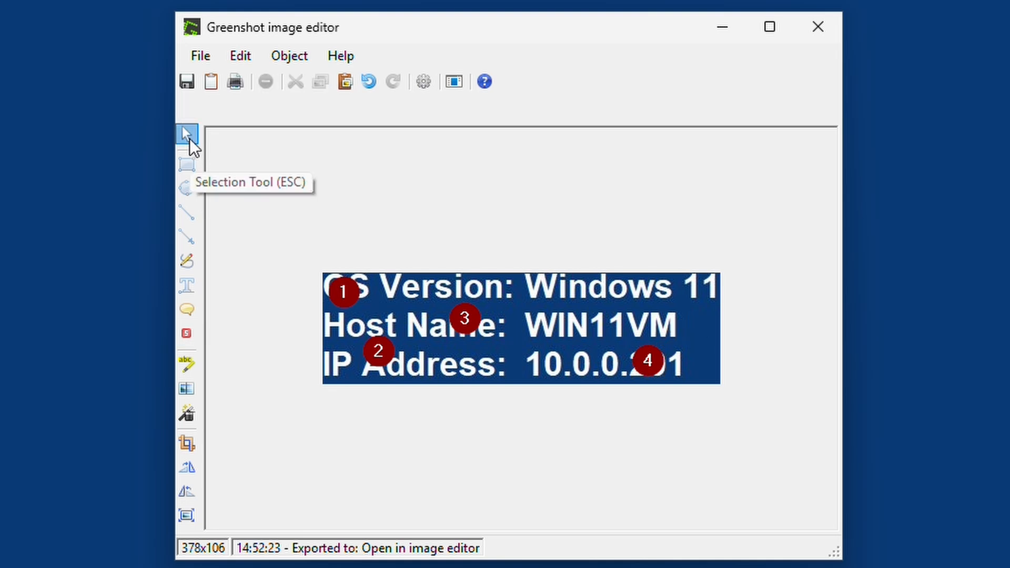
pyautogui.moveTo(323, 190)
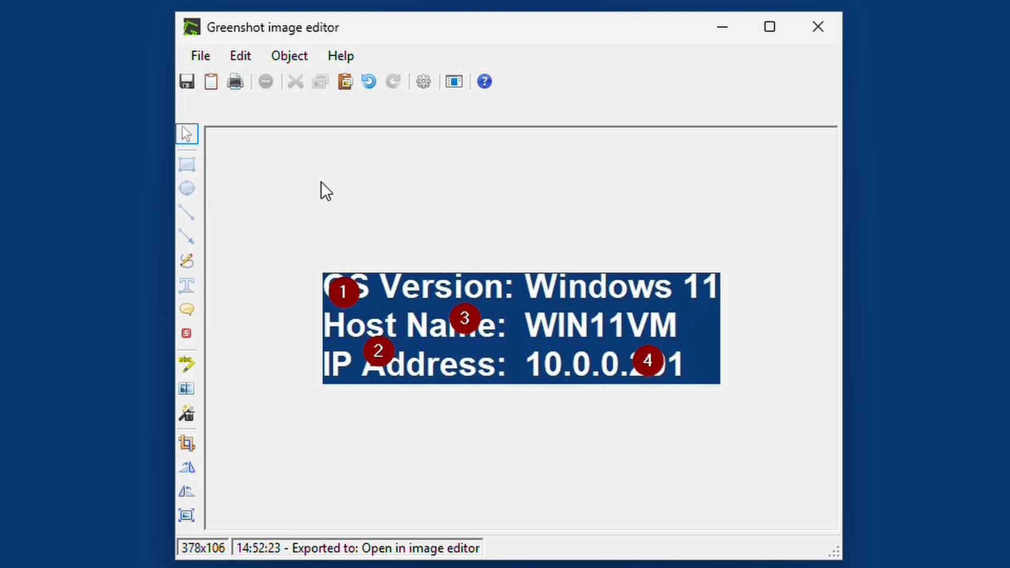
pyautogui.moveTo(206, 152)
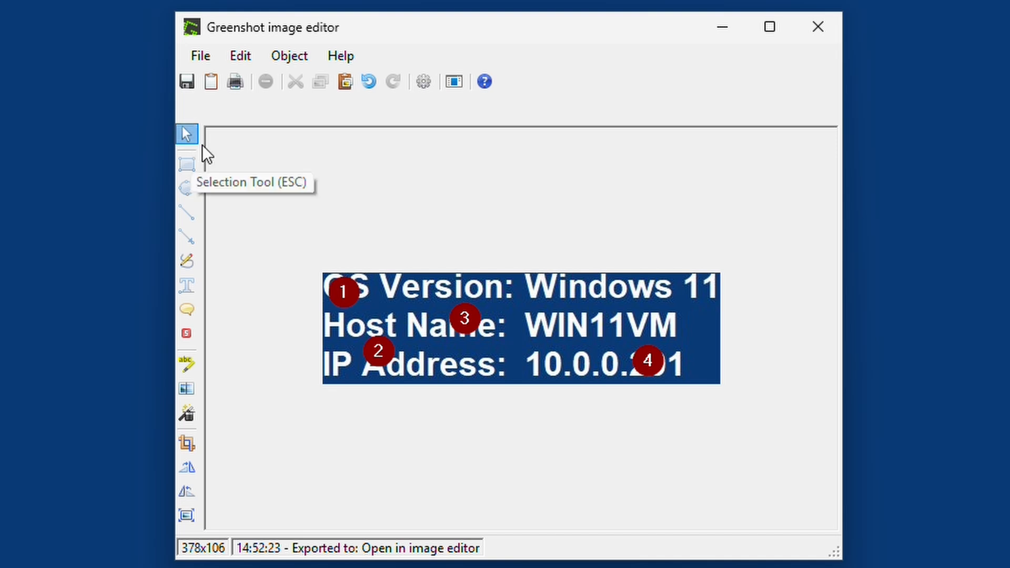
pyautogui.moveTo(475, 347)
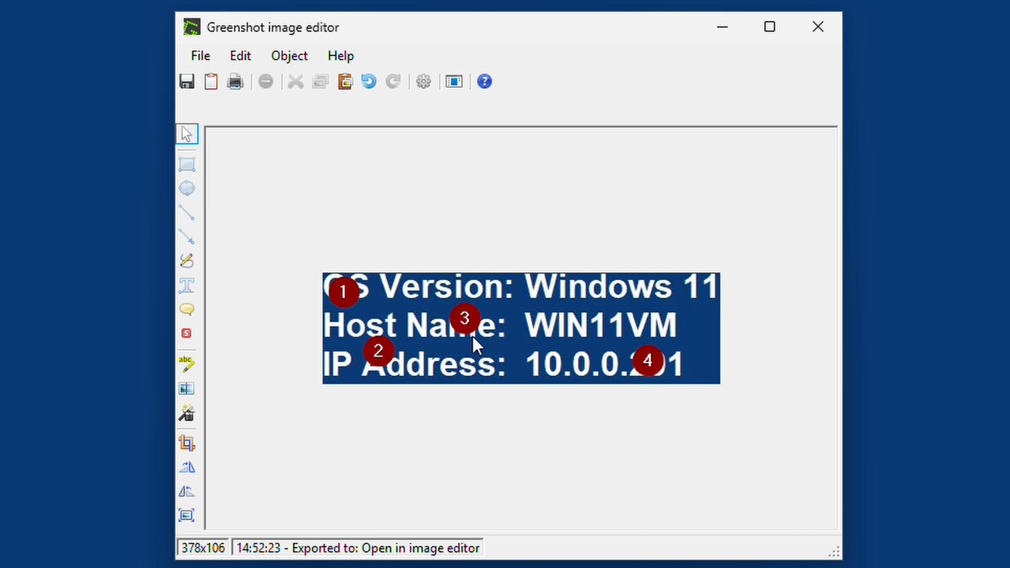
pyautogui.moveTo(475, 338)
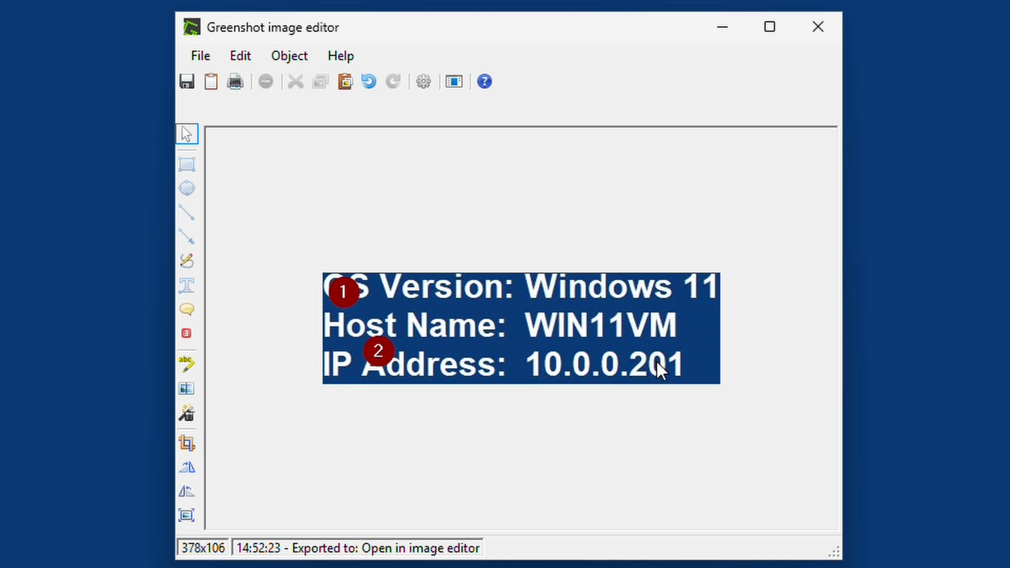
pyautogui.click(378, 351)
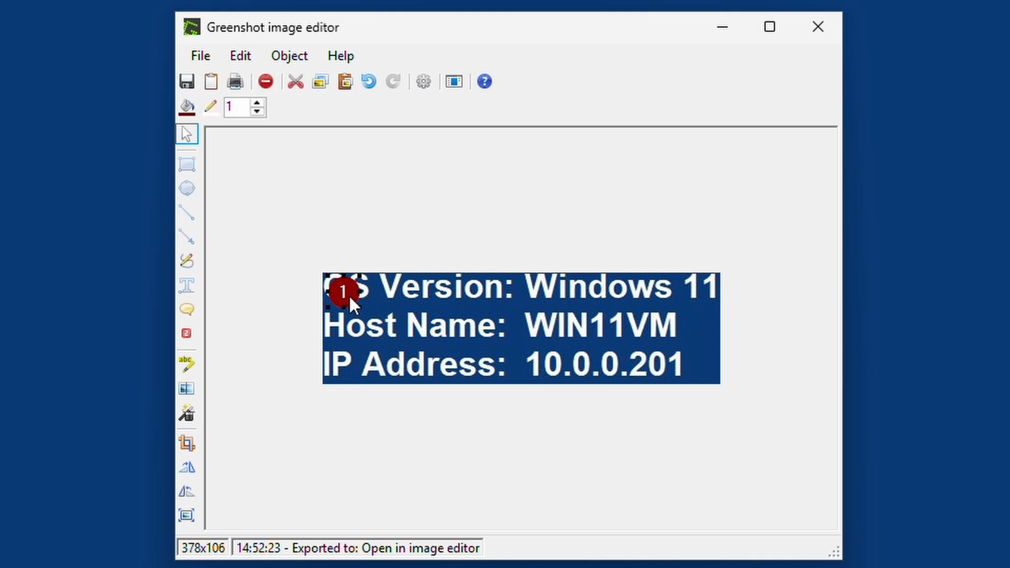
pyautogui.click(186, 260)
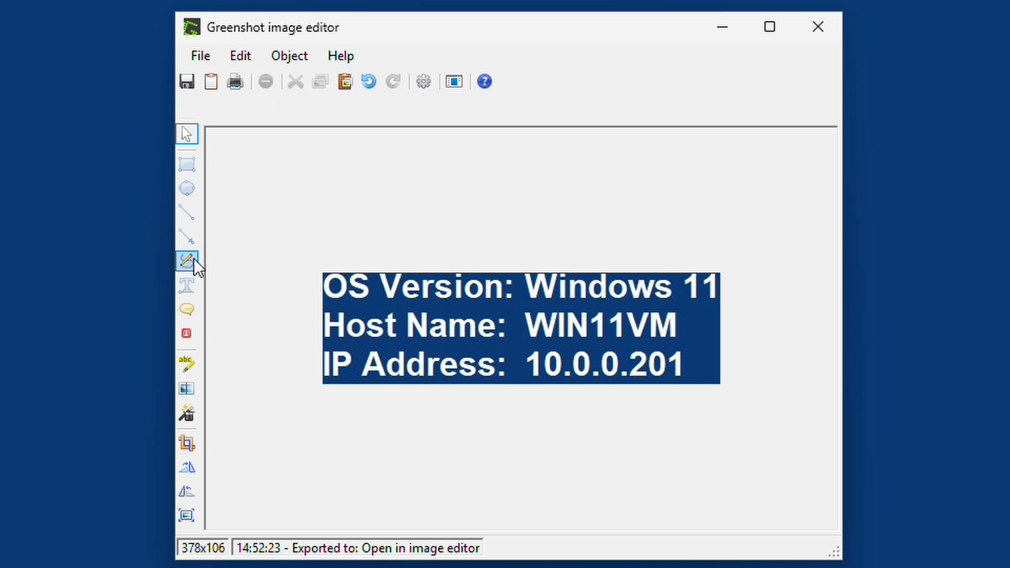
pyautogui.moveTo(186, 286)
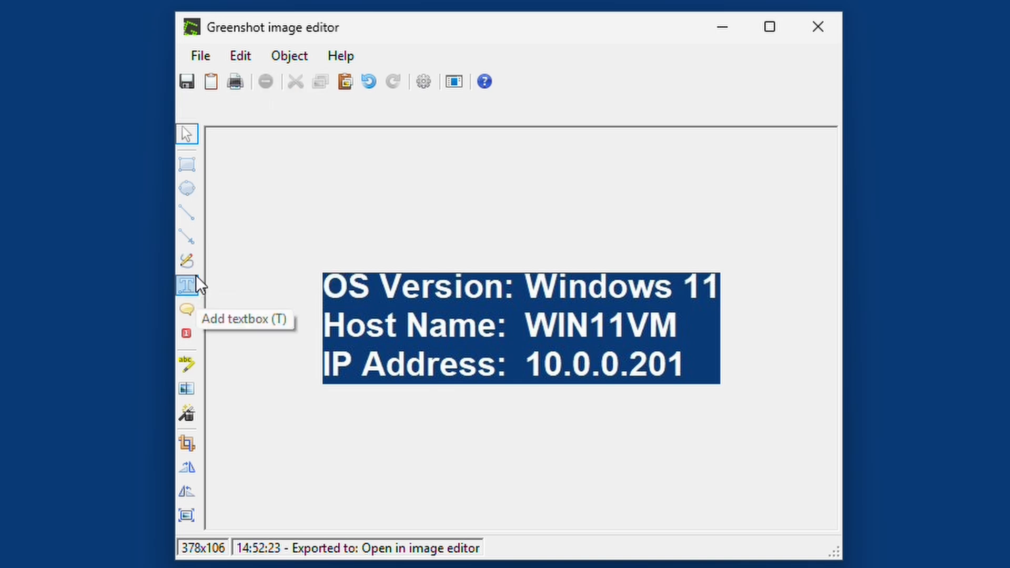
pyautogui.click(188, 285)
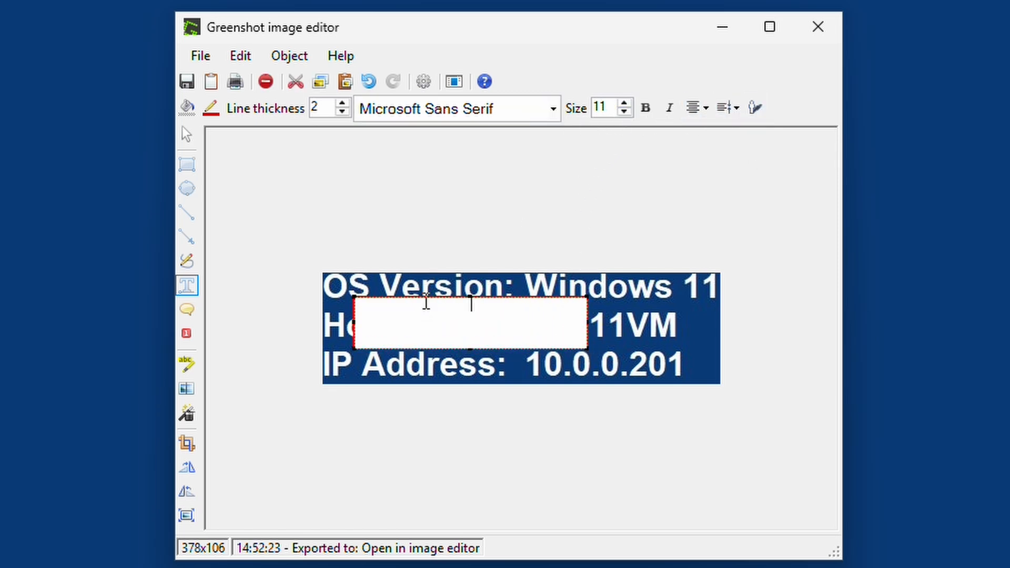
# Enter red text 'asdasdasdad' in a larger font, then select the rectangle and text annotations
pyautogui.write('asdasdasdad')
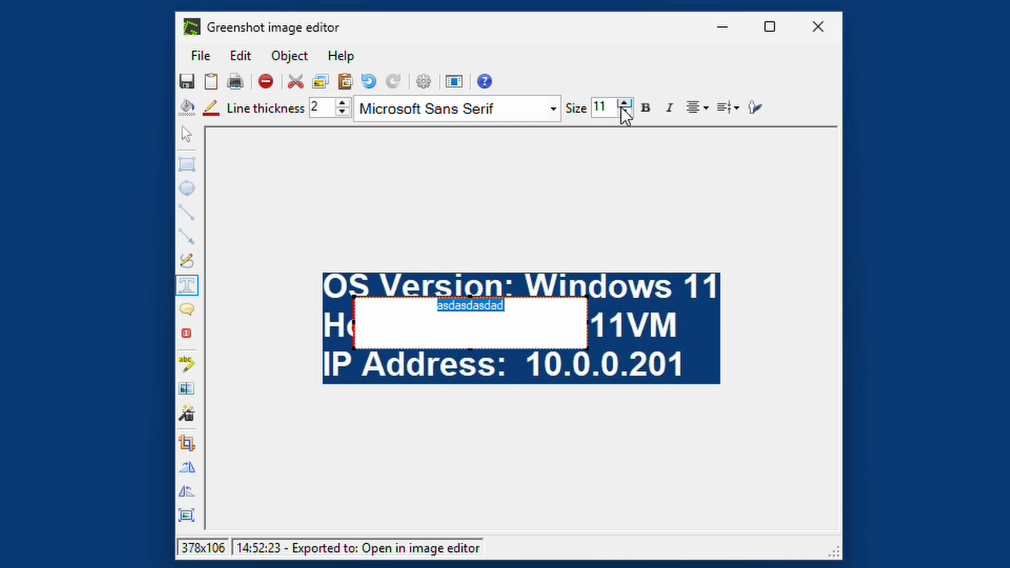
pyautogui.click(623, 103)
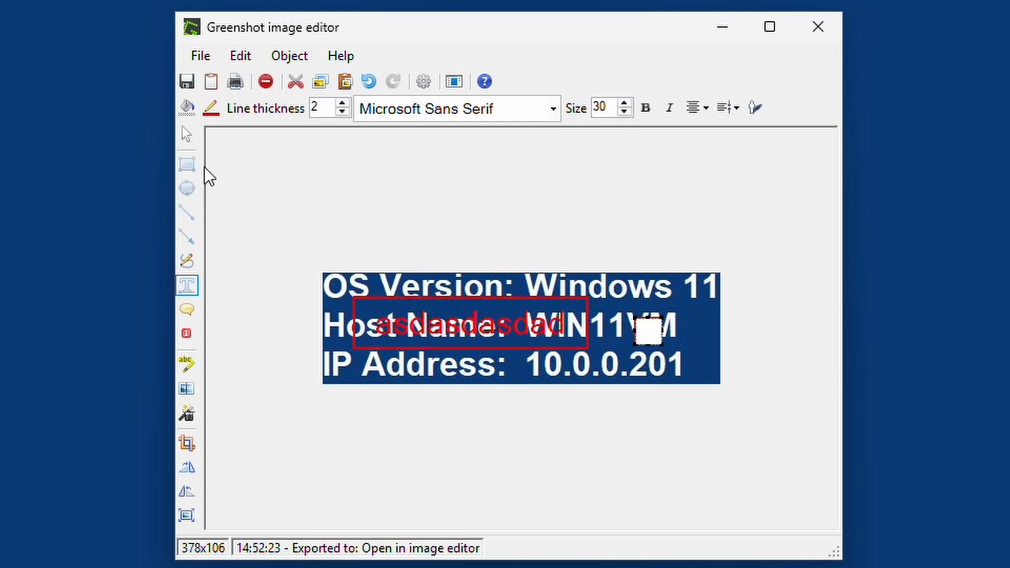
pyautogui.click(186, 135)
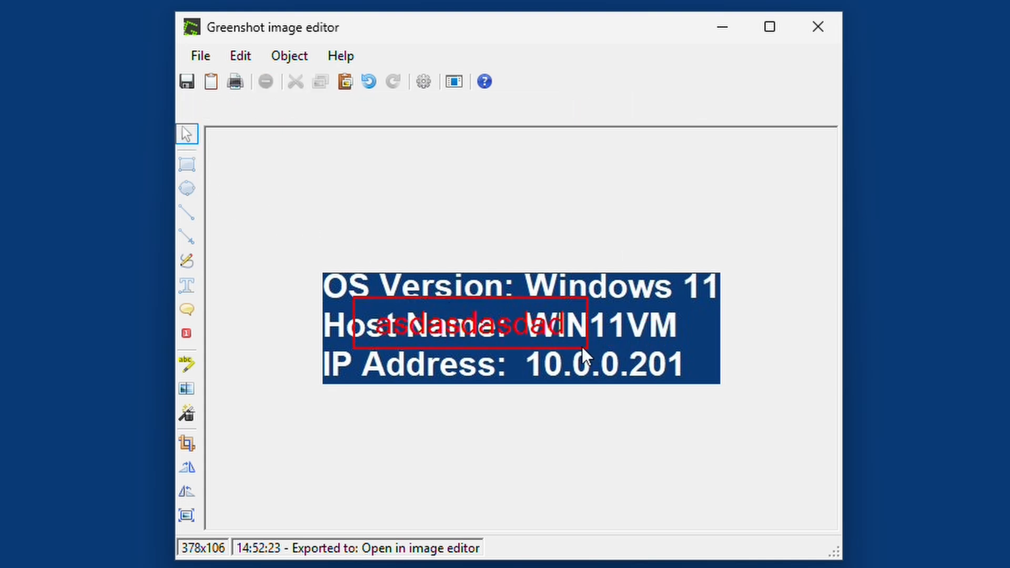
pyautogui.click(470, 323)
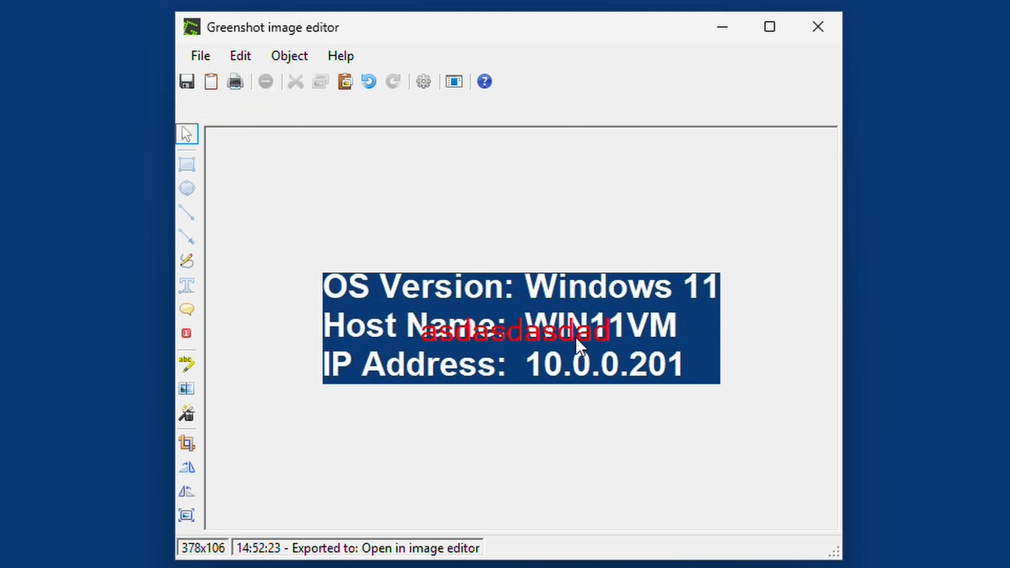
pyautogui.click(575, 338)
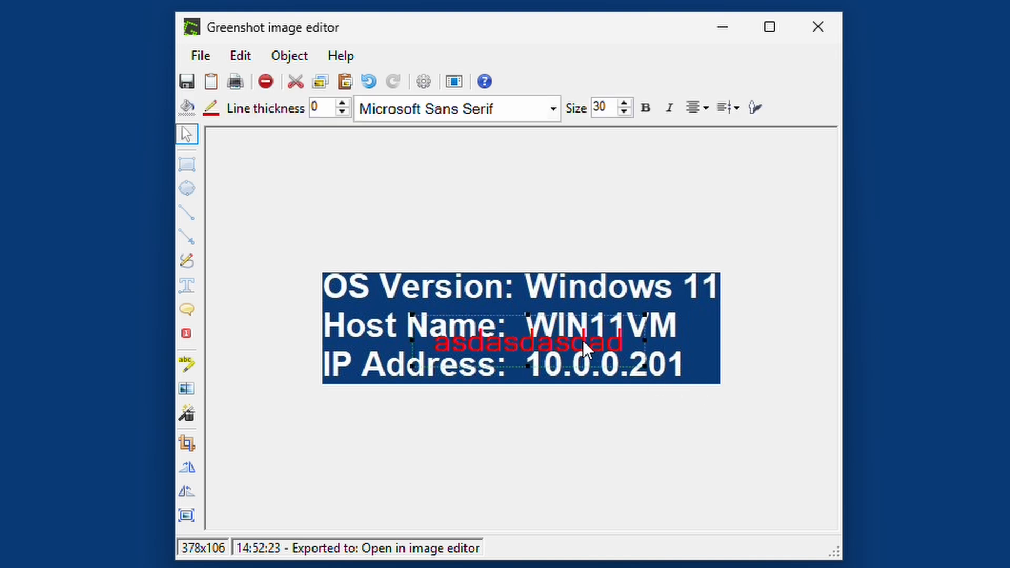
pyautogui.moveTo(187, 133)
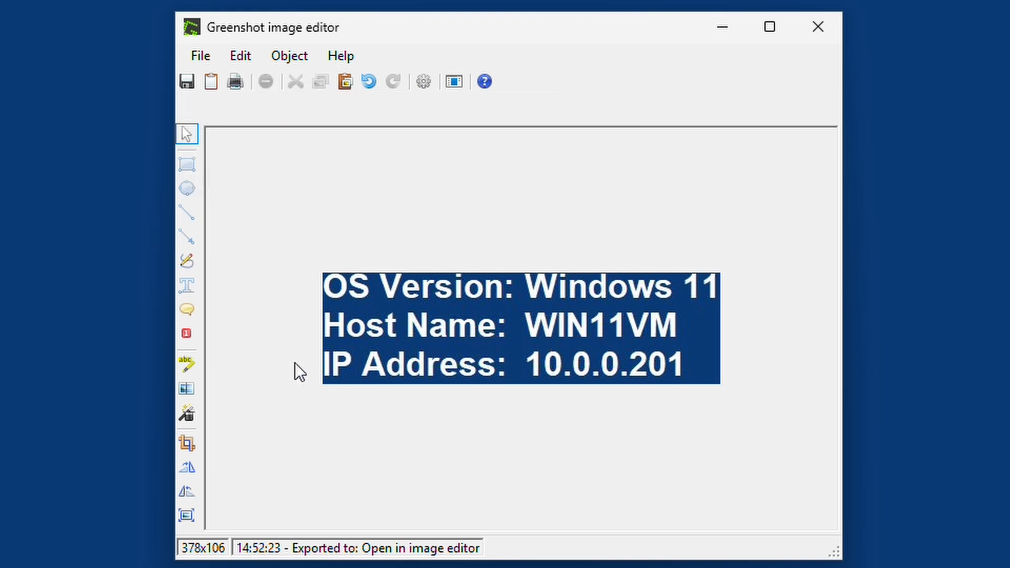
pyautogui.moveTo(186, 364)
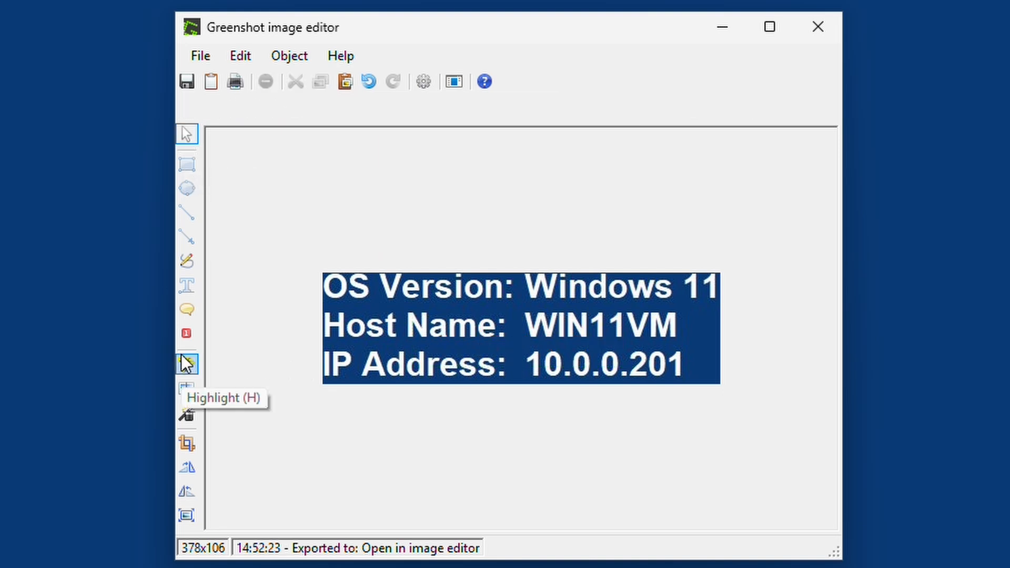
pyautogui.click(187, 363)
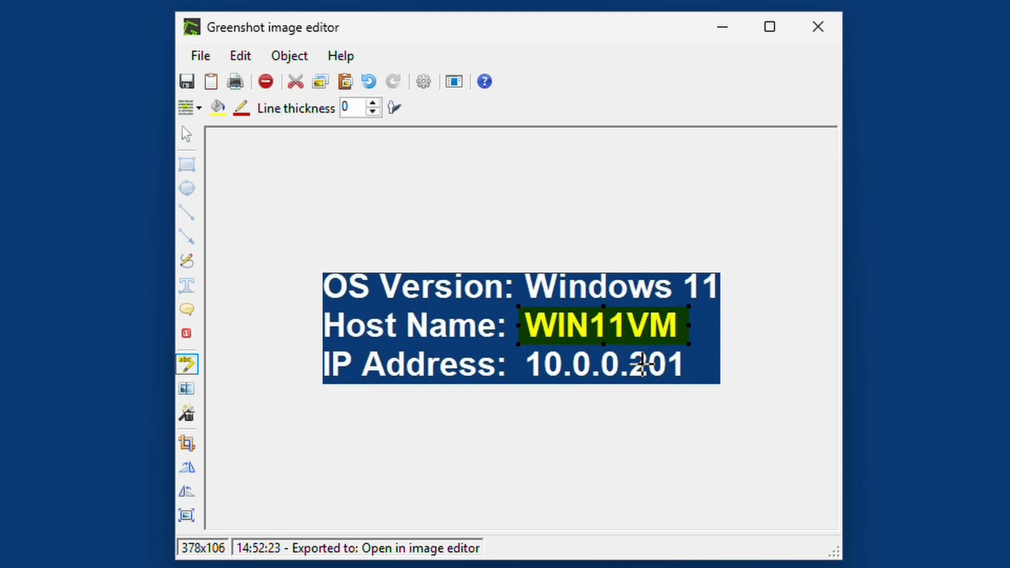
pyautogui.moveTo(186, 106)
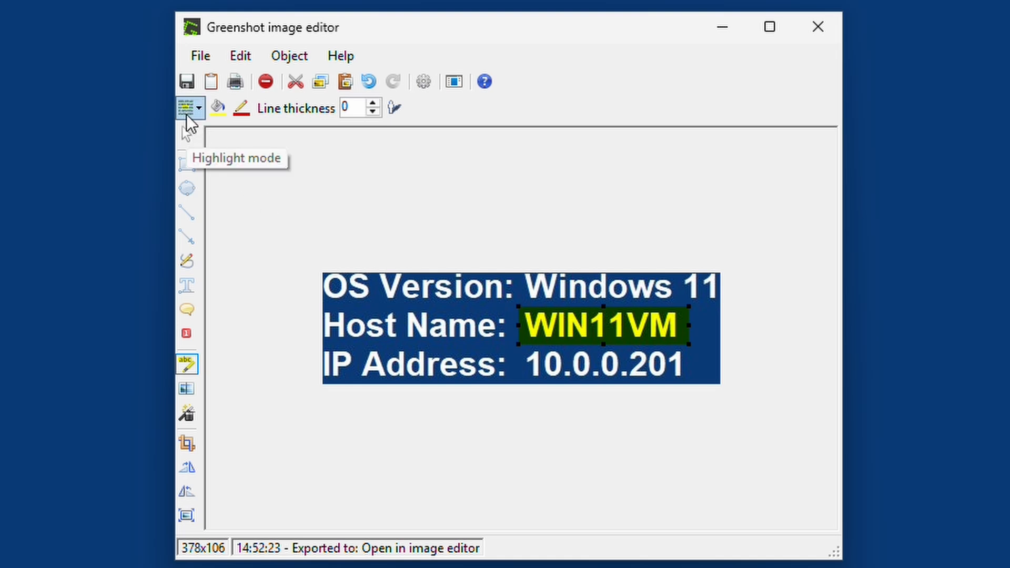
pyautogui.moveTo(217, 107)
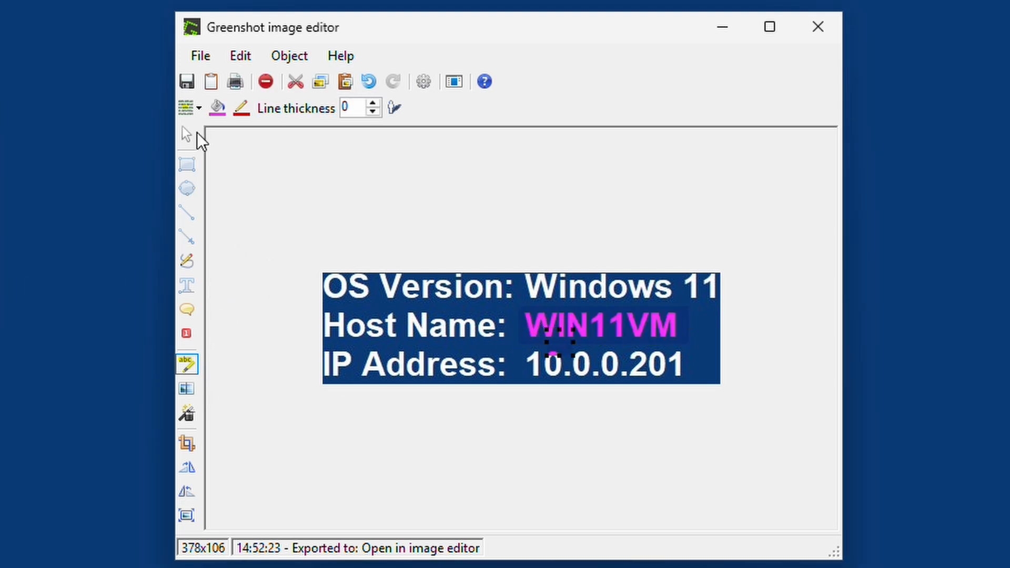
pyautogui.click(187, 132)
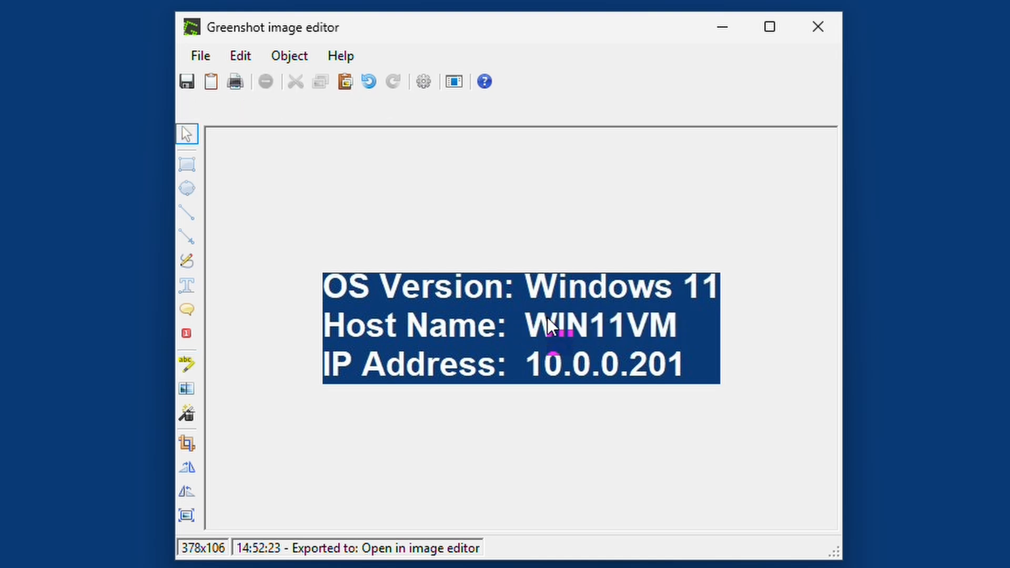
pyautogui.moveTo(557, 346)
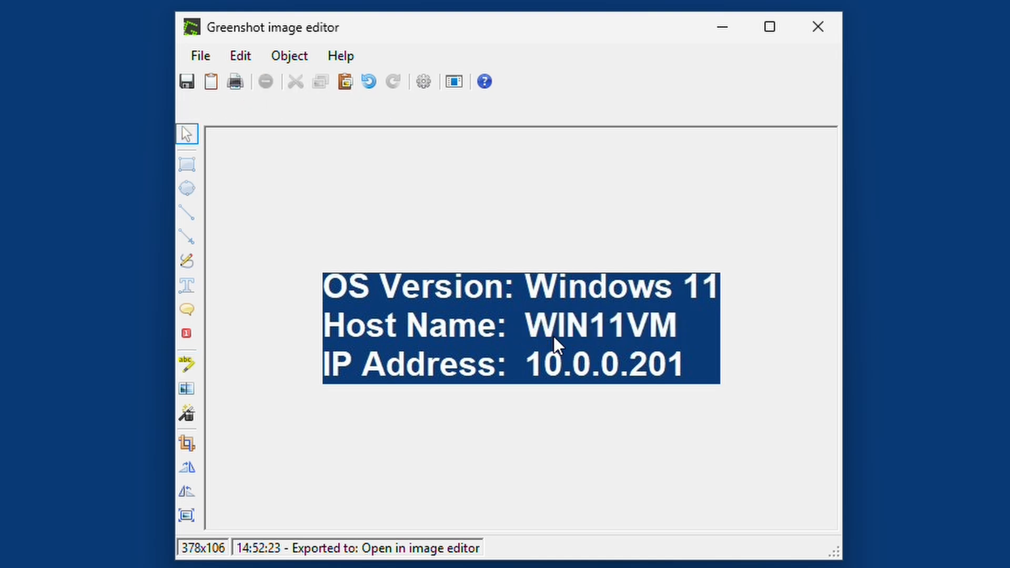
pyautogui.moveTo(187, 388)
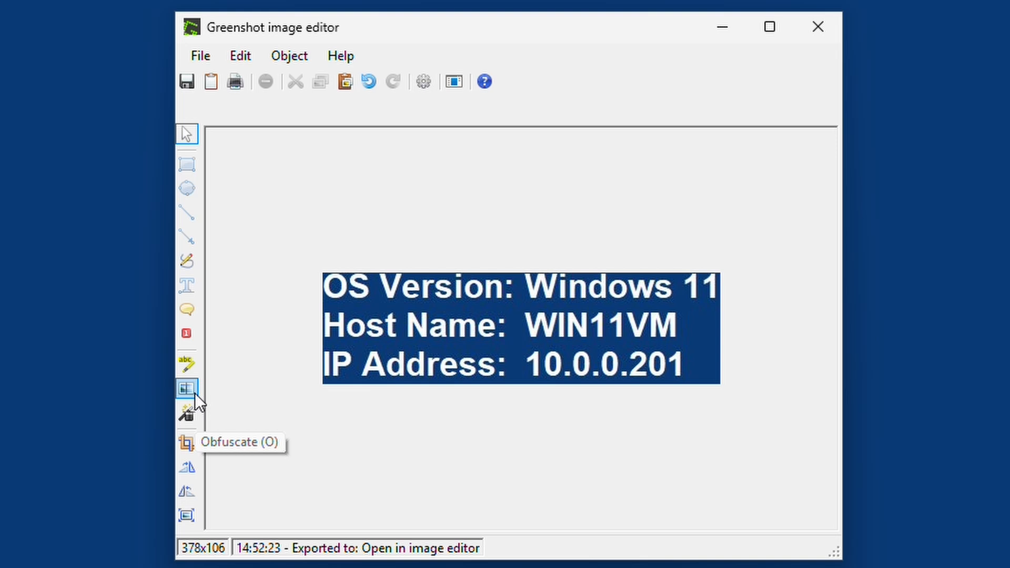
pyautogui.moveTo(199, 390)
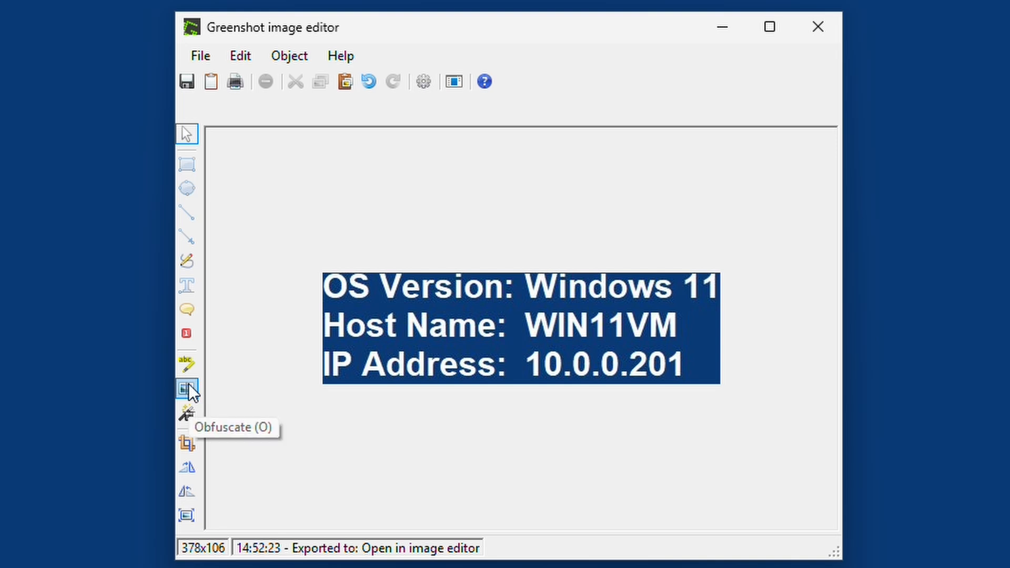
pyautogui.moveTo(279, 183)
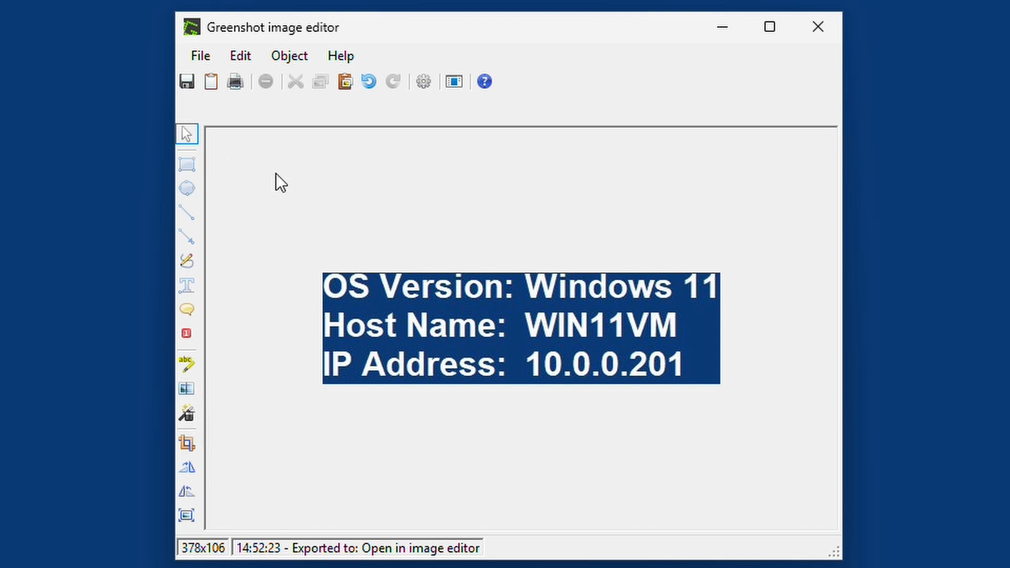
# Obscure the IP Address row, try Blur, then enlarge the pixel size twice
pyautogui.click(187, 388)
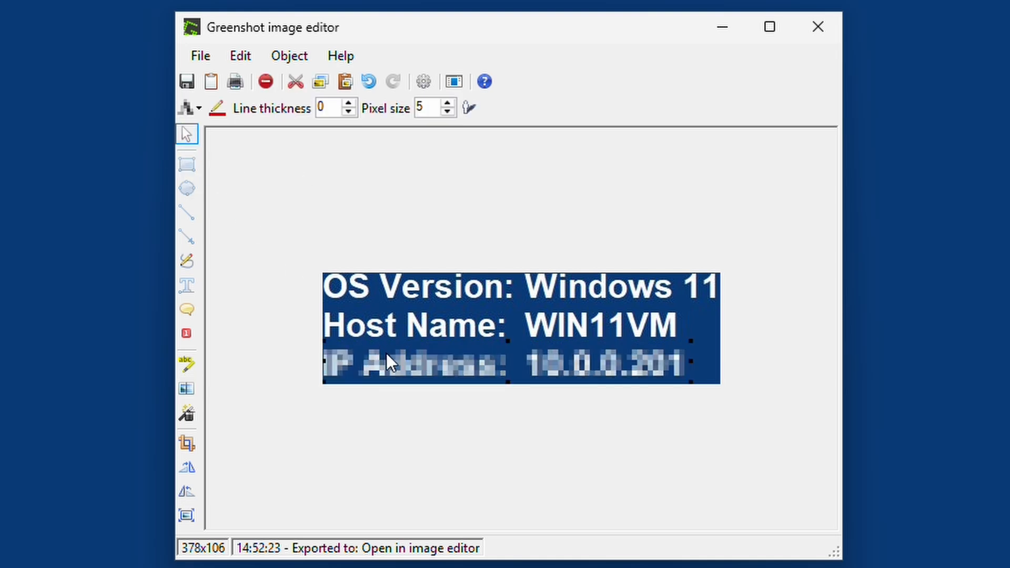
pyautogui.moveTo(357, 131)
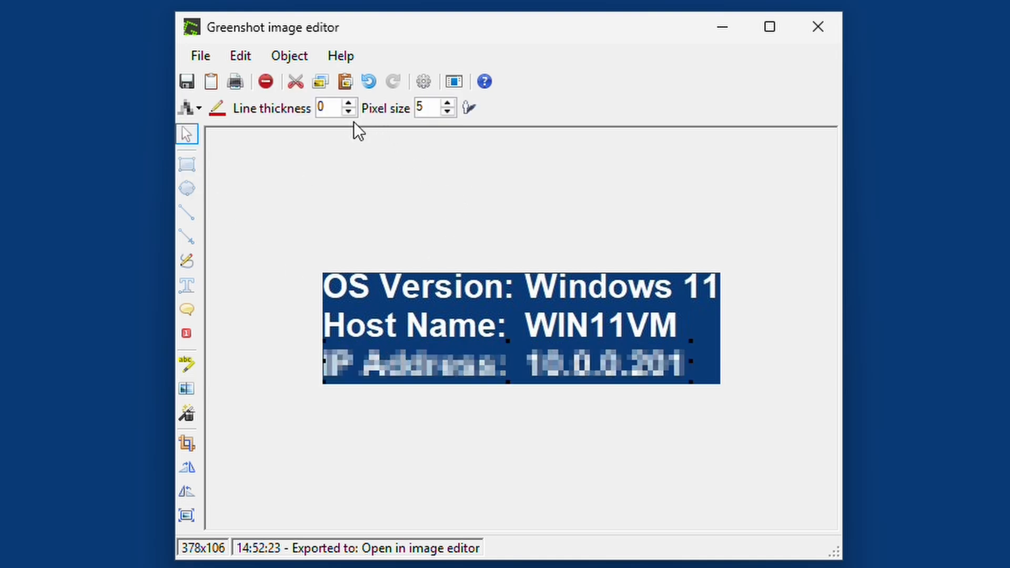
pyautogui.click(201, 108)
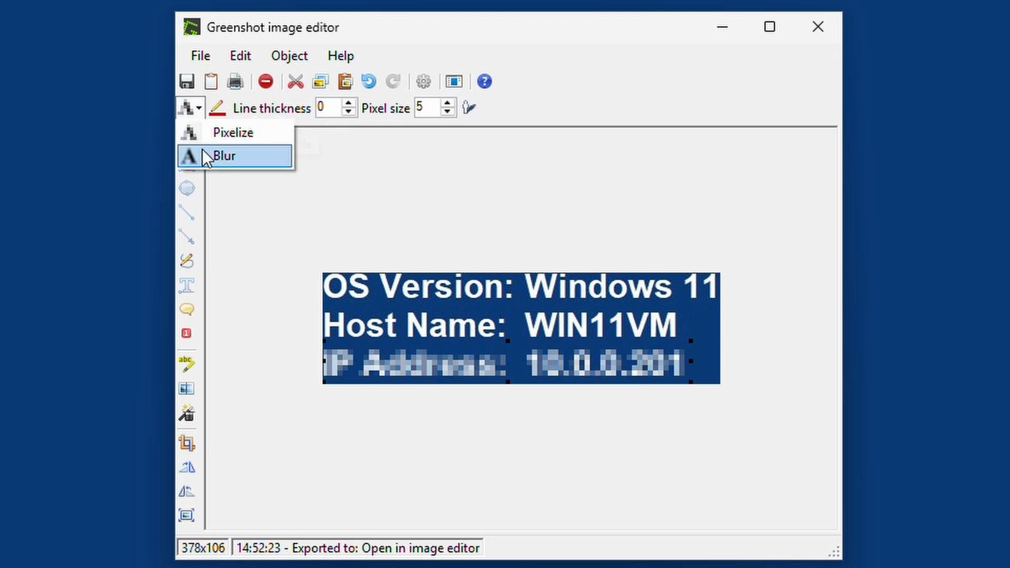
pyautogui.click(227, 156)
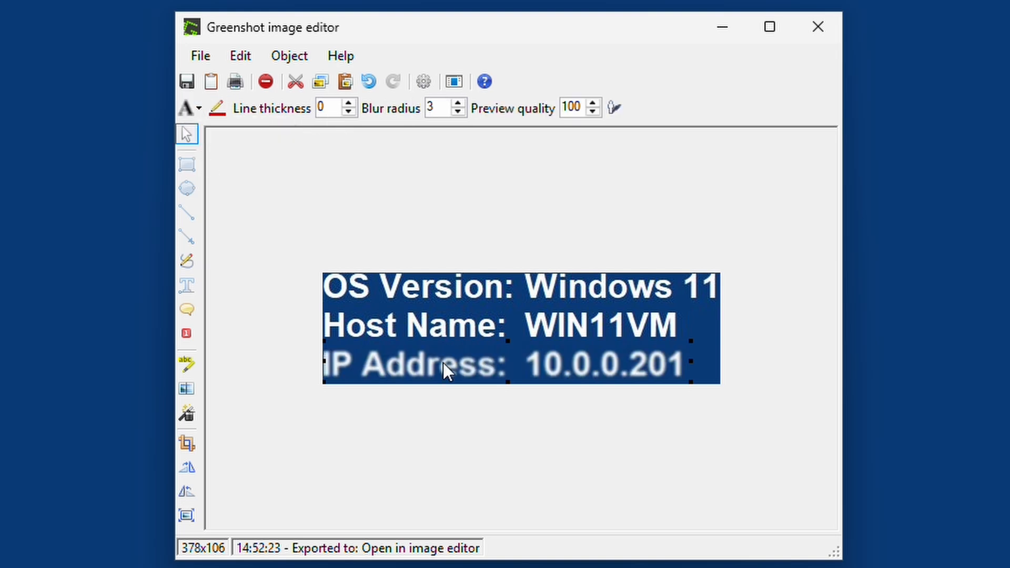
pyautogui.moveTo(187, 107)
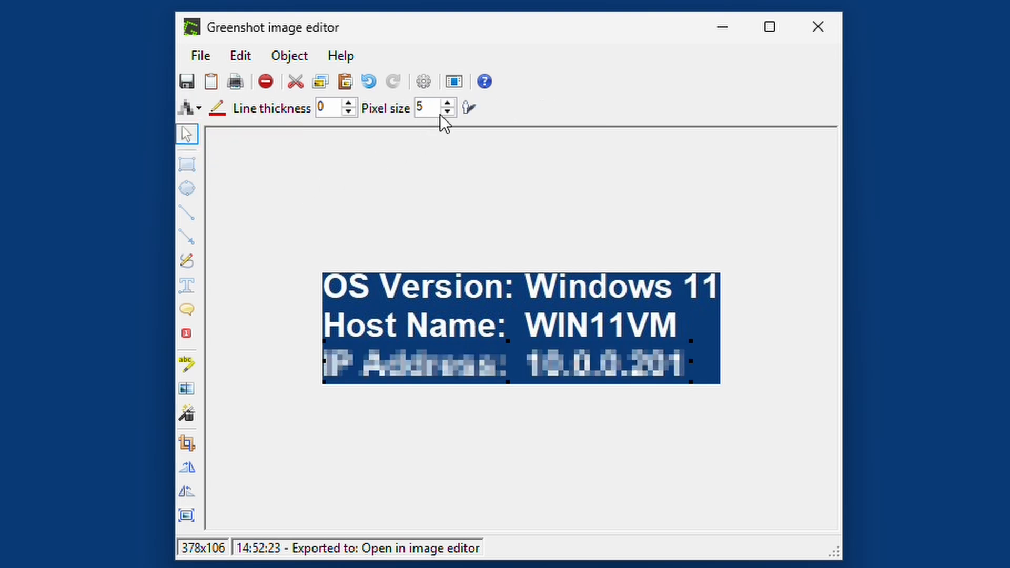
pyautogui.click(445, 112)
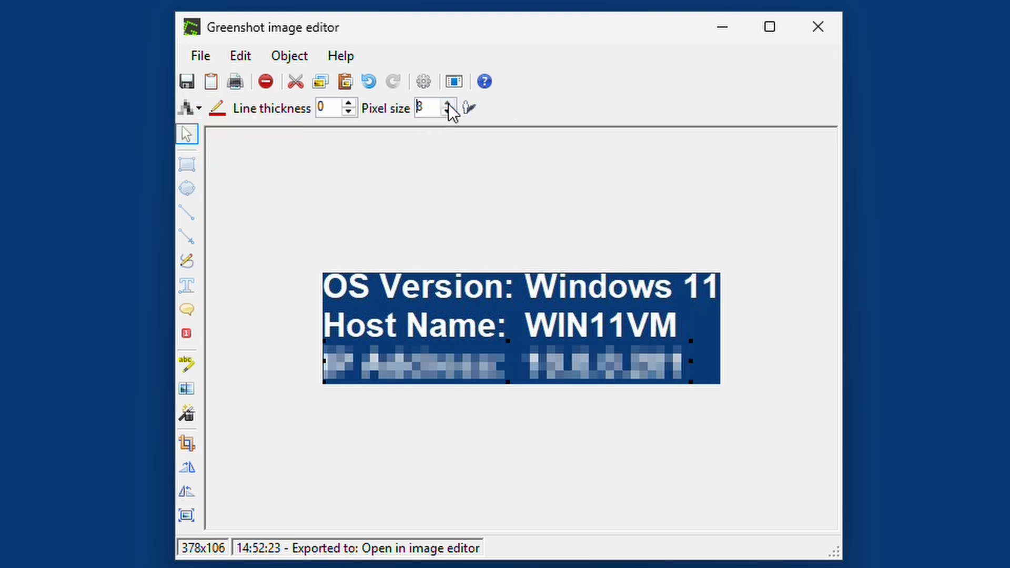
pyautogui.click(447, 103)
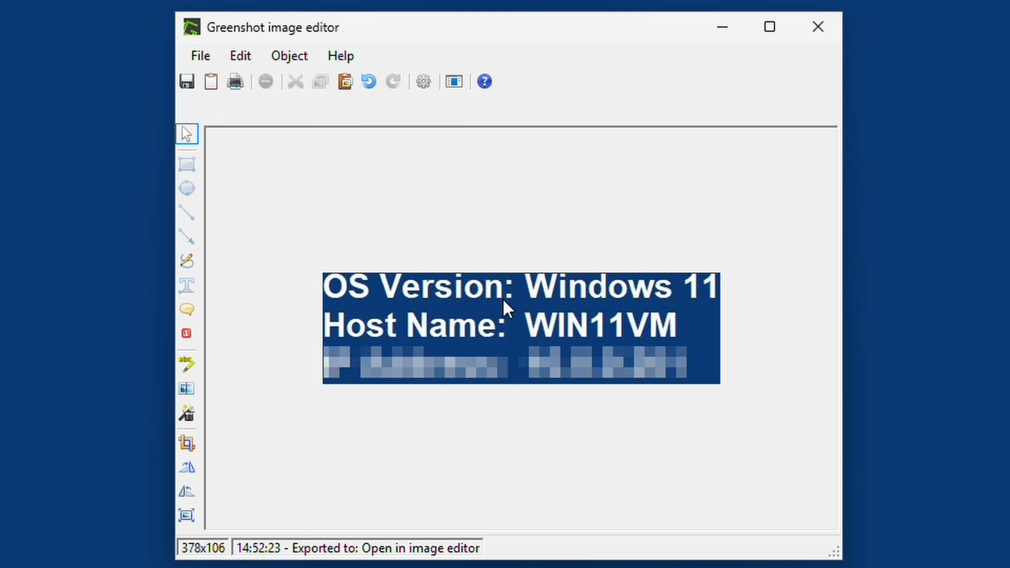
pyautogui.moveTo(424, 366)
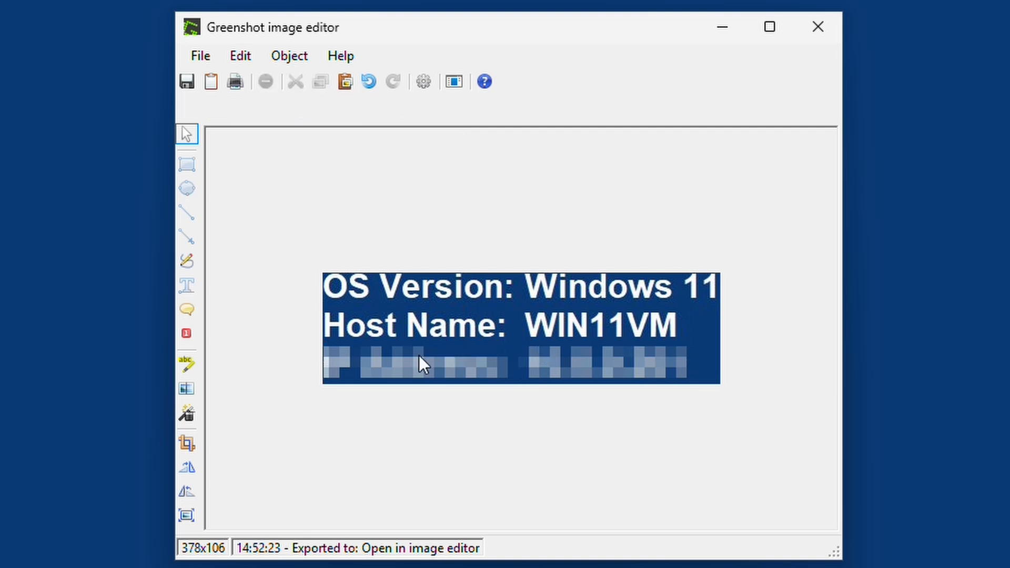
pyautogui.moveTo(187, 413)
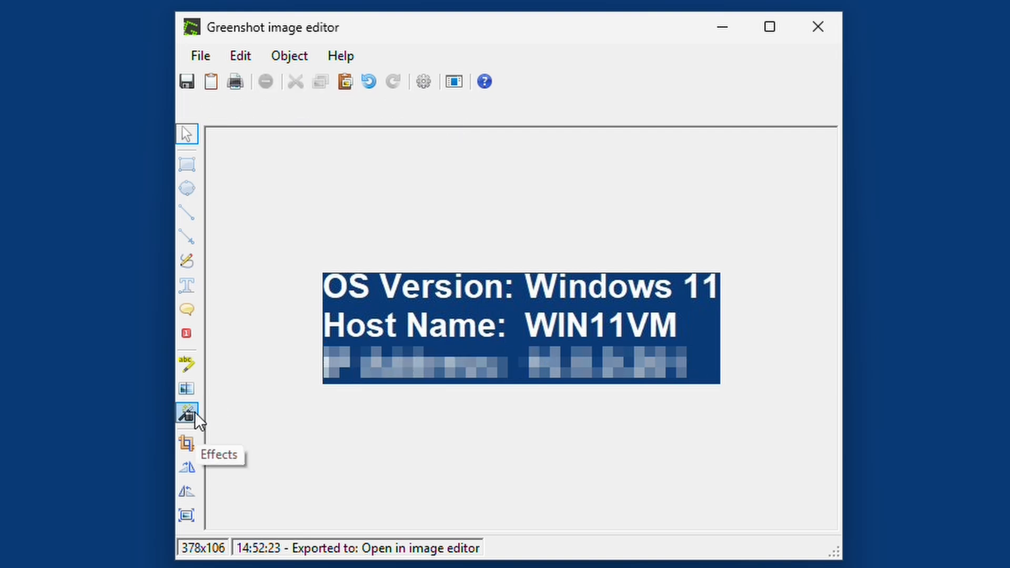
pyautogui.click(186, 413)
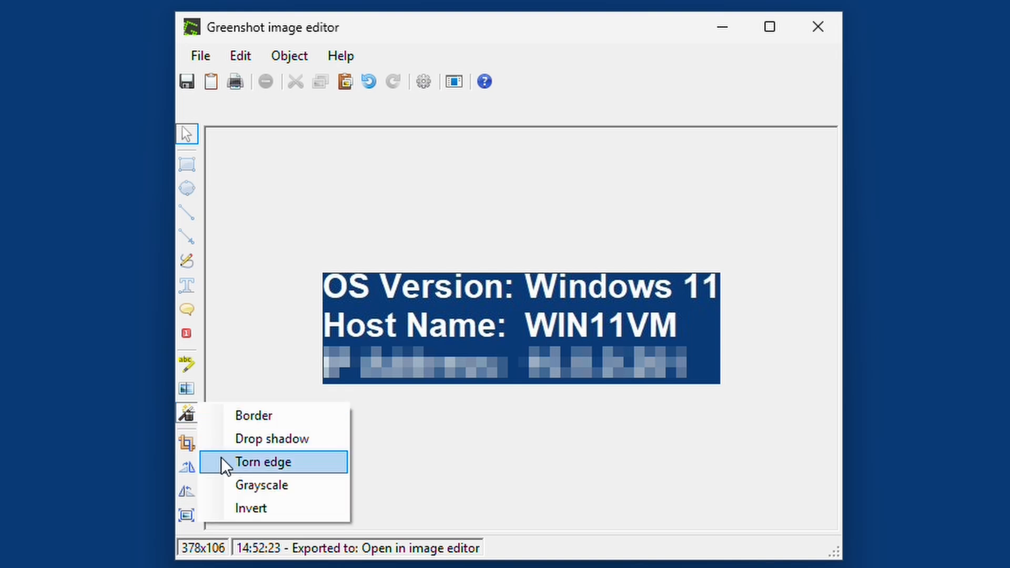
pyautogui.moveTo(236, 408)
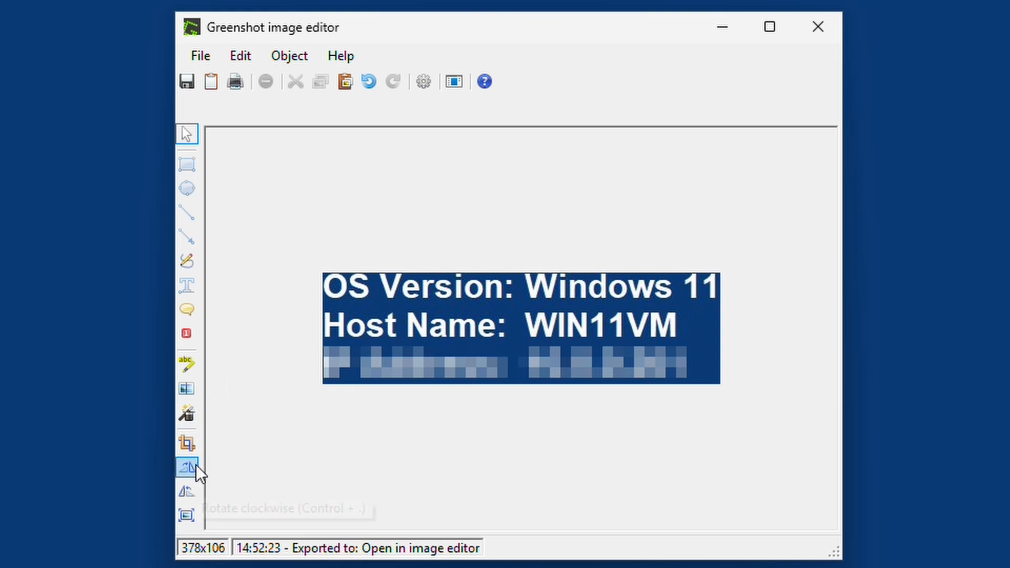
pyautogui.click(187, 464)
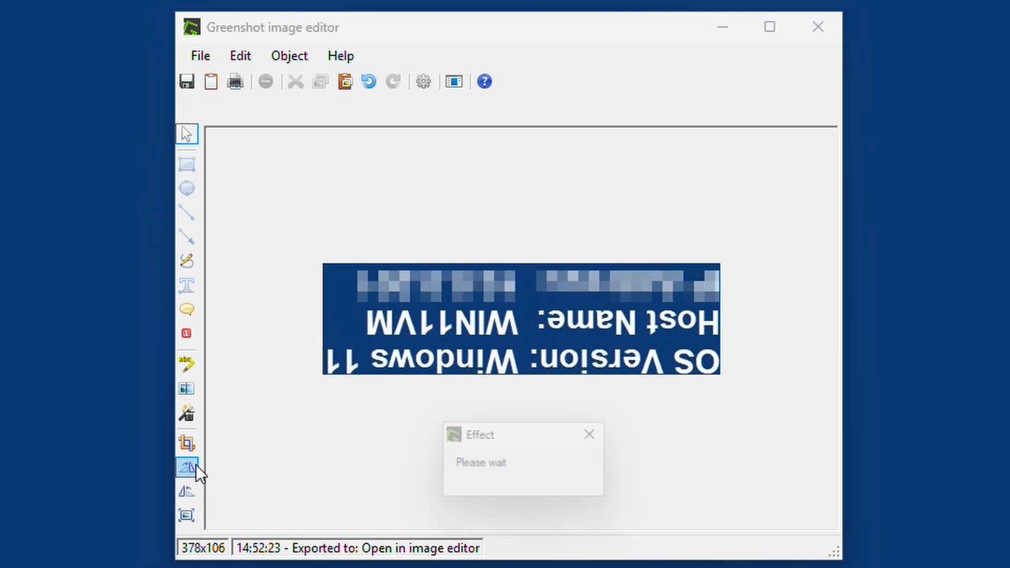
pyautogui.click(187, 467)
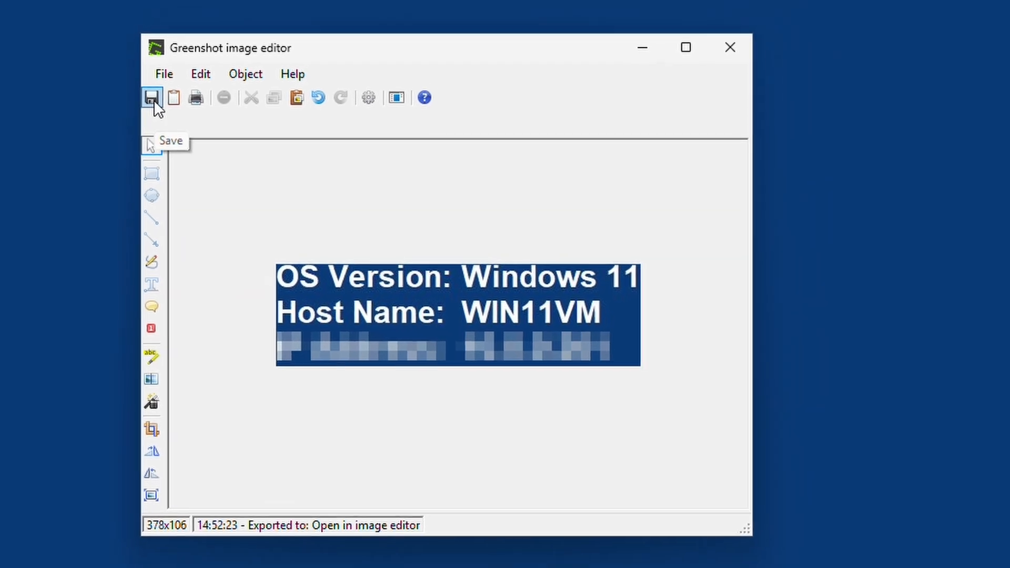
pyautogui.click(152, 97)
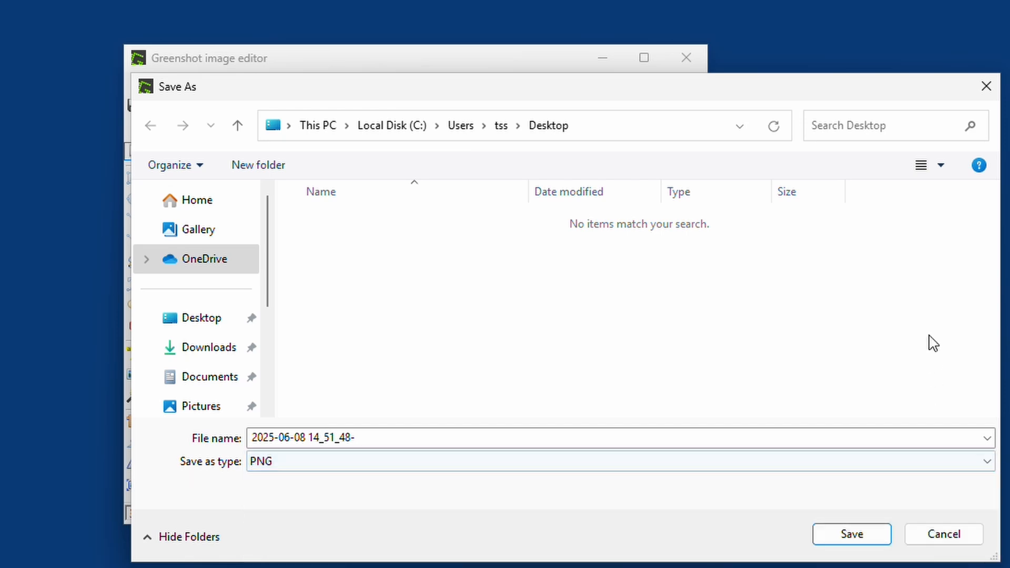
pyautogui.moveTo(944, 533)
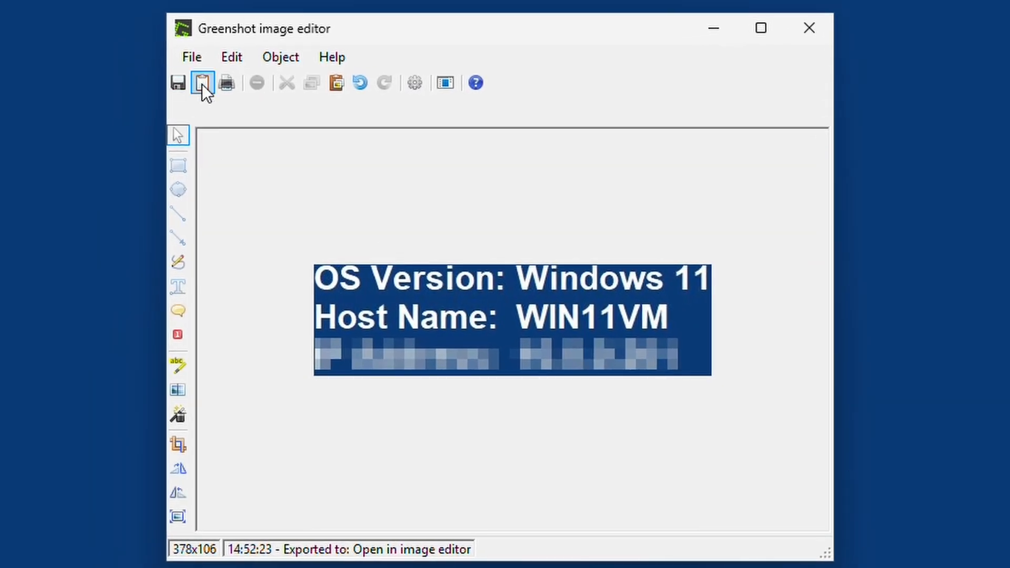
pyautogui.click(201, 82)
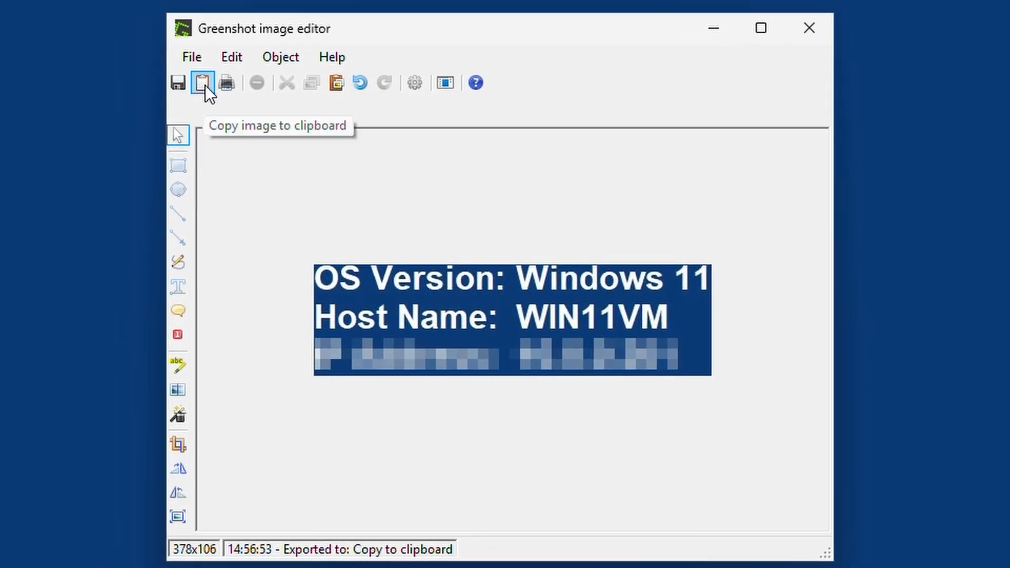
pyautogui.moveTo(226, 83)
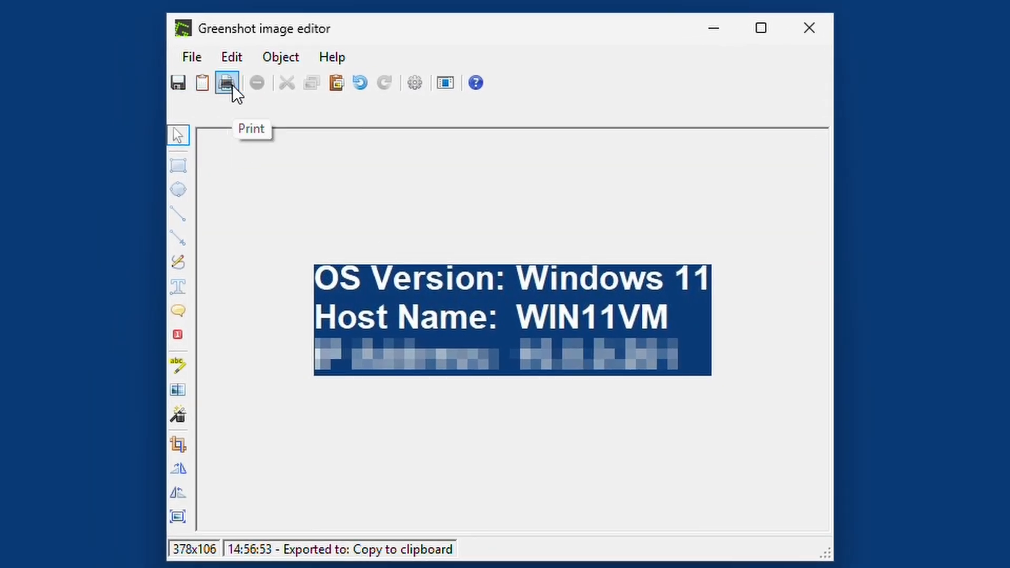
pyautogui.moveTo(415, 83)
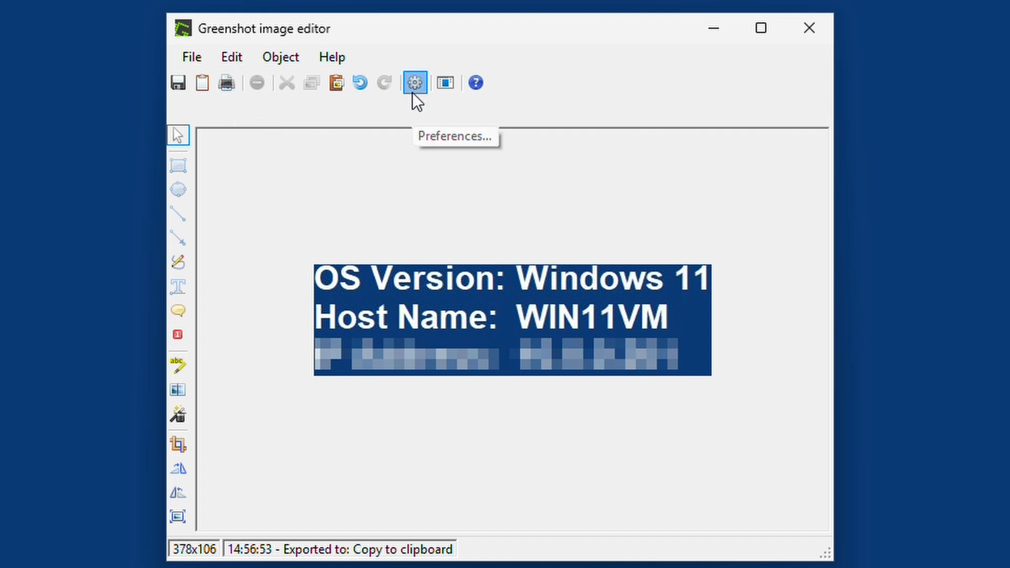
# Open Greenshot preferences and review the General, Capture and Output settings
pyautogui.click(415, 83)
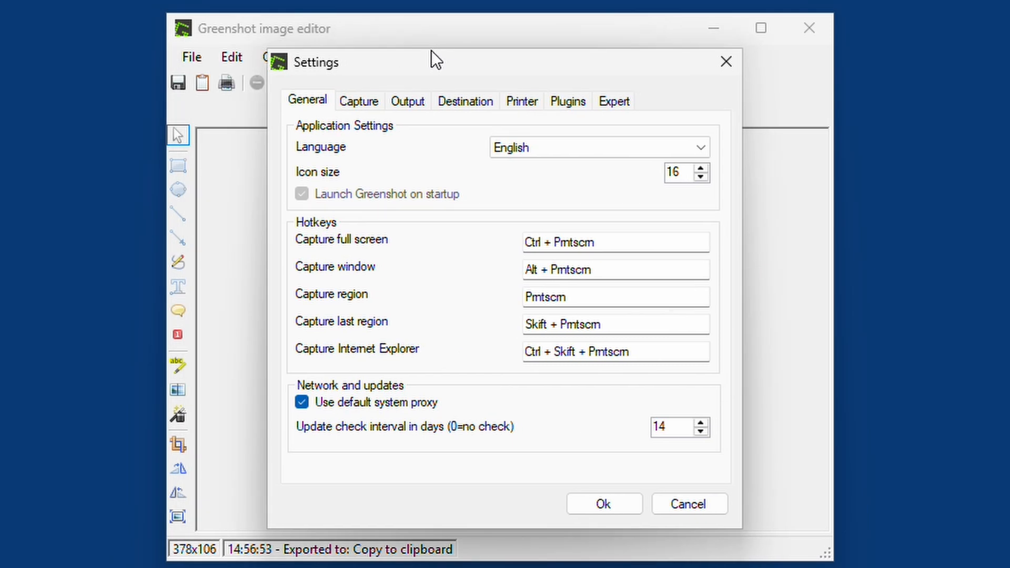
pyautogui.click(596, 147)
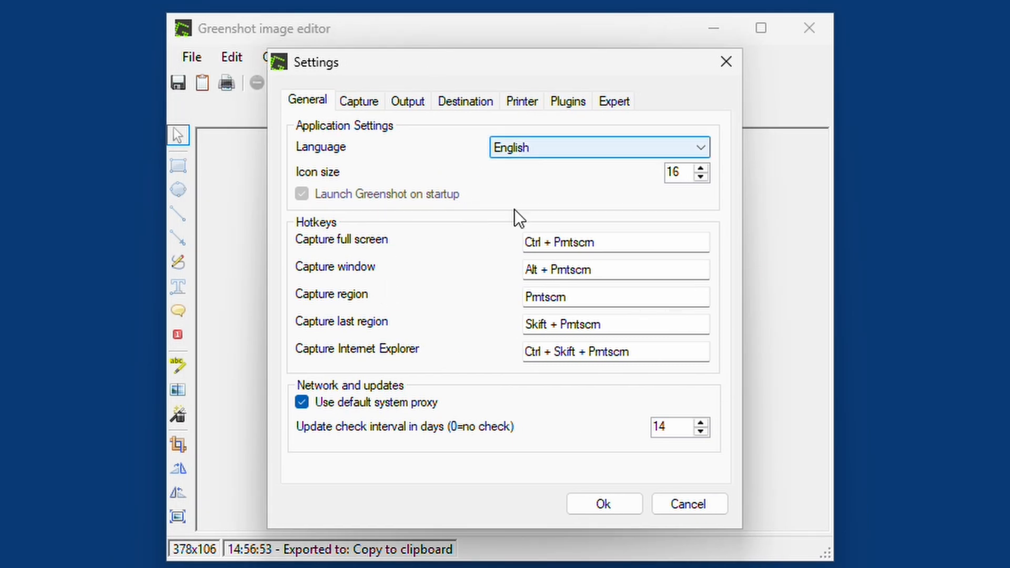
pyautogui.moveTo(675, 448)
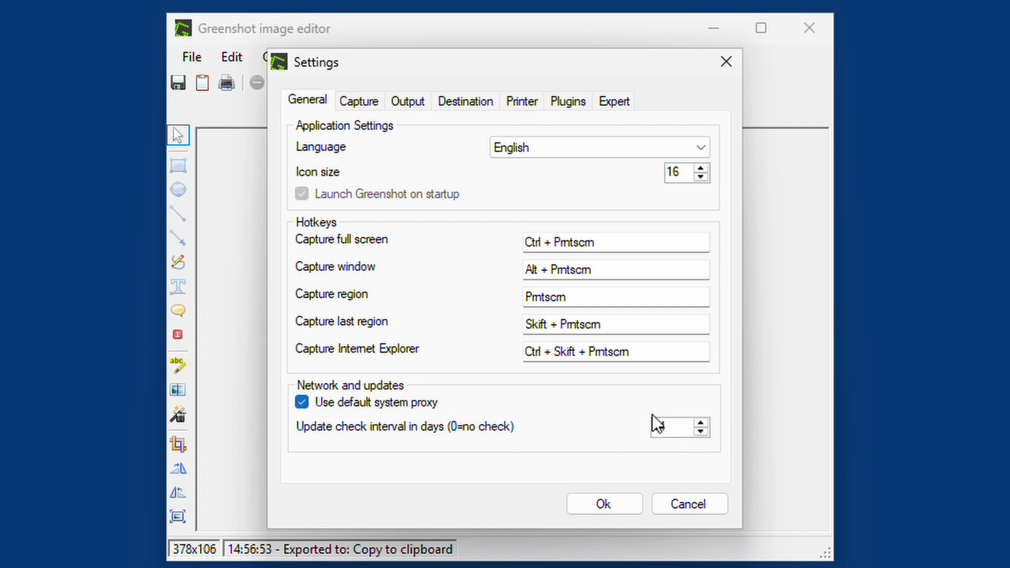
pyautogui.click(359, 100)
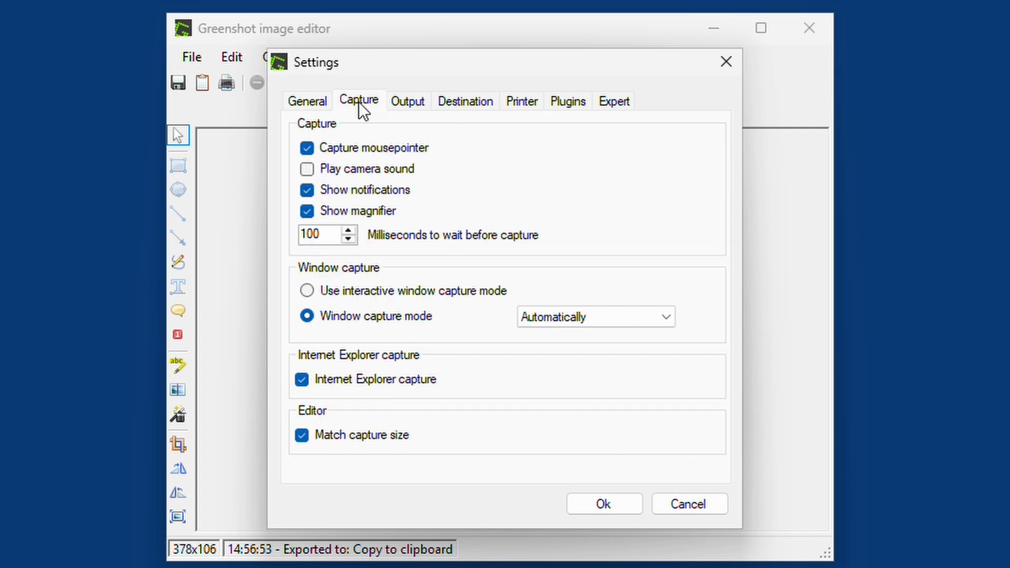
pyautogui.moveTo(365, 152)
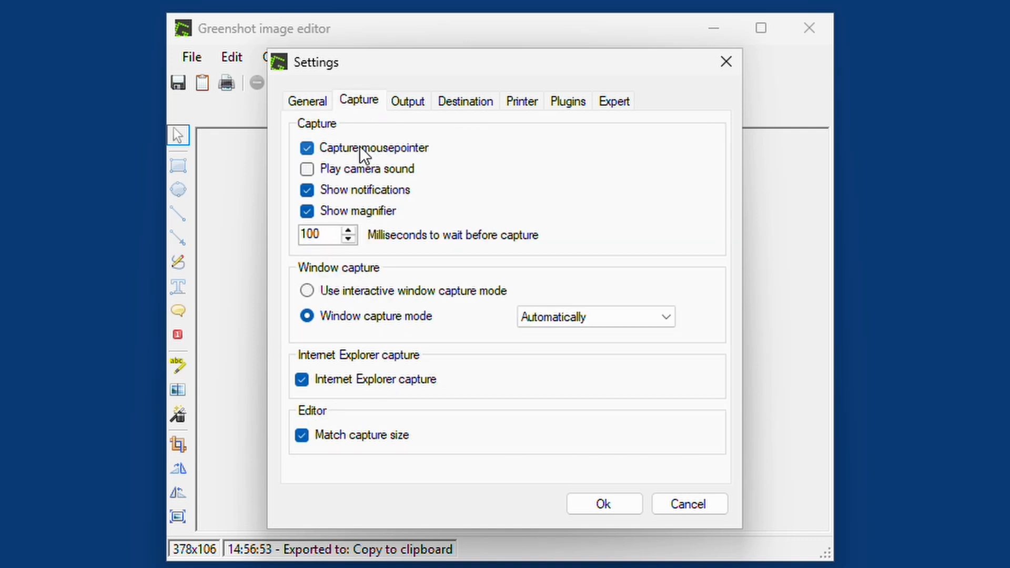
pyautogui.moveTo(393, 163)
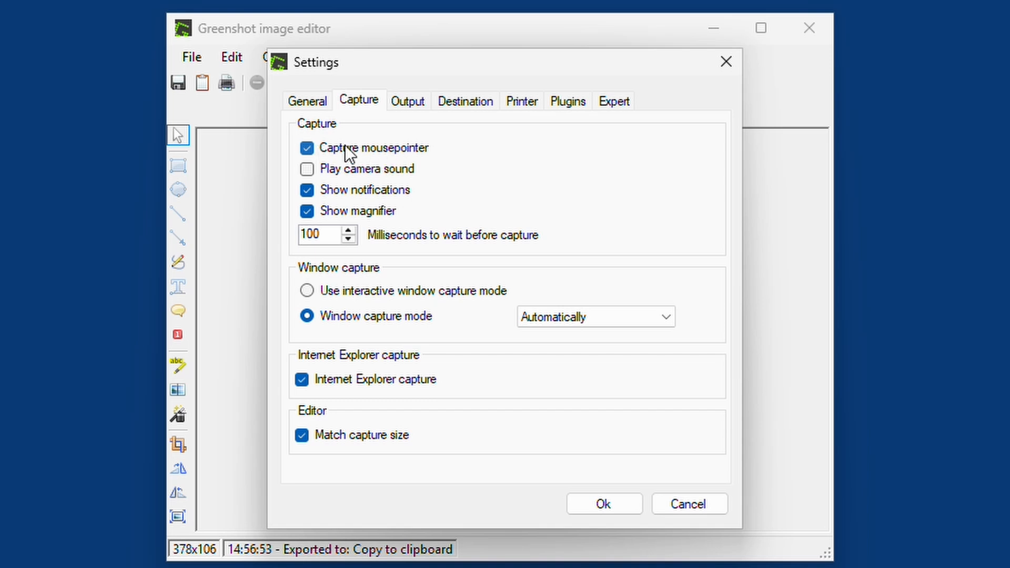
pyautogui.moveTo(385, 175)
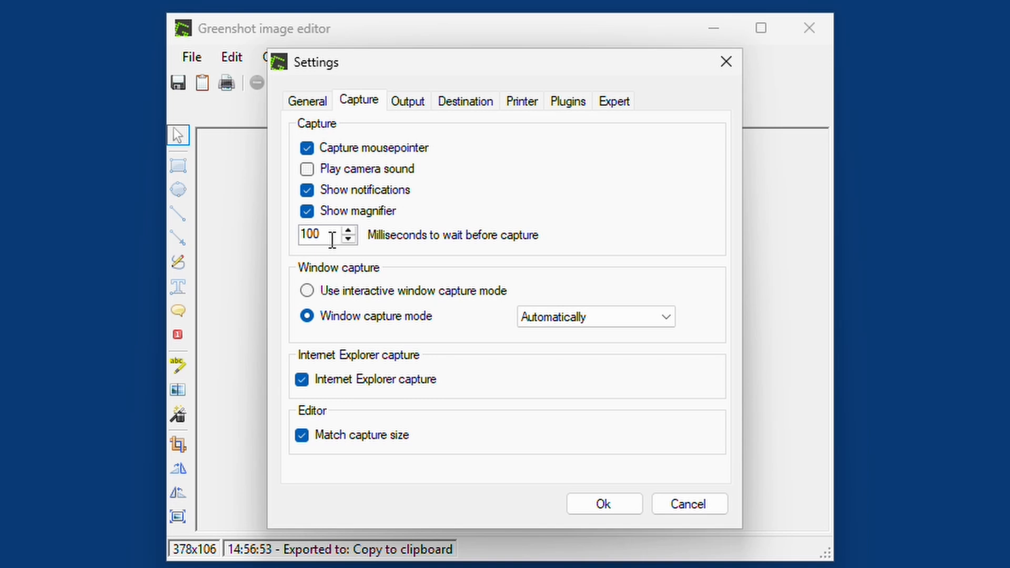
pyautogui.moveTo(474, 320)
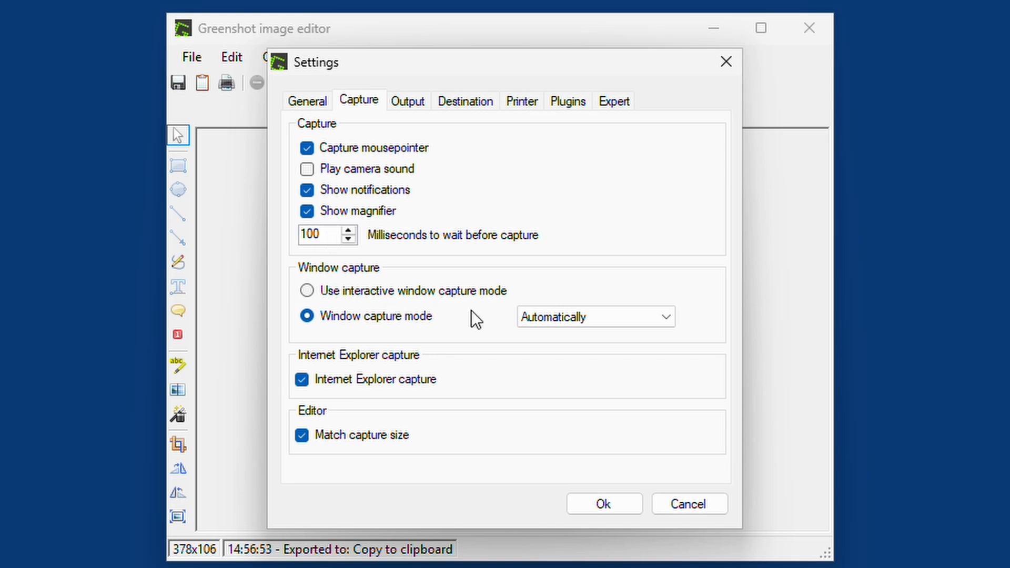
pyautogui.click(407, 100)
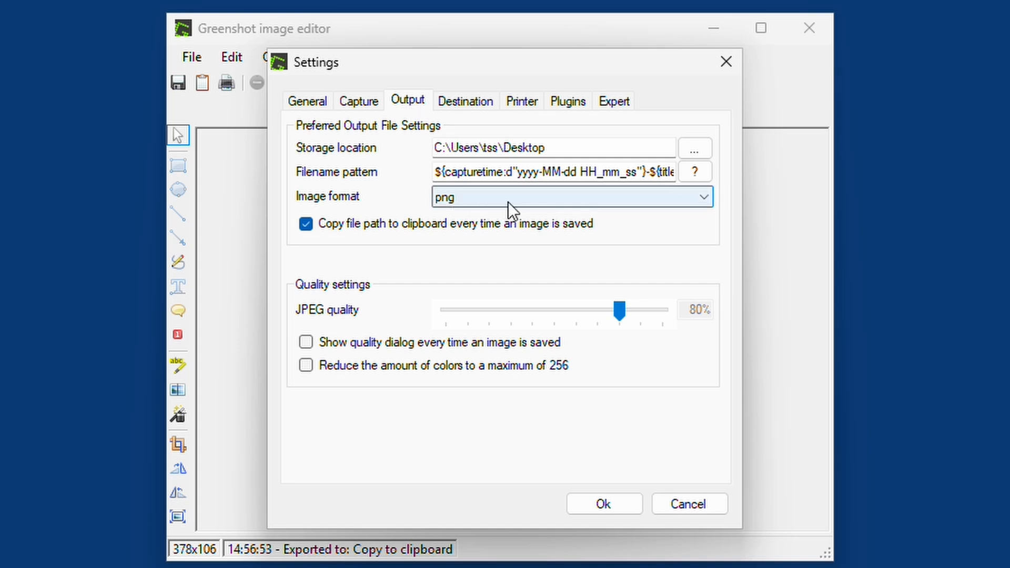
pyautogui.moveTo(493, 207)
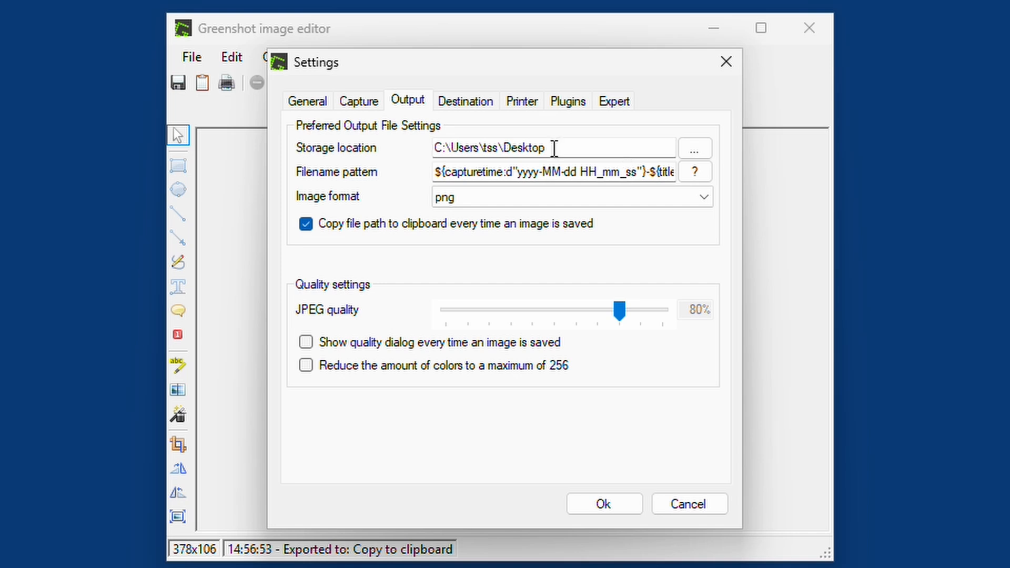
pyautogui.moveTo(572, 305)
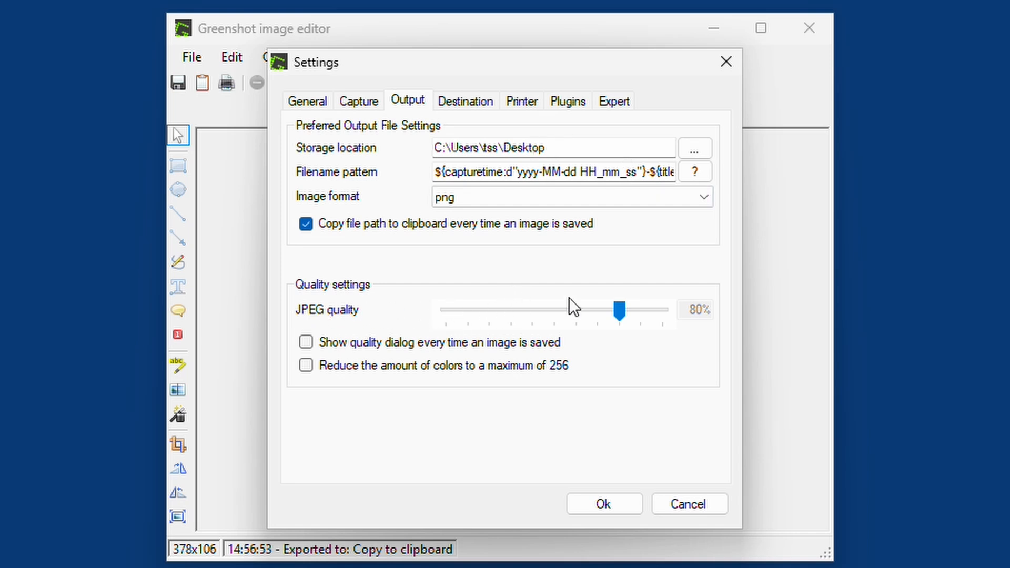
pyautogui.moveTo(475, 110)
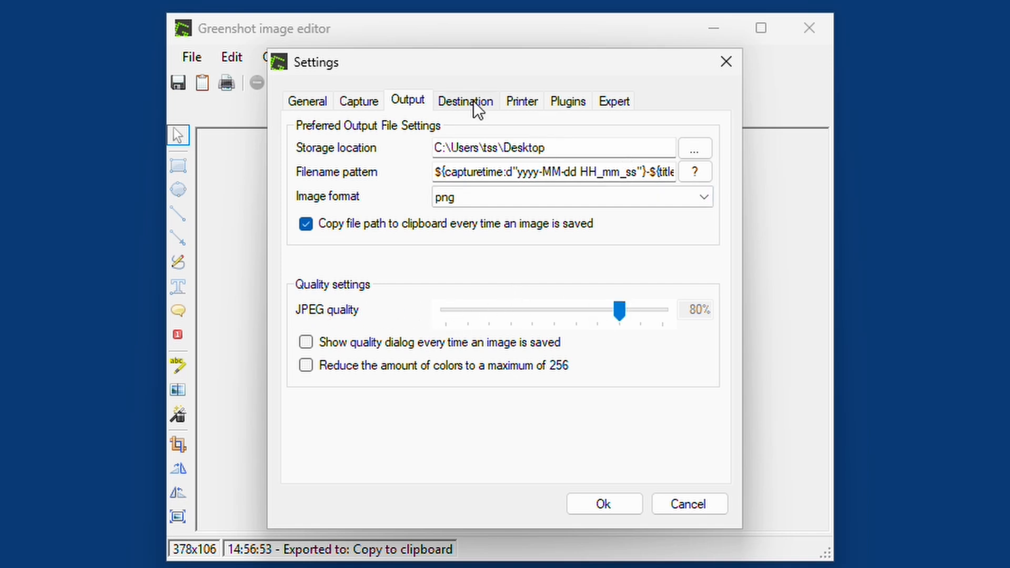
# Review Destination with Save directly left unchecked, then the Printer, Plugins and Expert tabs
pyautogui.click(464, 101)
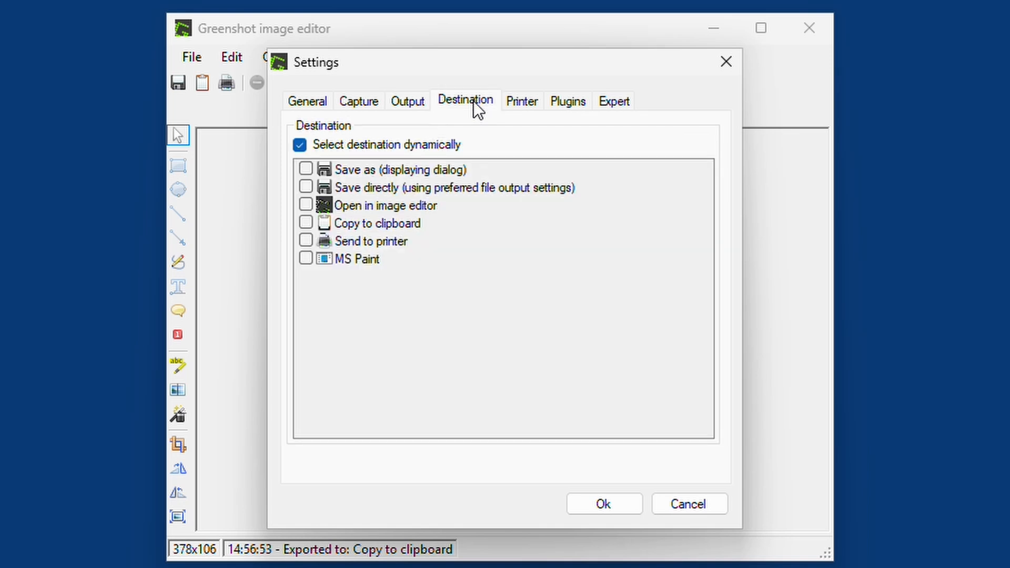
pyautogui.moveTo(422, 158)
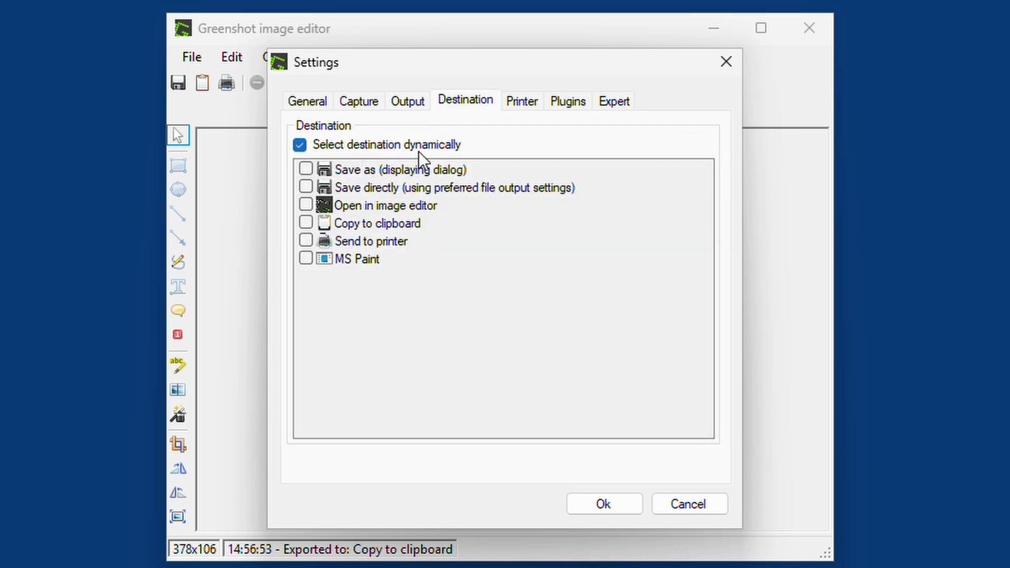
pyautogui.moveTo(347, 219)
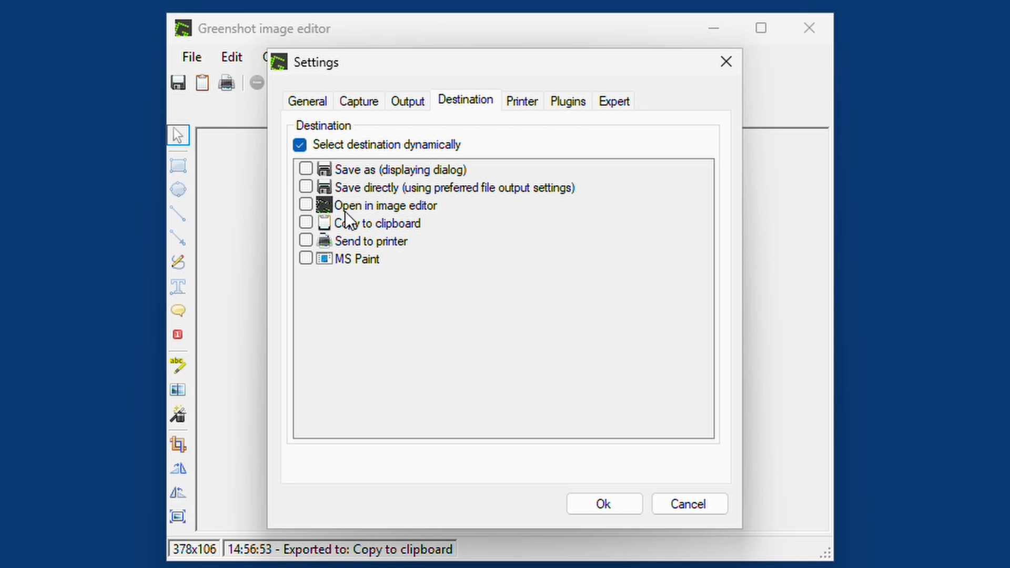
pyautogui.moveTo(353, 221)
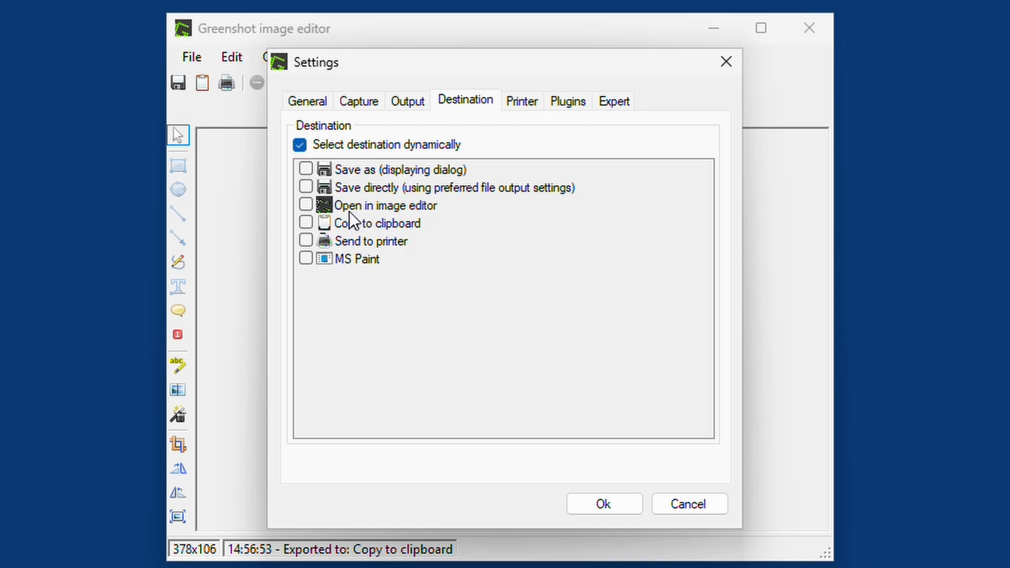
pyautogui.moveTo(413, 218)
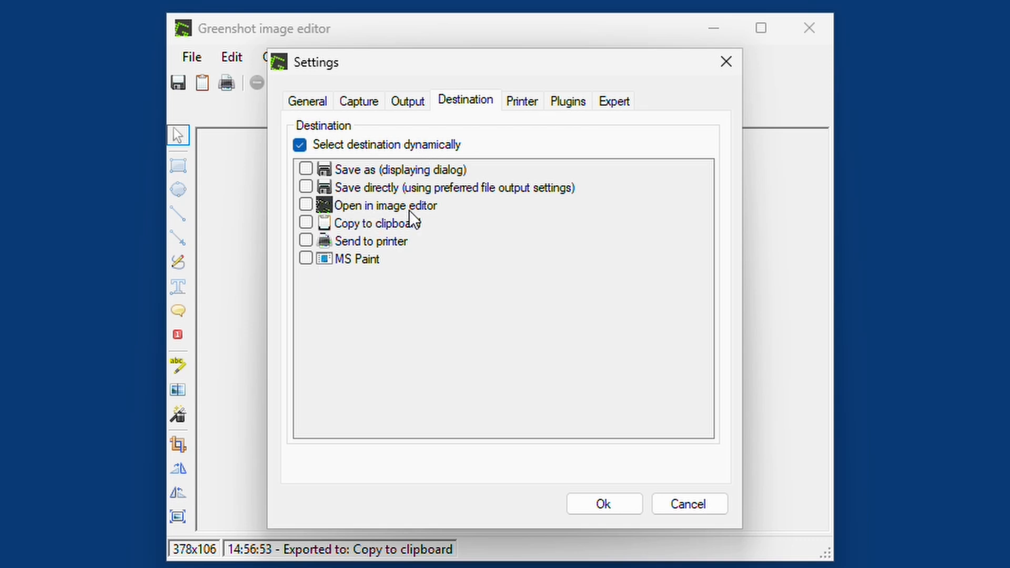
pyautogui.moveTo(470, 233)
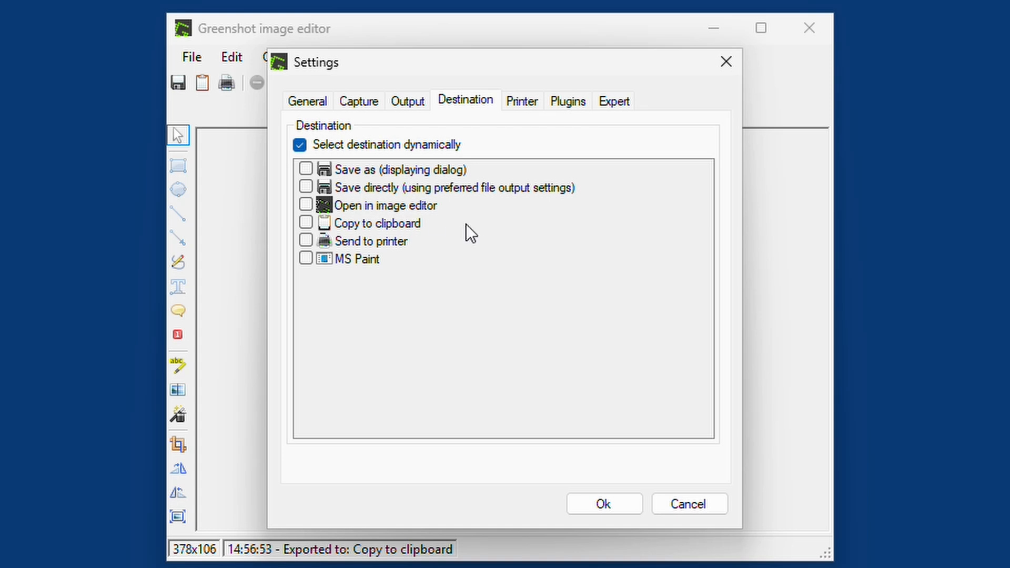
pyautogui.moveTo(315, 182)
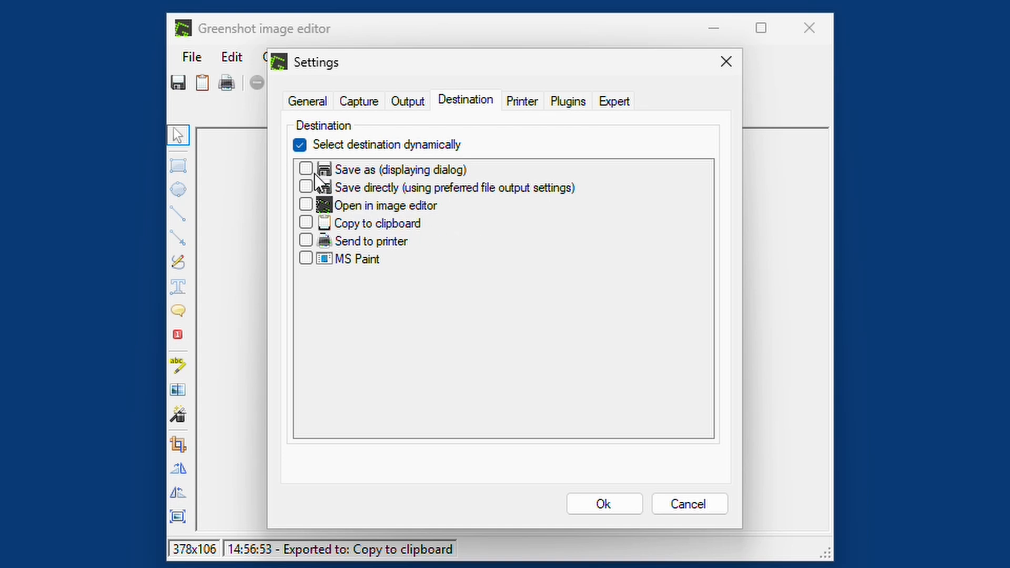
pyautogui.moveTo(569, 200)
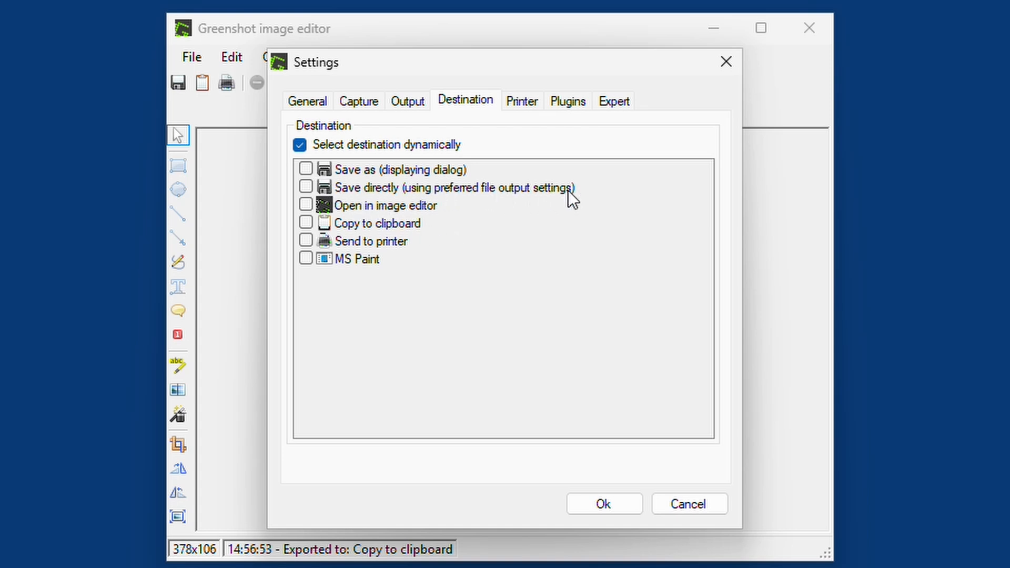
pyautogui.moveTo(311, 190)
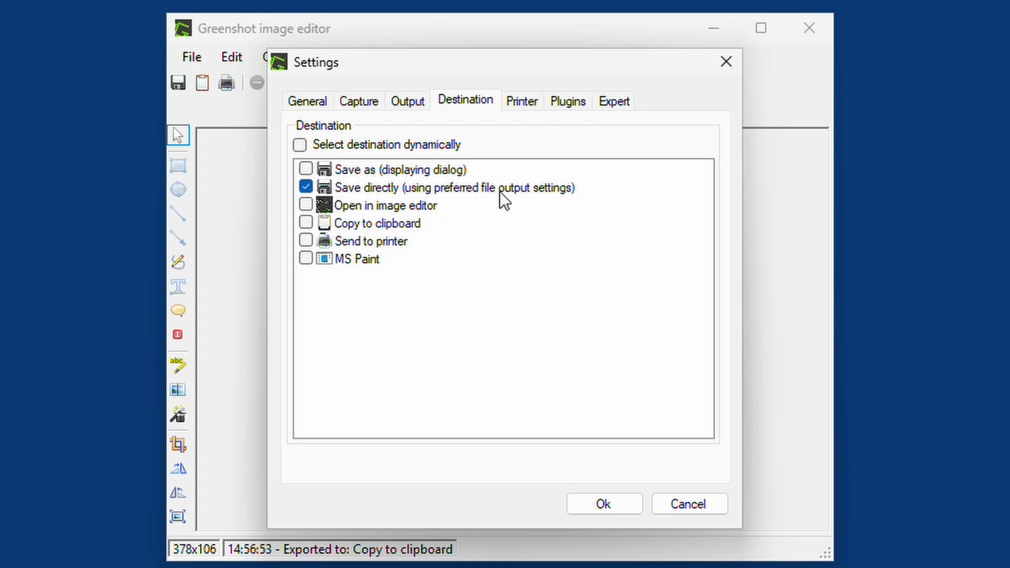
pyautogui.moveTo(544, 199)
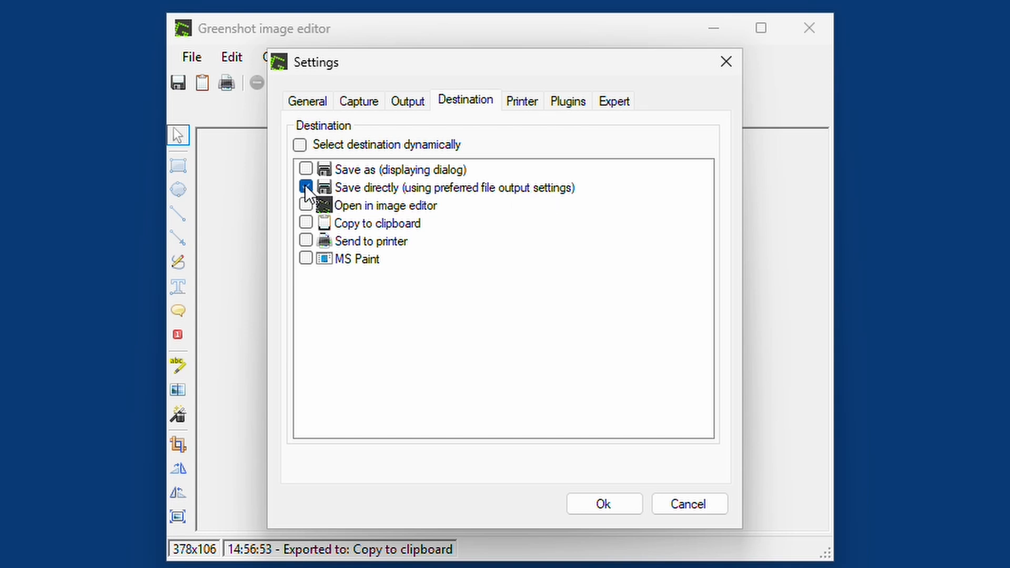
pyautogui.click(299, 144)
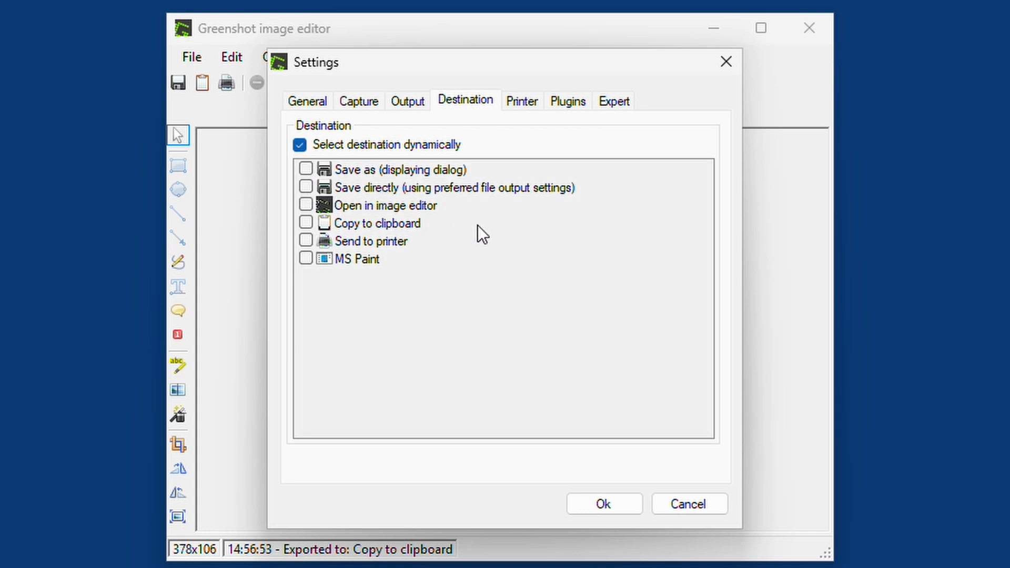
pyautogui.click(522, 100)
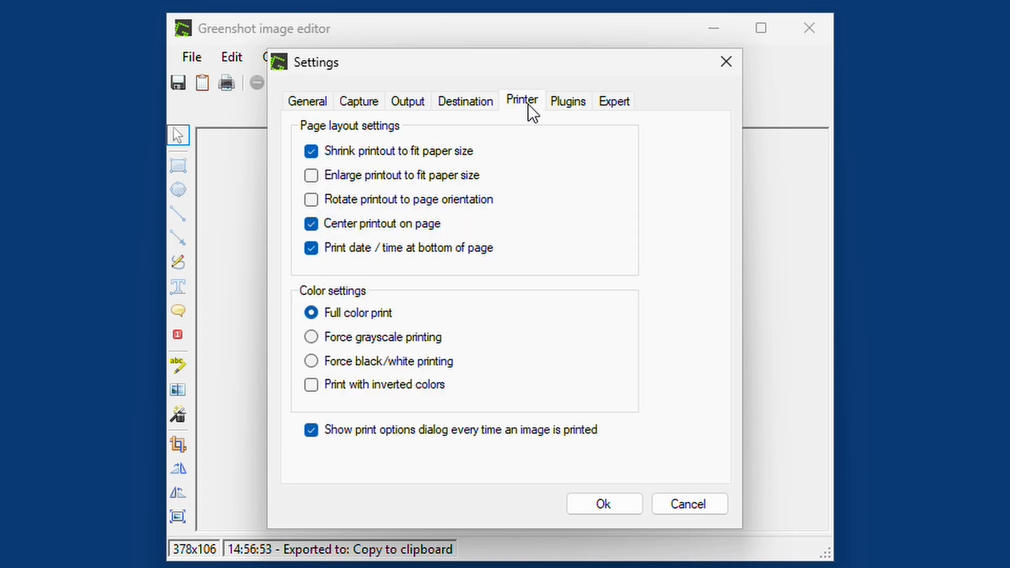
pyautogui.moveTo(488, 393)
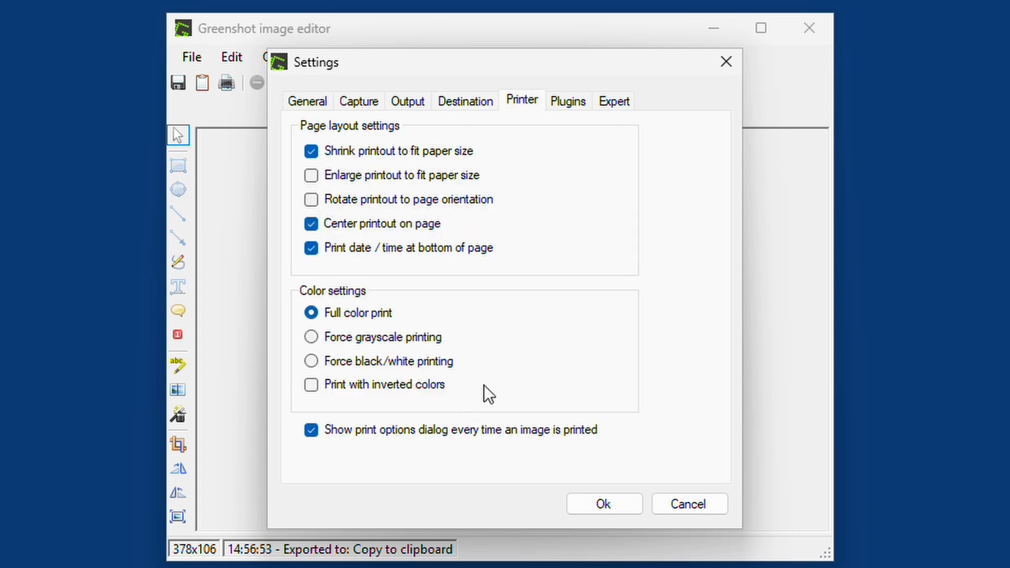
pyautogui.click(567, 100)
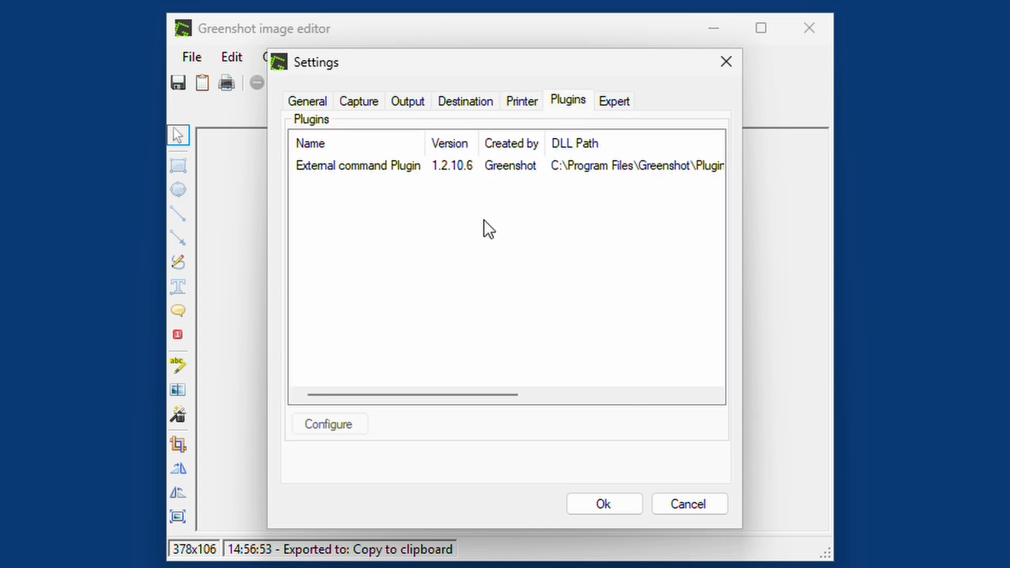
pyautogui.click(613, 101)
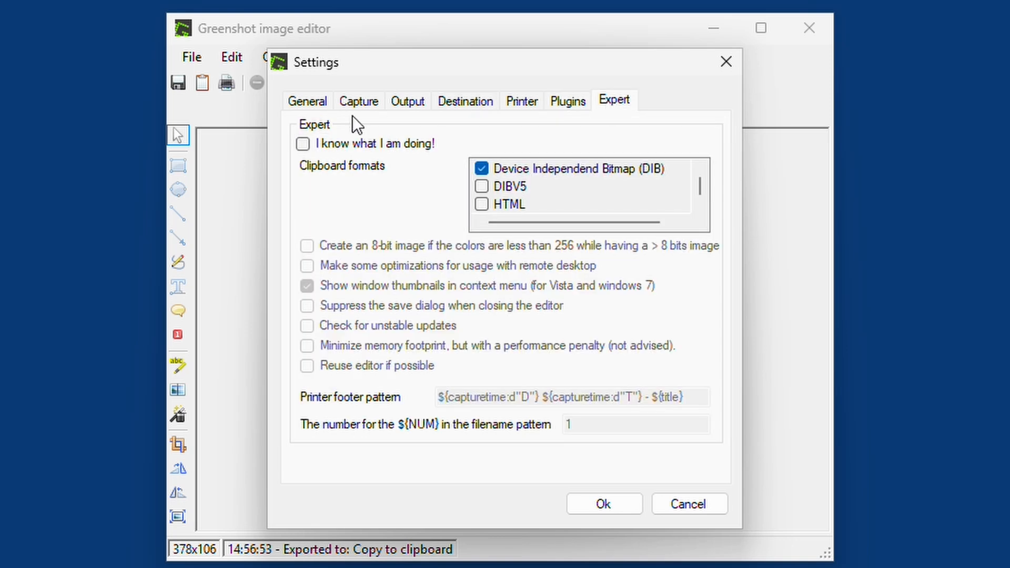
pyautogui.moveTo(399, 245)
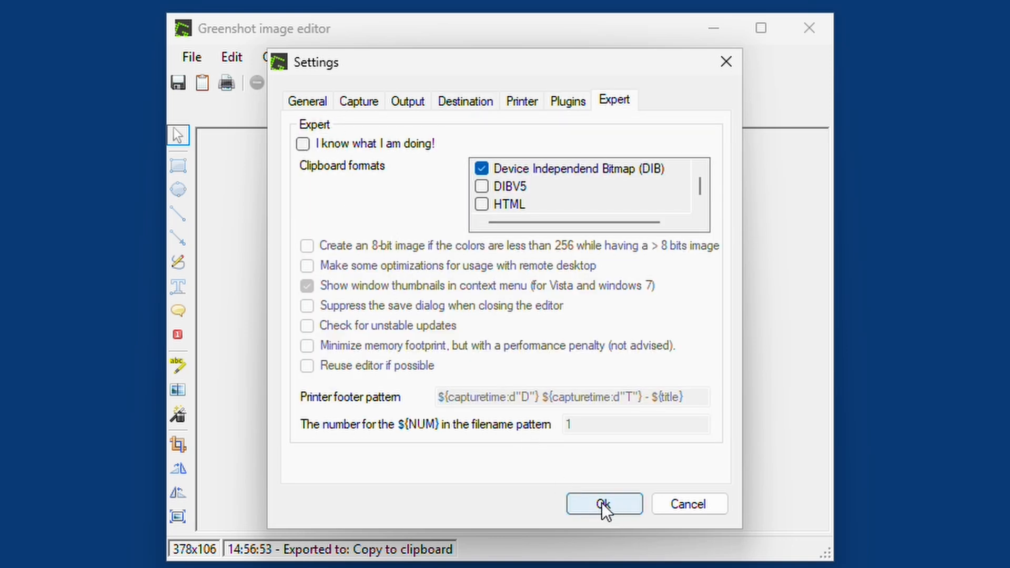
pyautogui.click(603, 504)
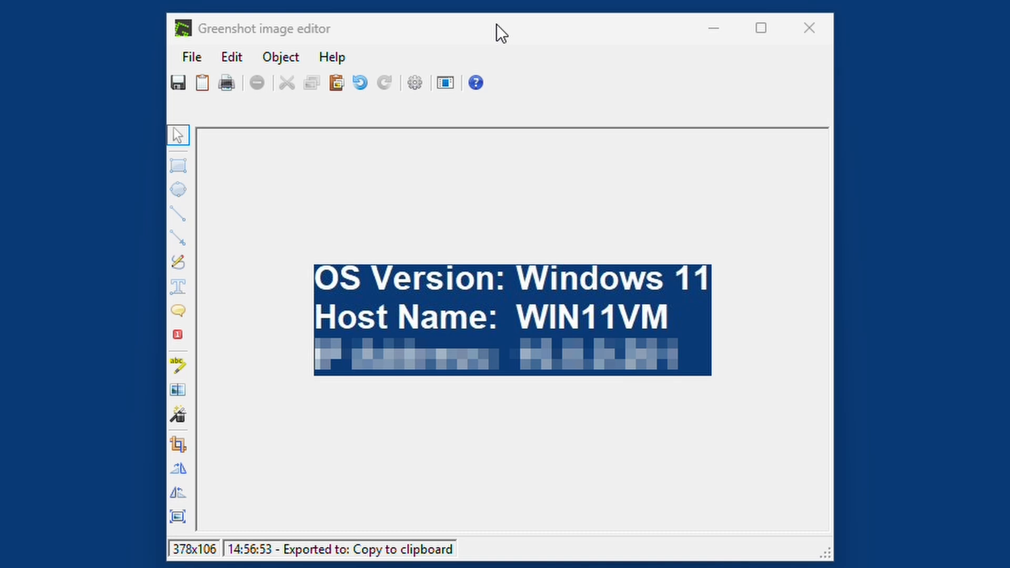
pyautogui.click(759, 28)
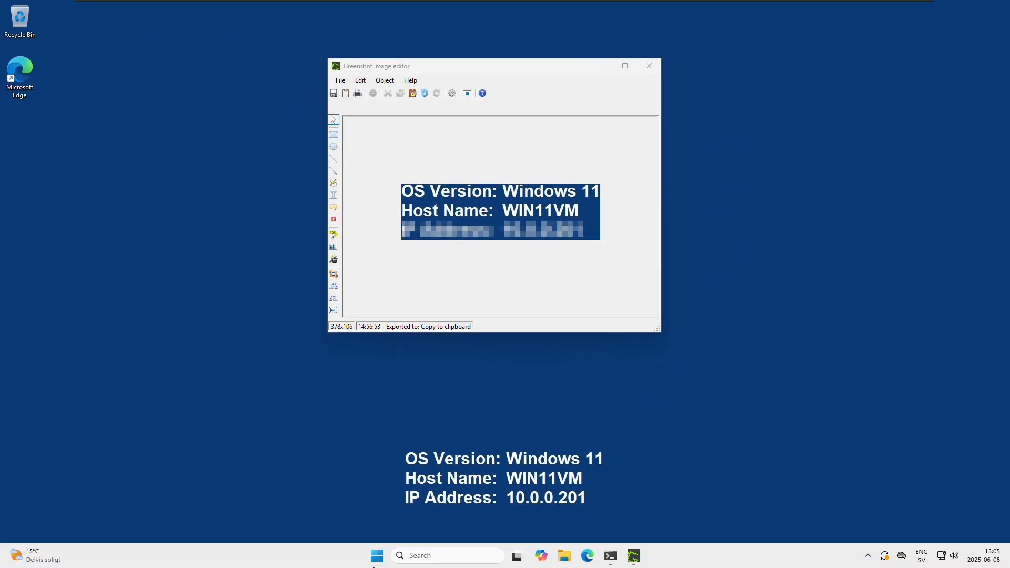
# Launch Windows Settings from Start and search for accessibility settings
pyautogui.click(376, 554)
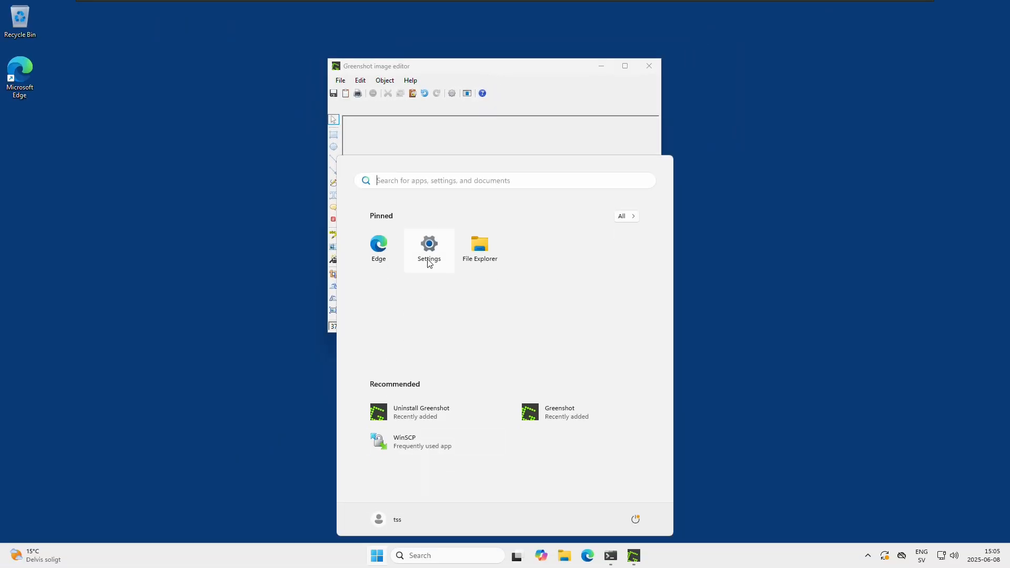
pyautogui.click(428, 250)
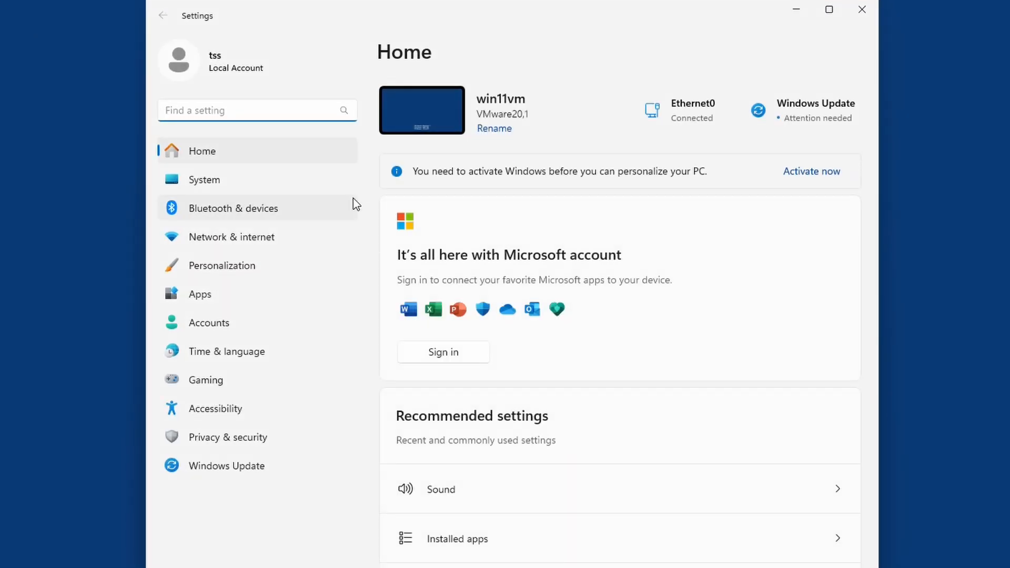
pyautogui.write('accessi')
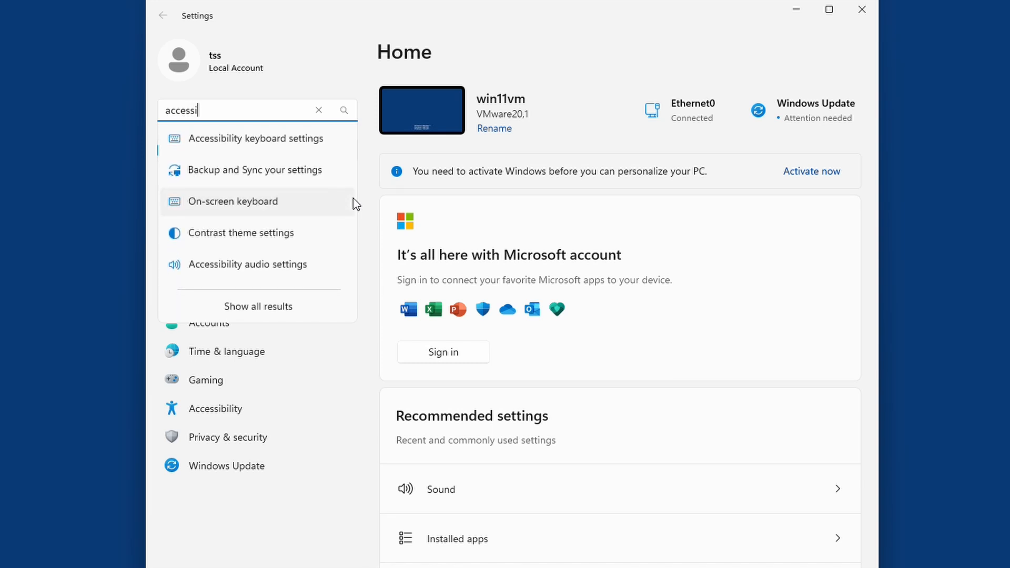
pyautogui.moveTo(256, 144)
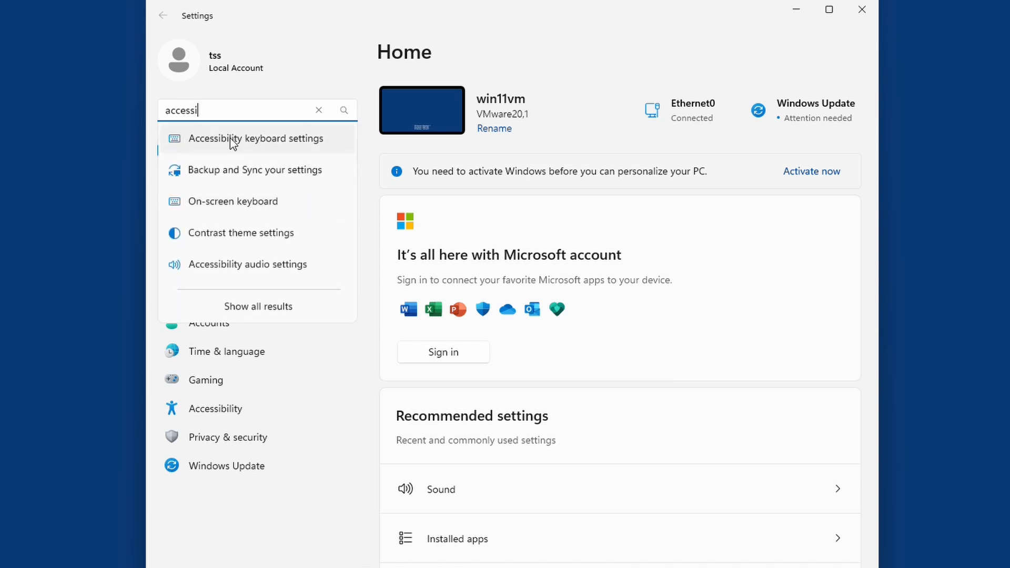
# Turn off 'Use the Print screen key to open screen capture' in Accessibility Keyboard, then close Settings
pyautogui.click(262, 137)
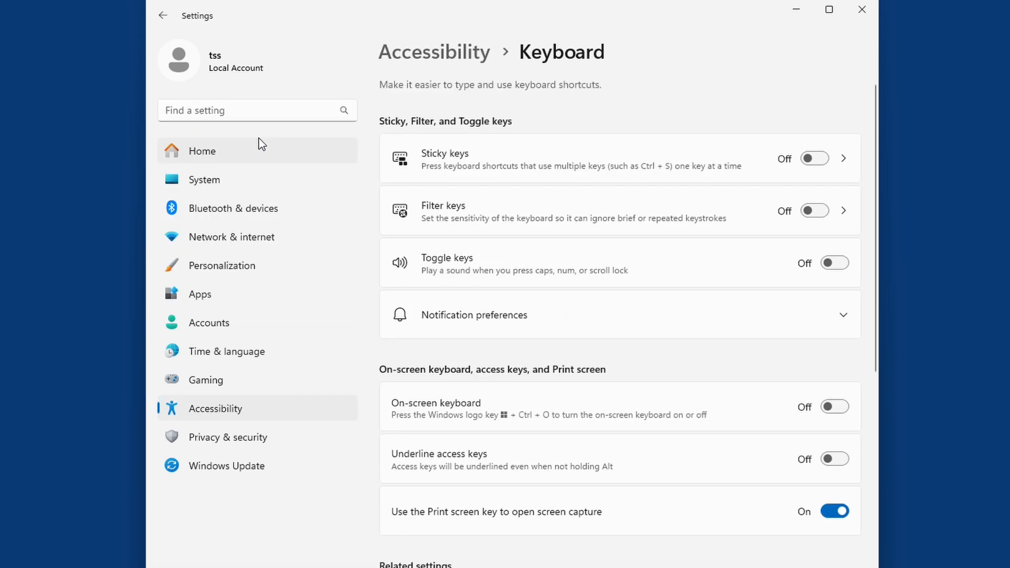
pyautogui.moveTo(737, 158)
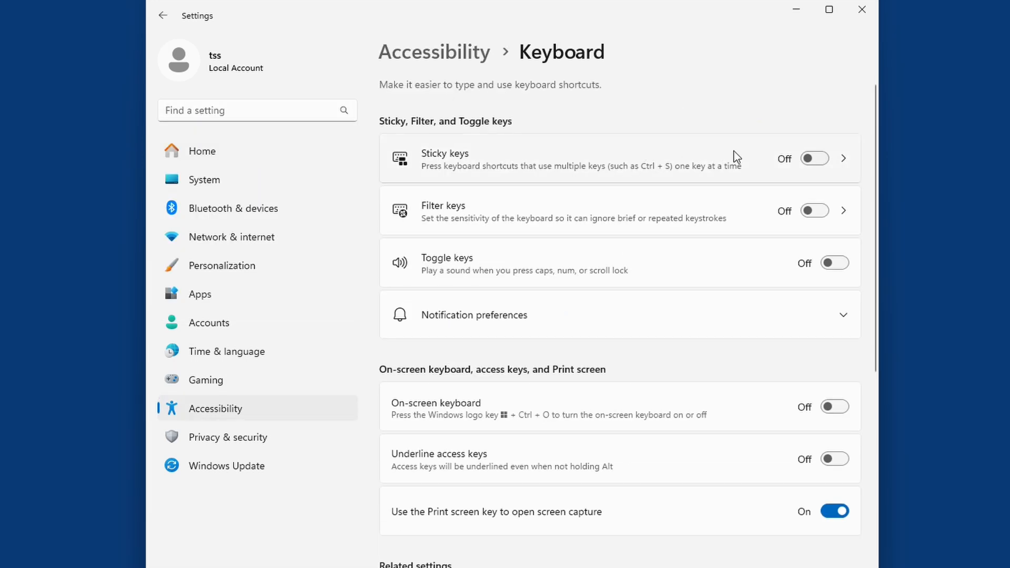
pyautogui.moveTo(801, 208)
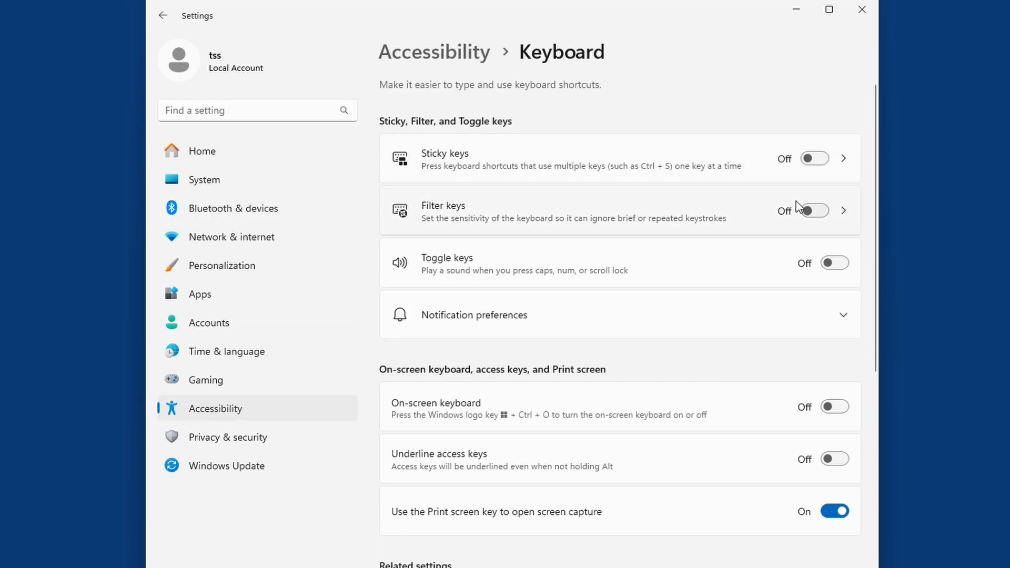
pyautogui.scroll(-3)
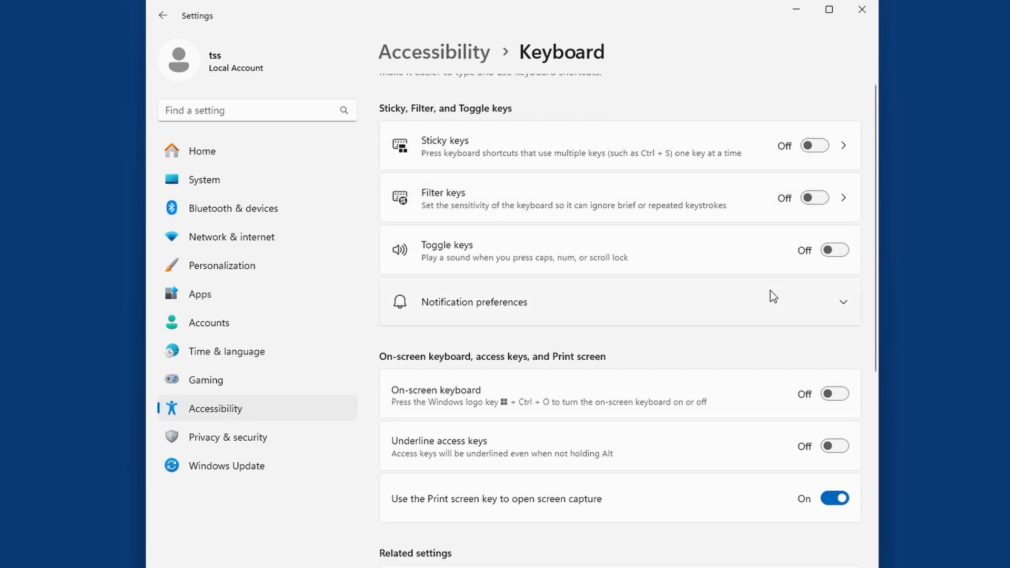
pyautogui.scroll(-3)
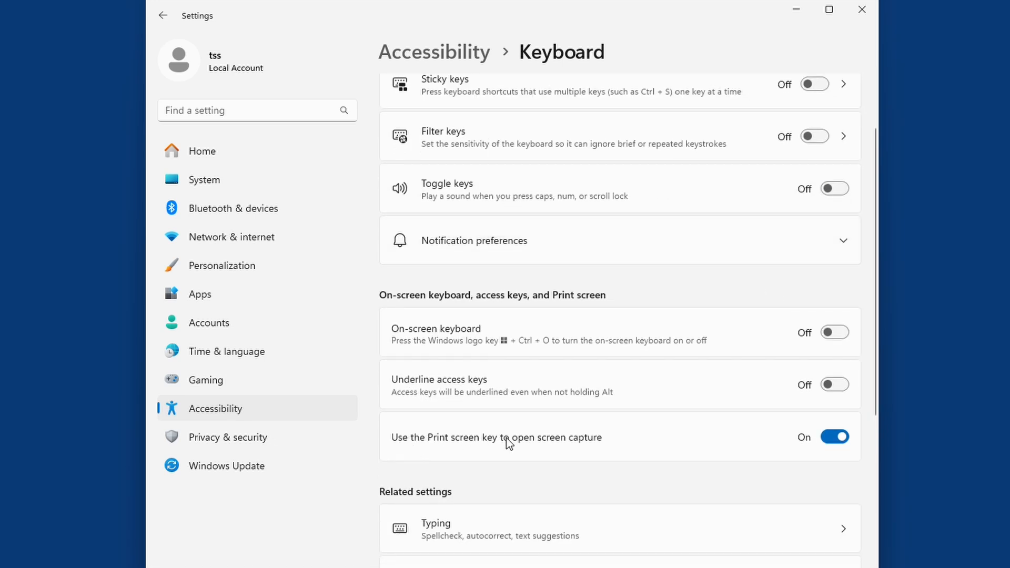
pyautogui.moveTo(547, 445)
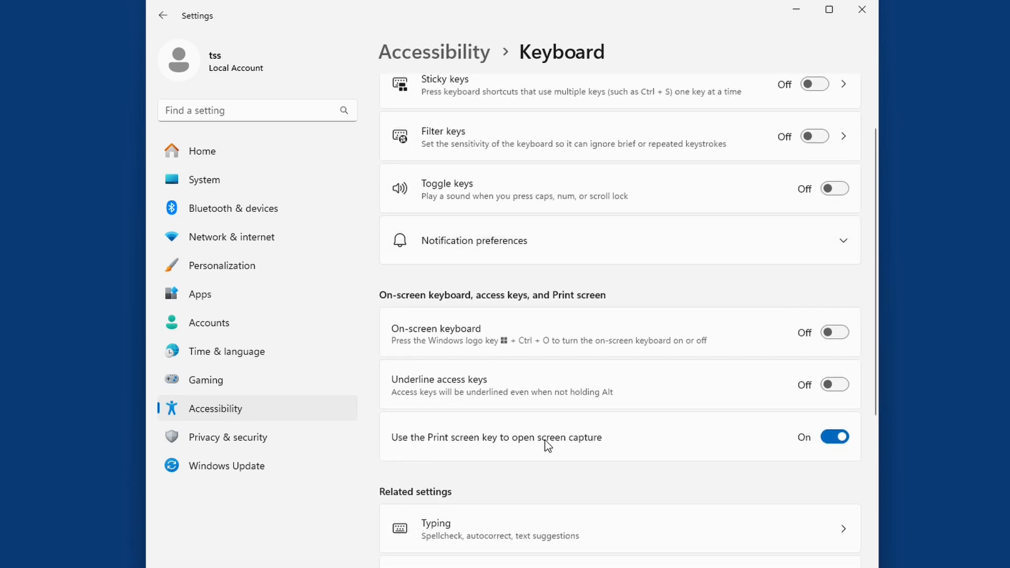
pyautogui.moveTo(705, 445)
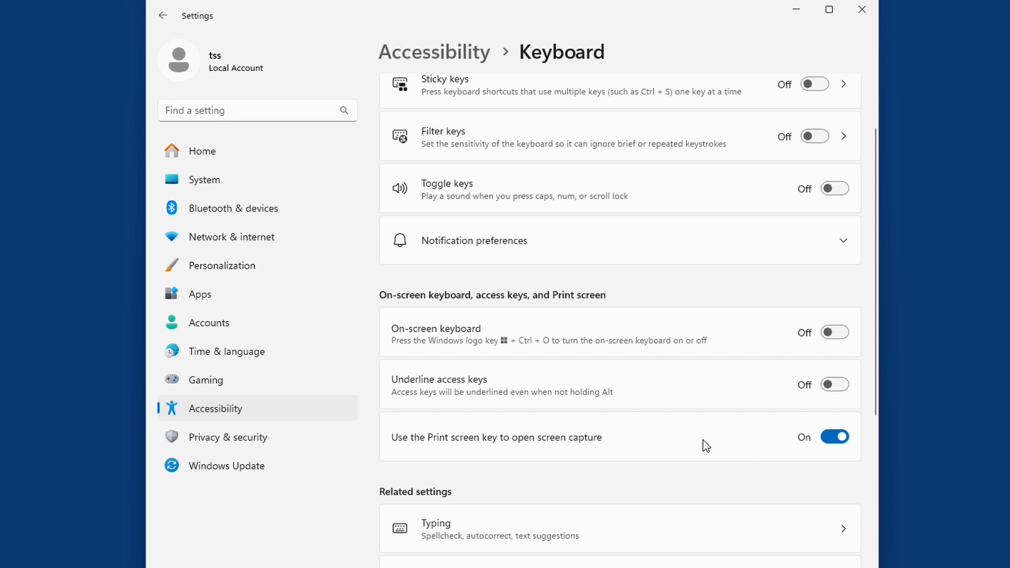
pyautogui.moveTo(833, 437)
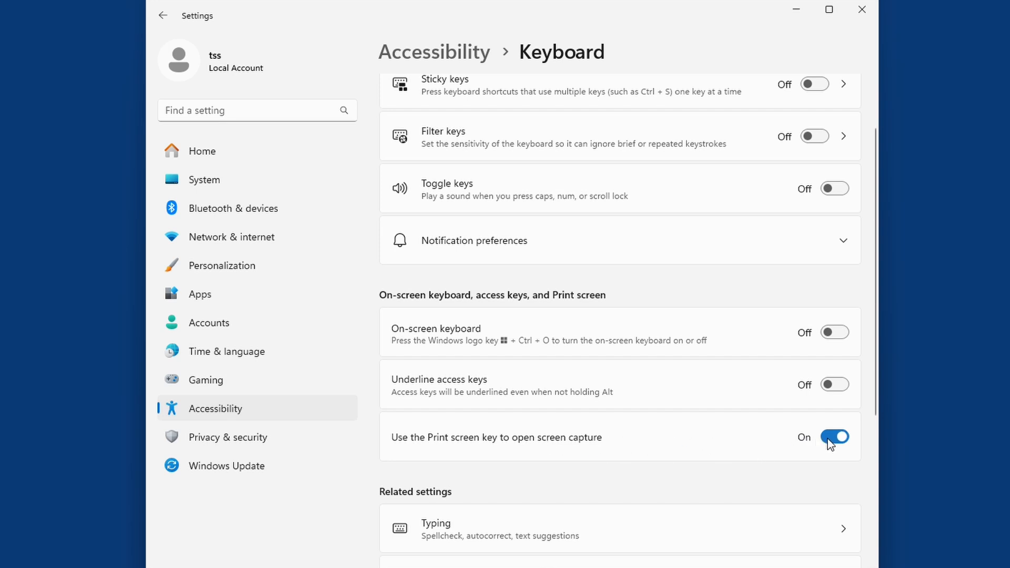
pyautogui.click(833, 437)
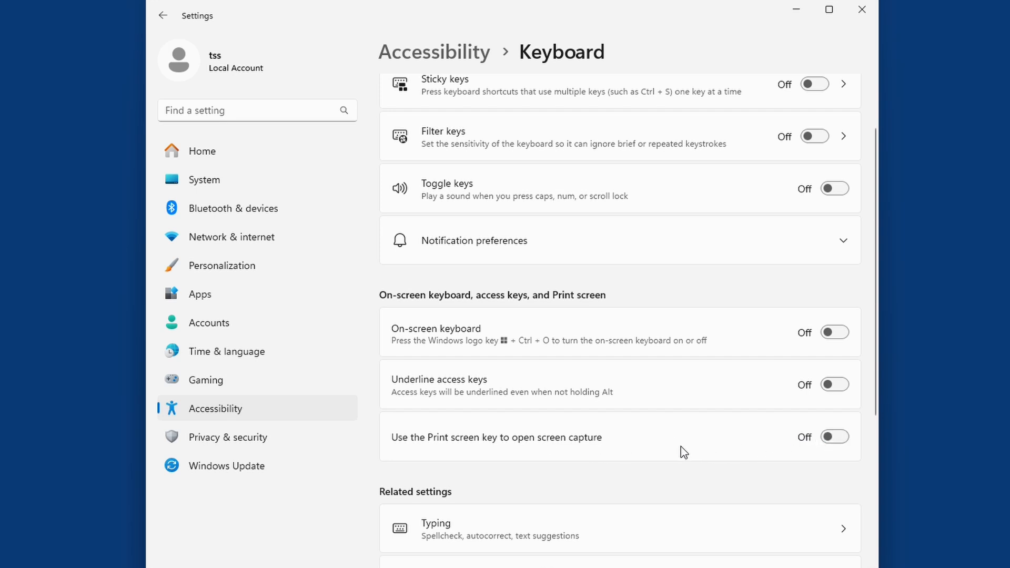
pyautogui.click(828, 8)
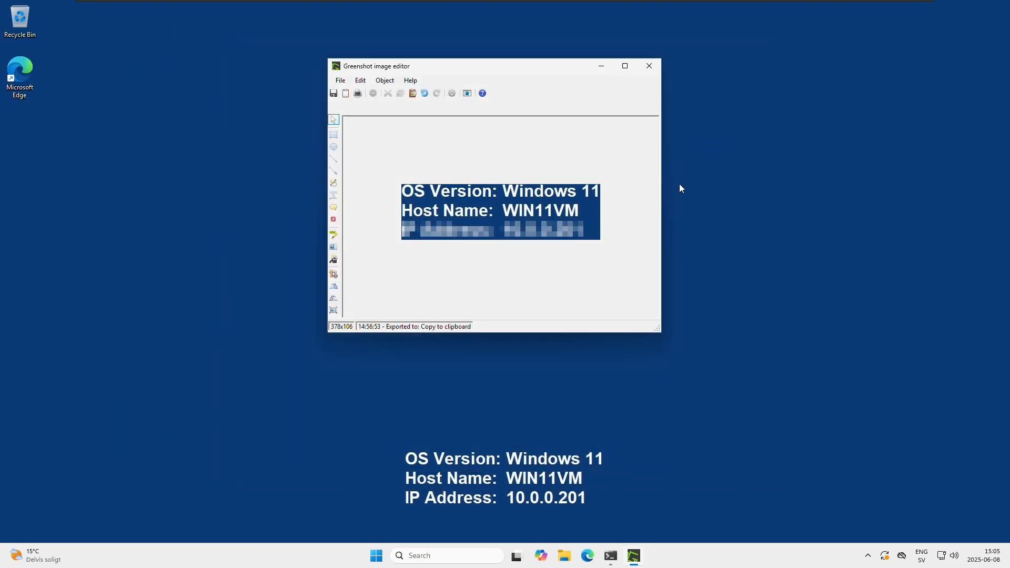
pyautogui.moveTo(511, 89)
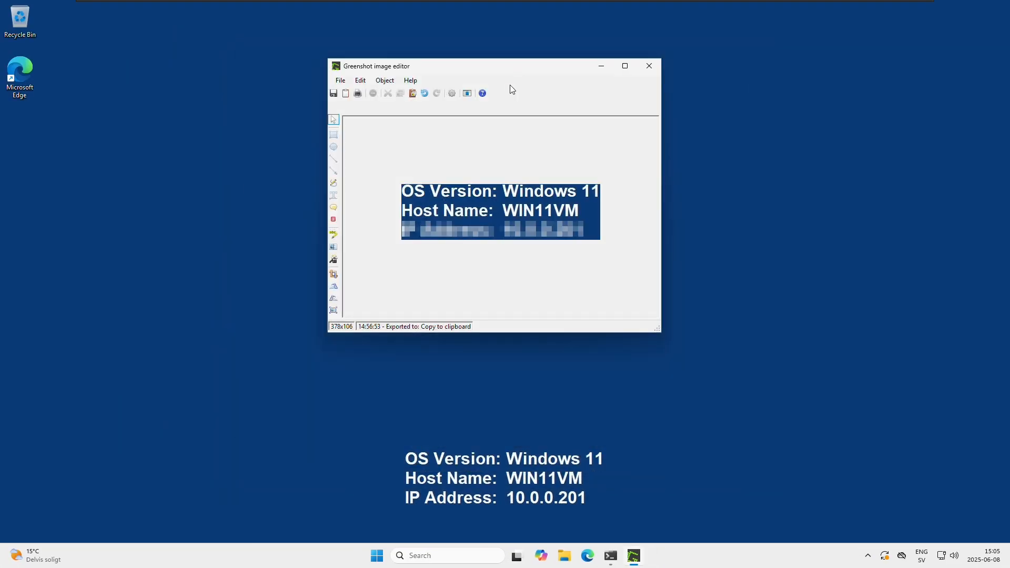
pyautogui.moveTo(516, 96)
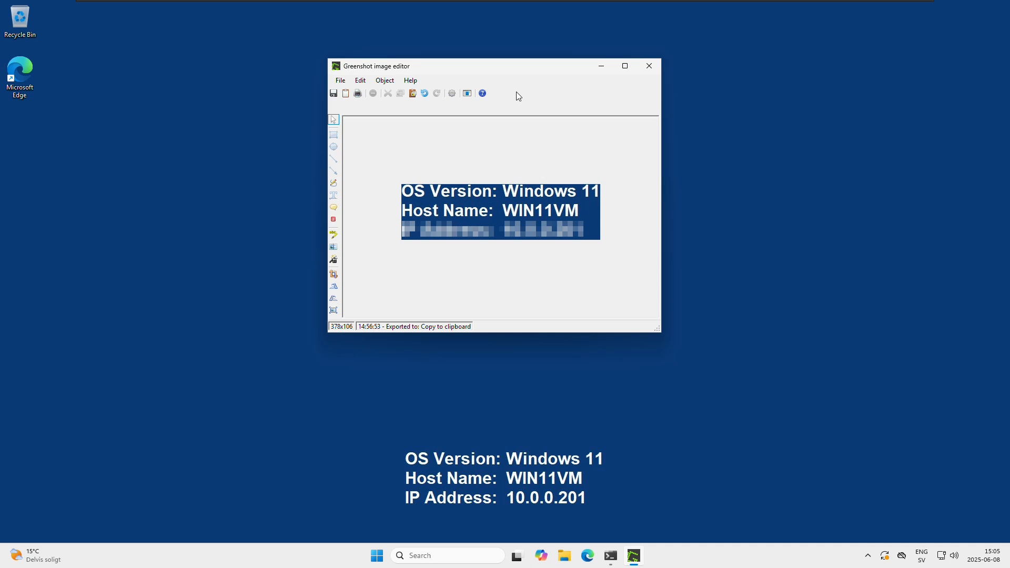
pyautogui.moveTo(524, 80)
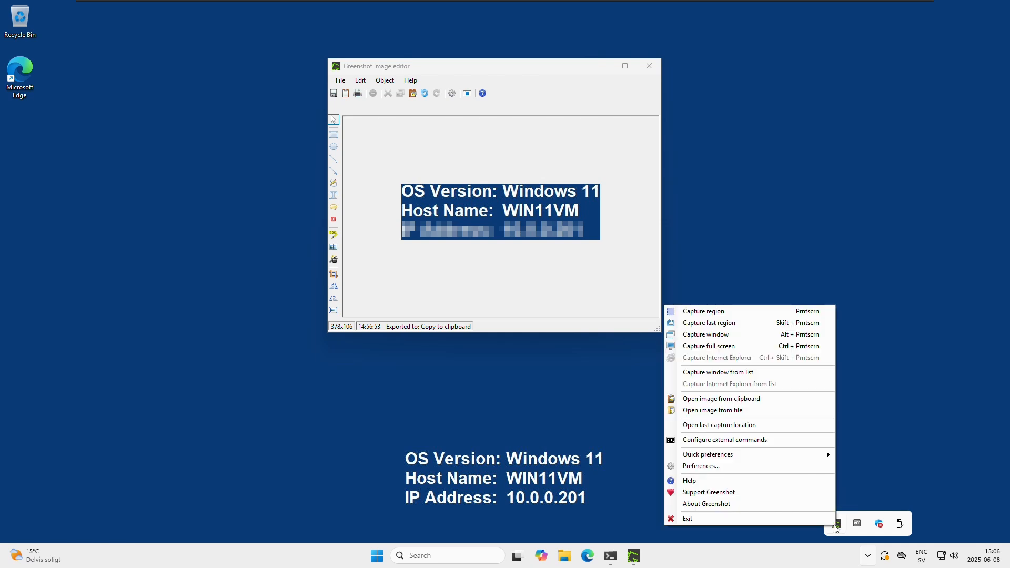
# Set Greenshot's Capture region hotkey to PrtScn and save the preferences with Ok
pyautogui.click(700, 466)
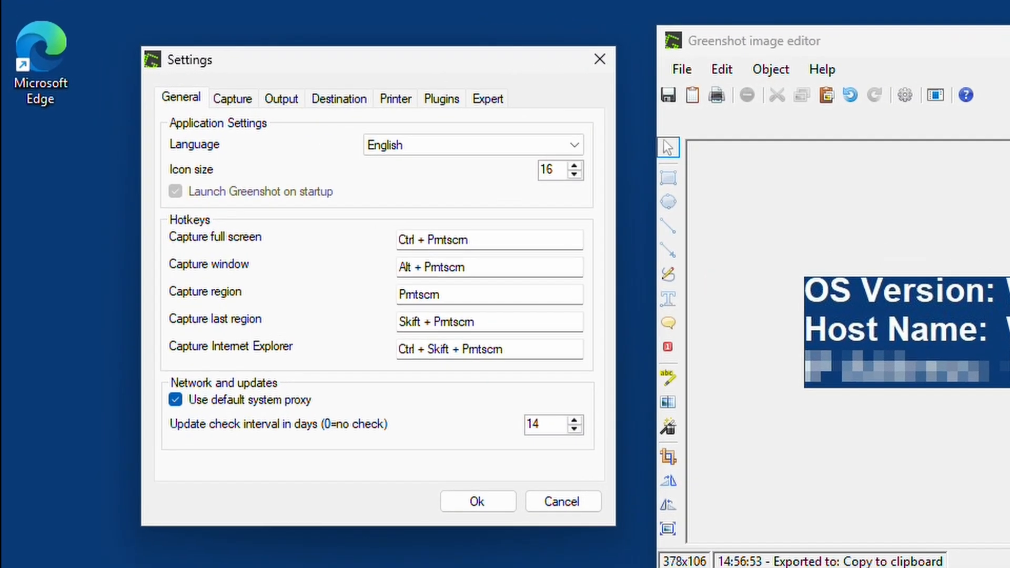
pyautogui.click(488, 295)
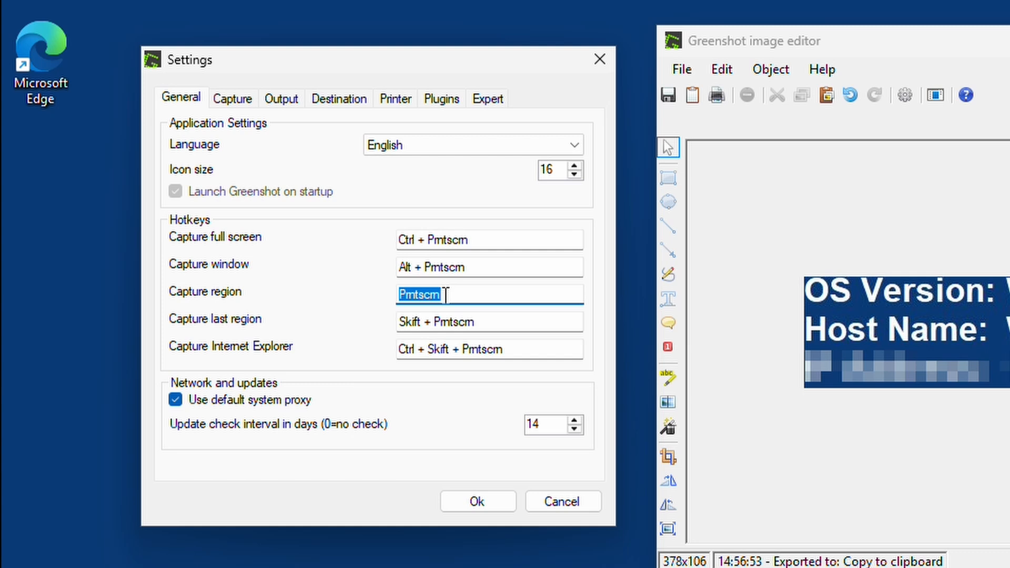
pyautogui.press('Delete')
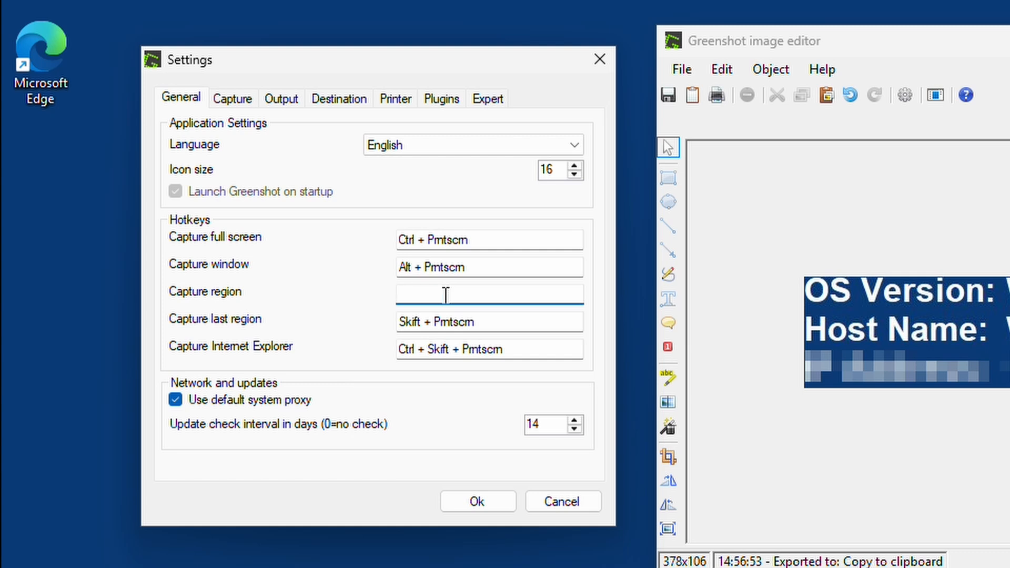
pyautogui.write('Pmtscm')
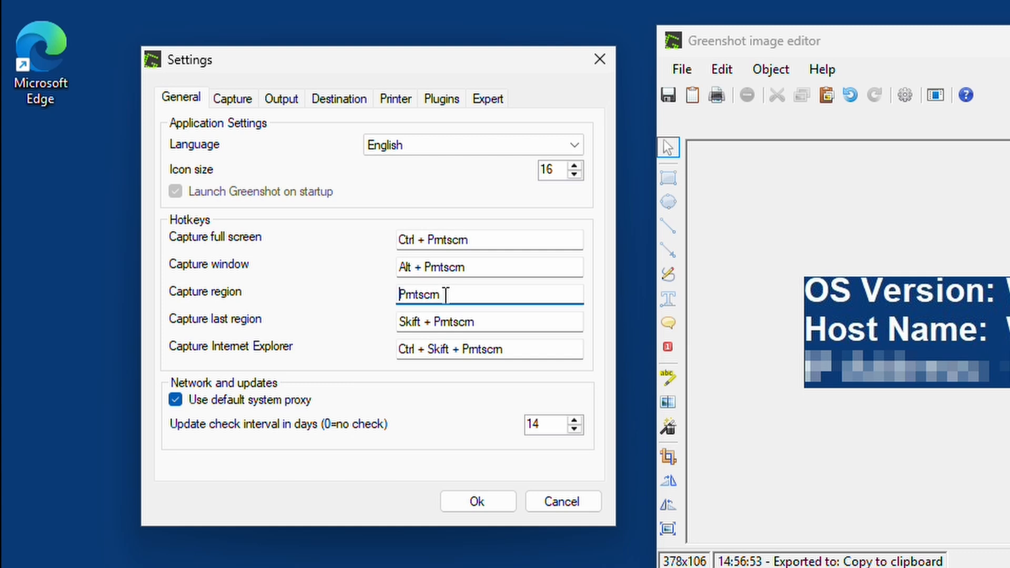
pyautogui.moveTo(477, 501)
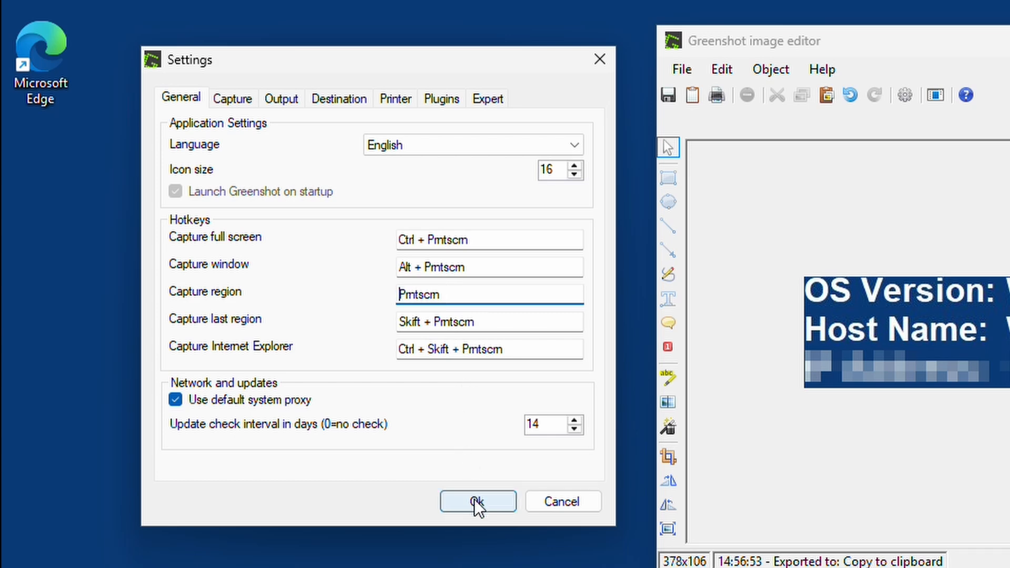
pyautogui.click(477, 502)
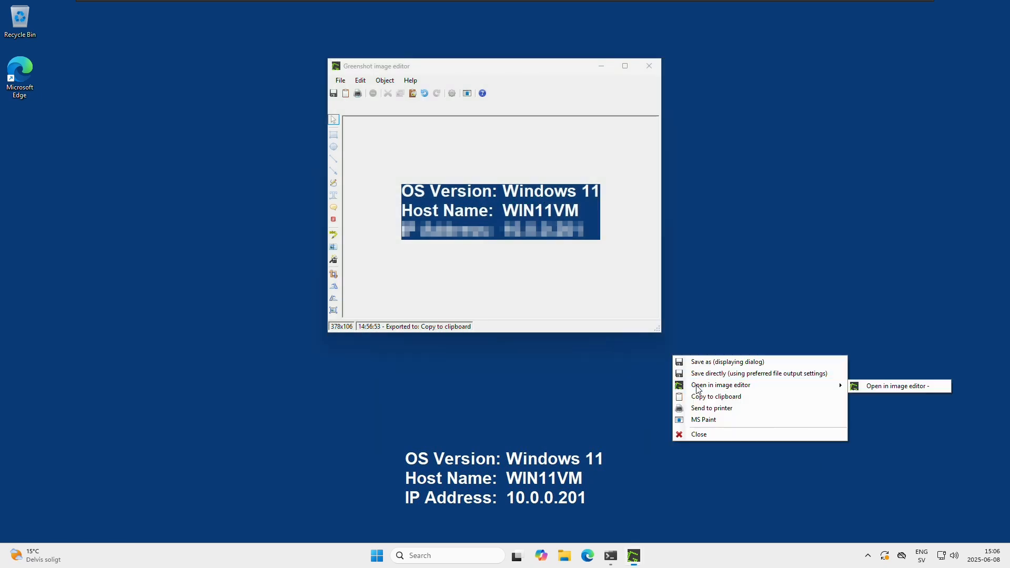
# Send the new PrtScn capture to 'Open in image editor'
pyautogui.click(894, 385)
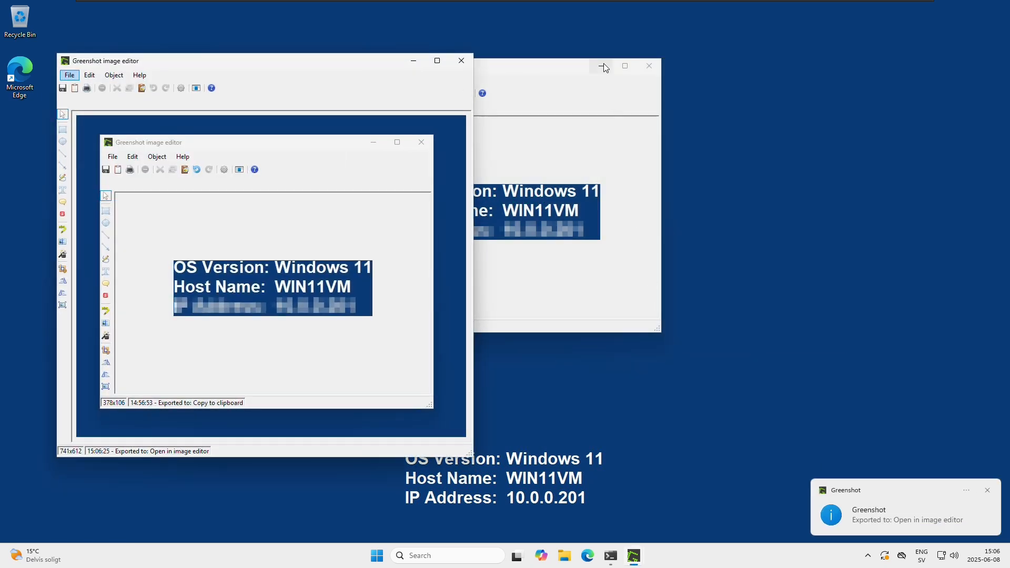